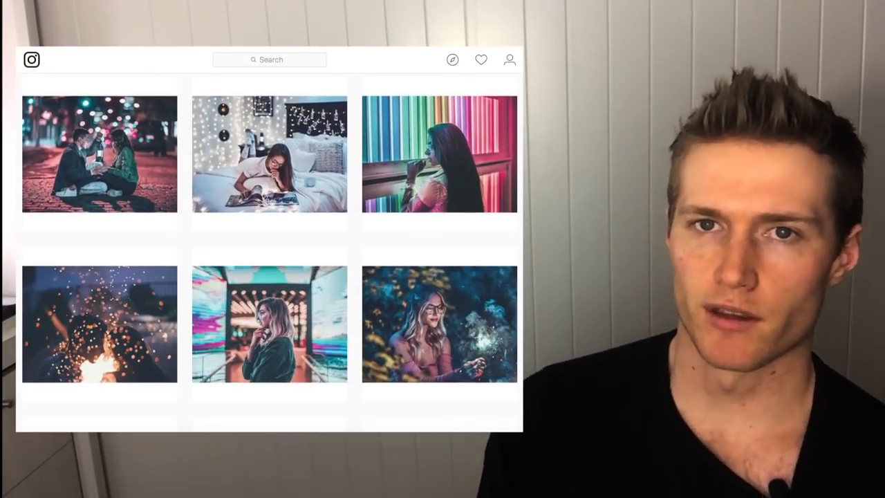
# Cool the white balance Temp slider to -10.
pyautogui.scroll(-3)
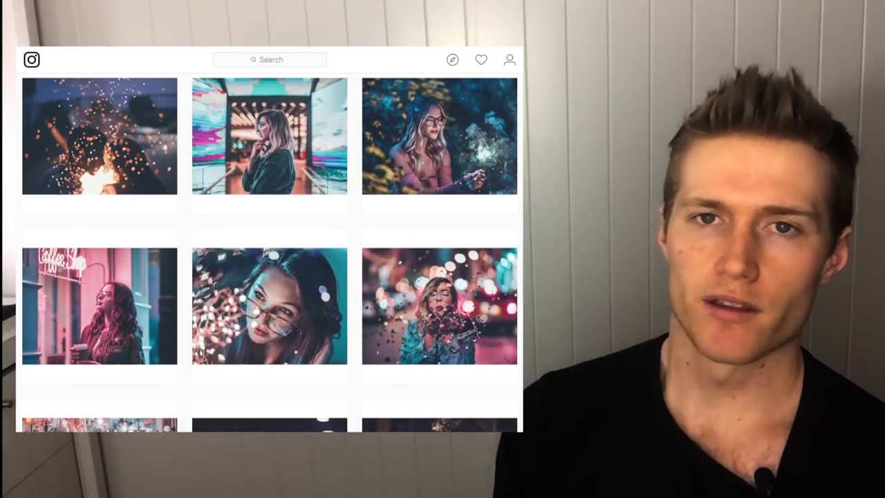
pyautogui.scroll(-3)
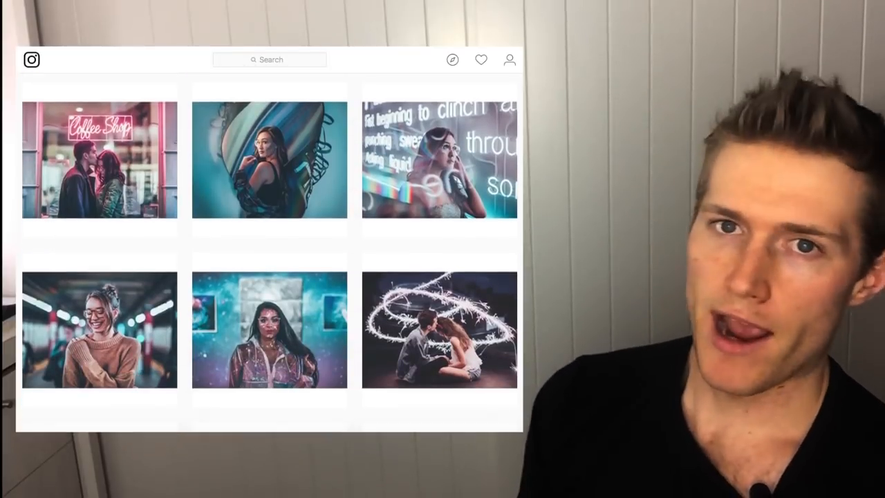
pyautogui.scroll(-3)
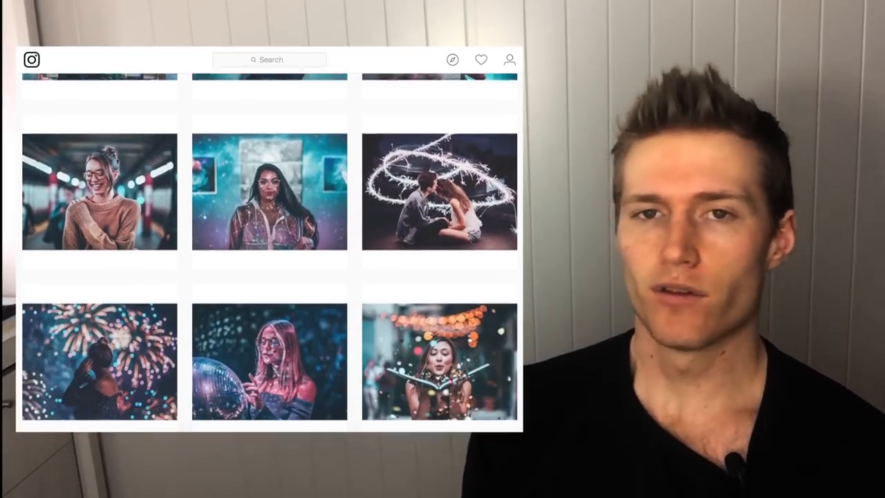
pyautogui.scroll(-3)
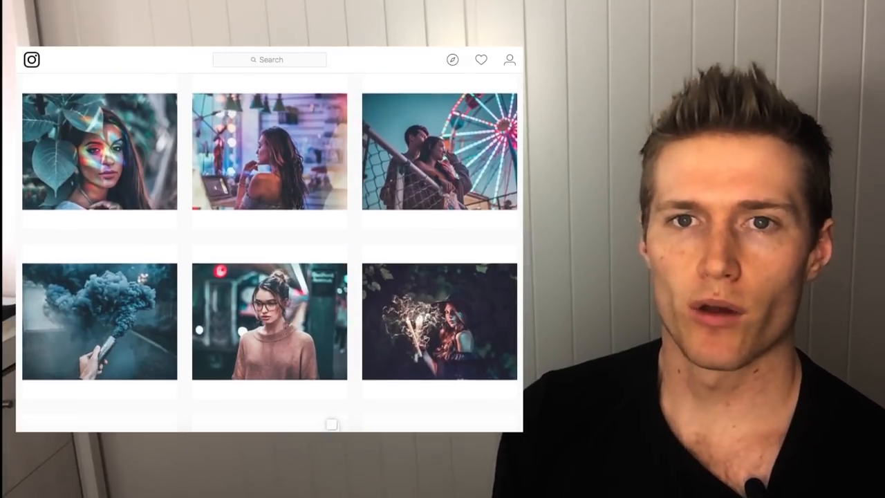
pyautogui.scroll(-3)
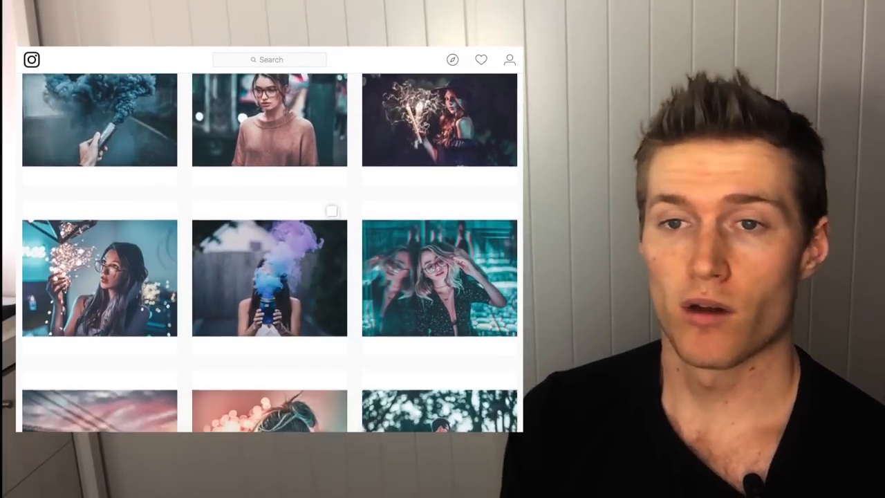
pyautogui.scroll(-3)
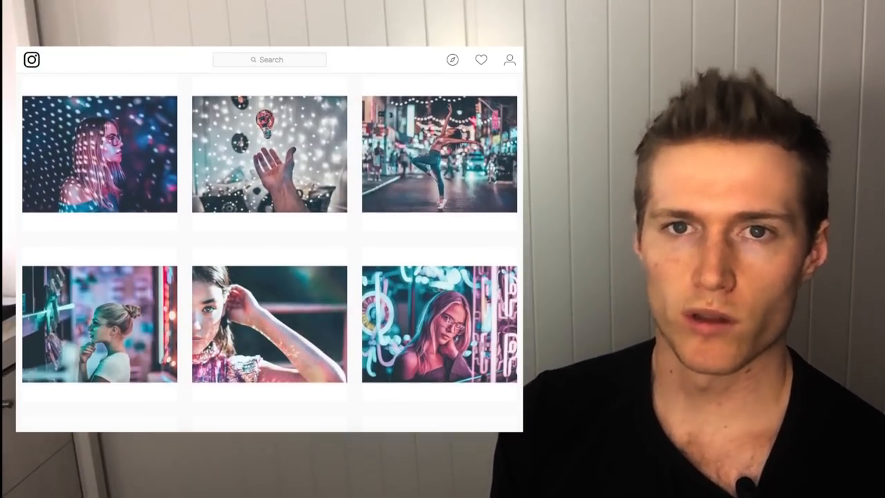
pyautogui.scroll(-3)
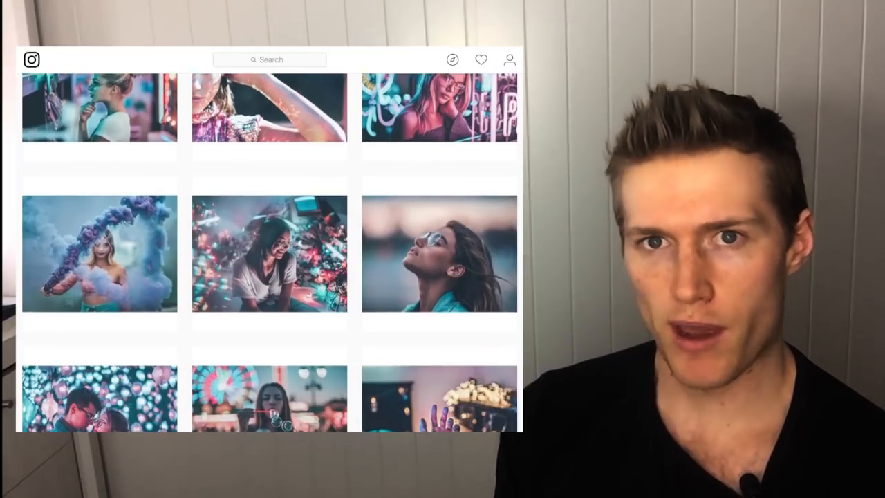
pyautogui.scroll(-3)
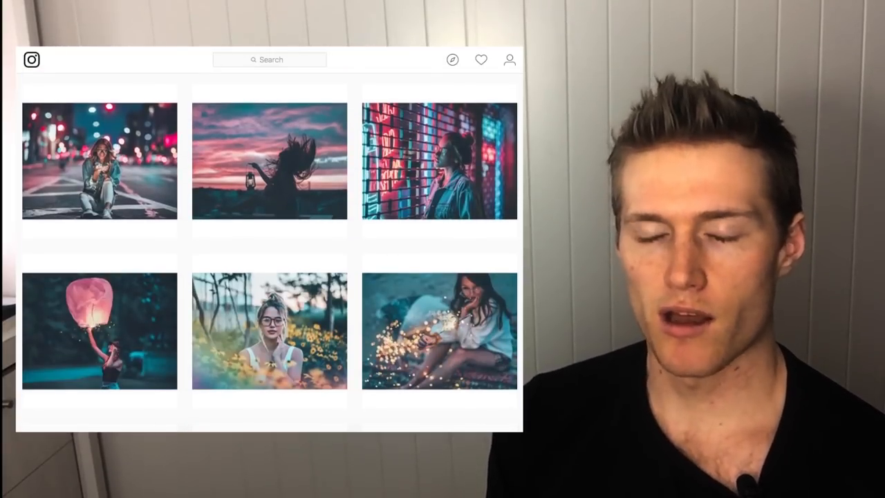
pyautogui.scroll(-3)
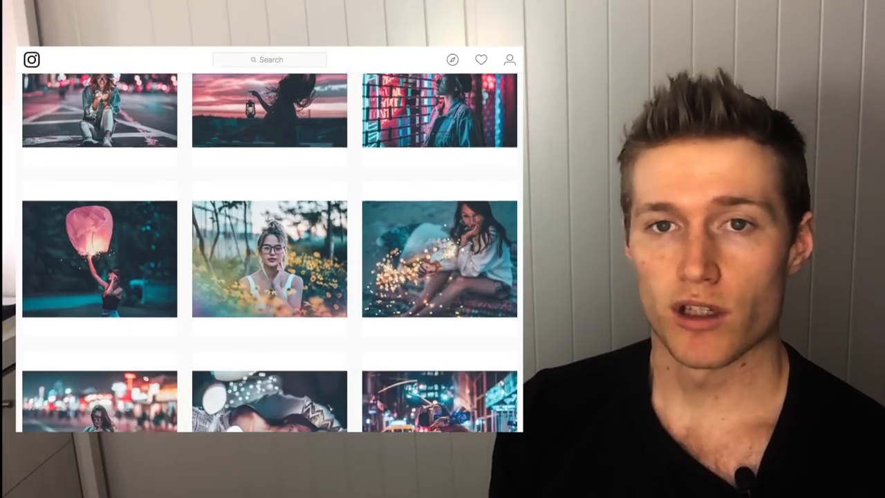
pyautogui.scroll(-3)
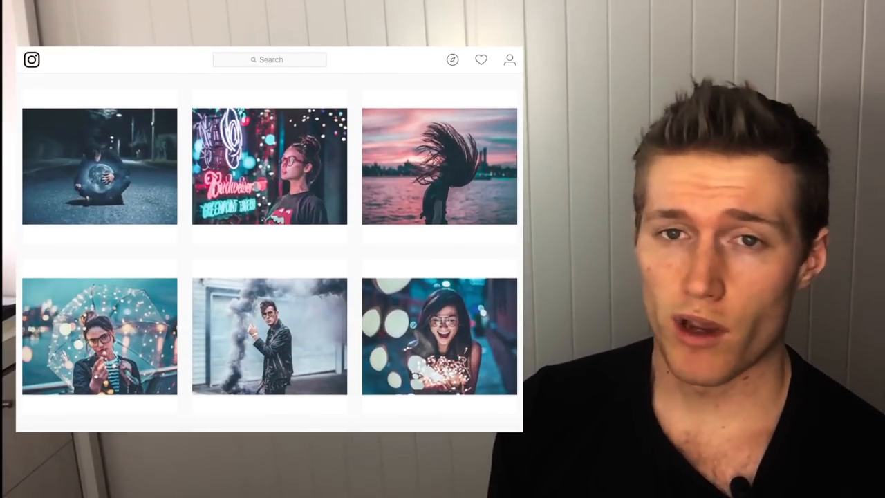
pyautogui.scroll(-3)
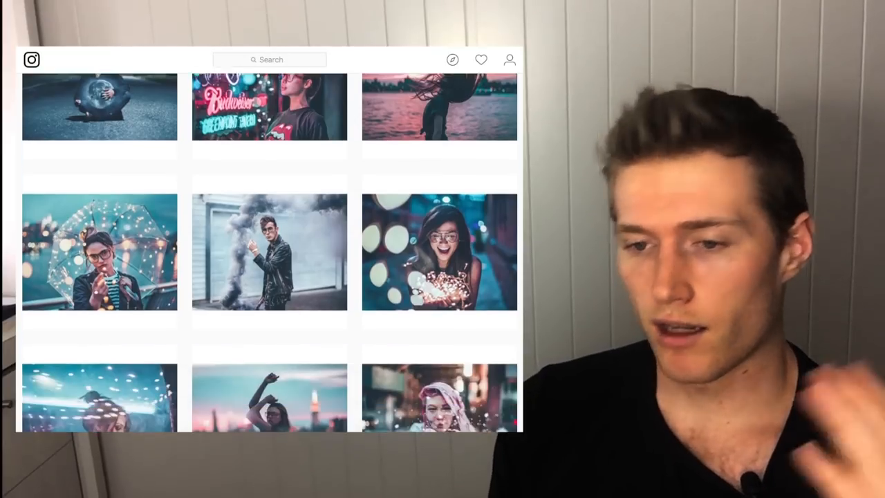
pyautogui.scroll(-3)
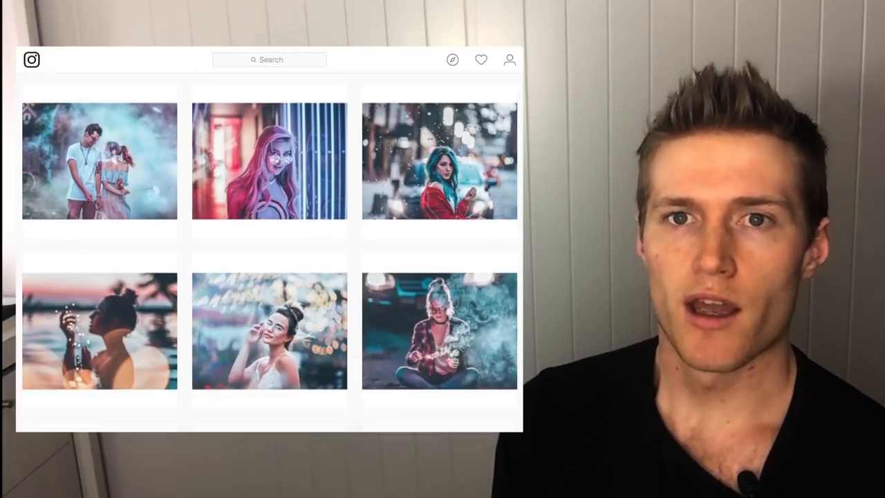
pyautogui.scroll(-3)
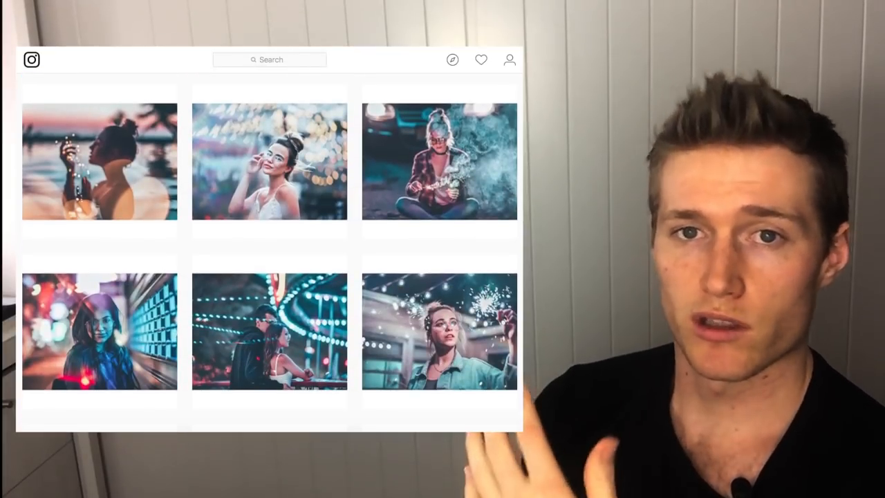
pyautogui.scroll(-3)
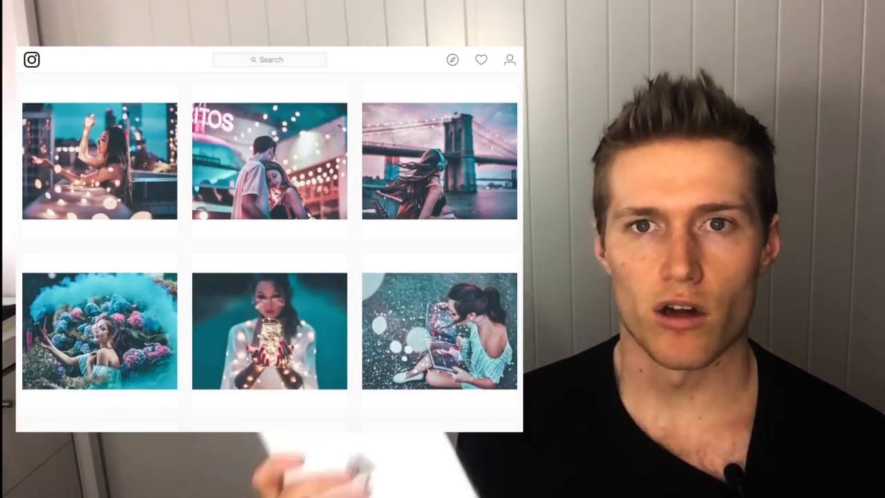
pyautogui.scroll(-3)
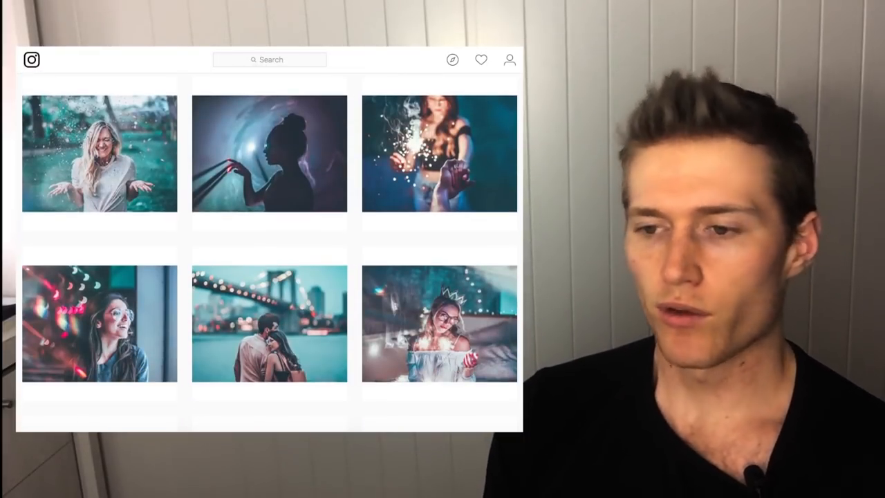
pyautogui.scroll(-3)
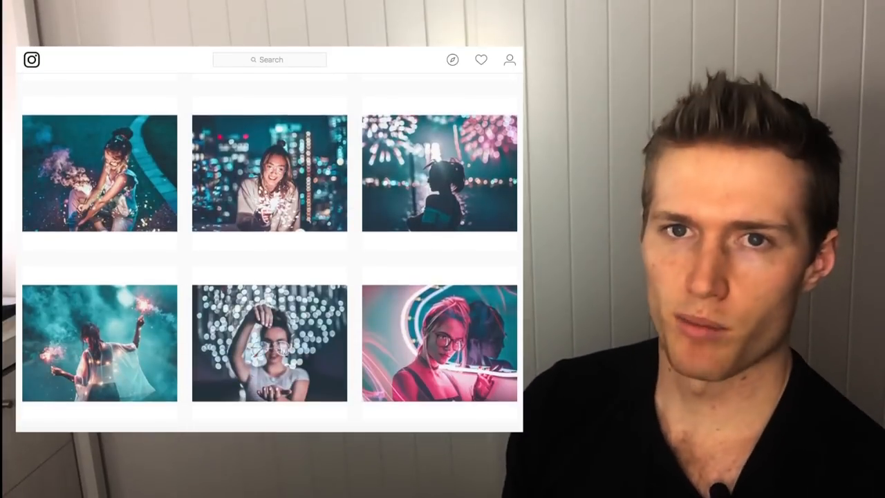
pyautogui.scroll(-3)
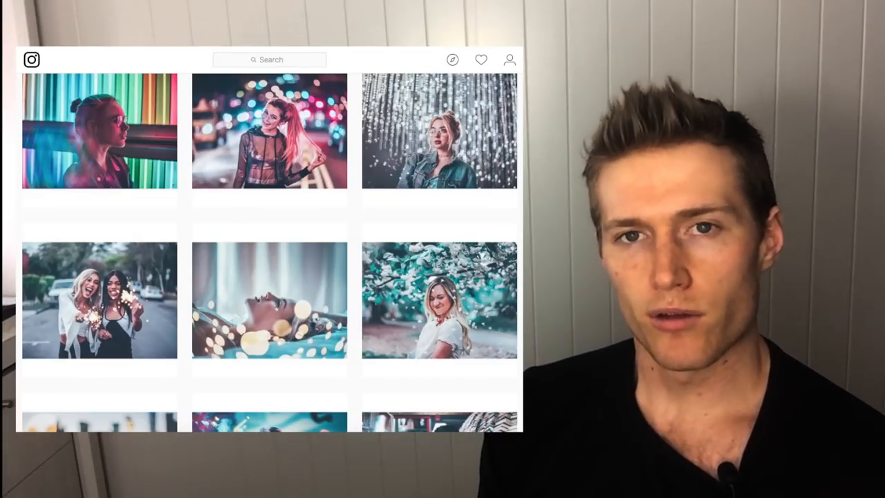
pyautogui.scroll(-3)
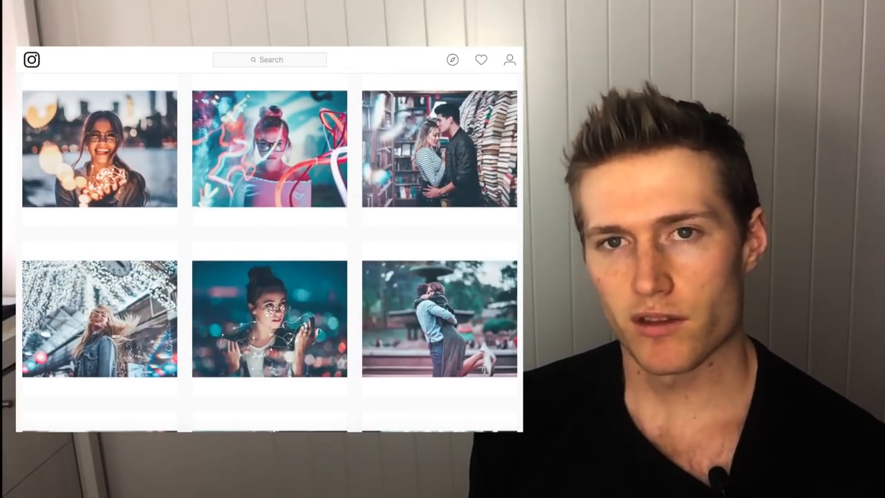
pyautogui.scroll(-3)
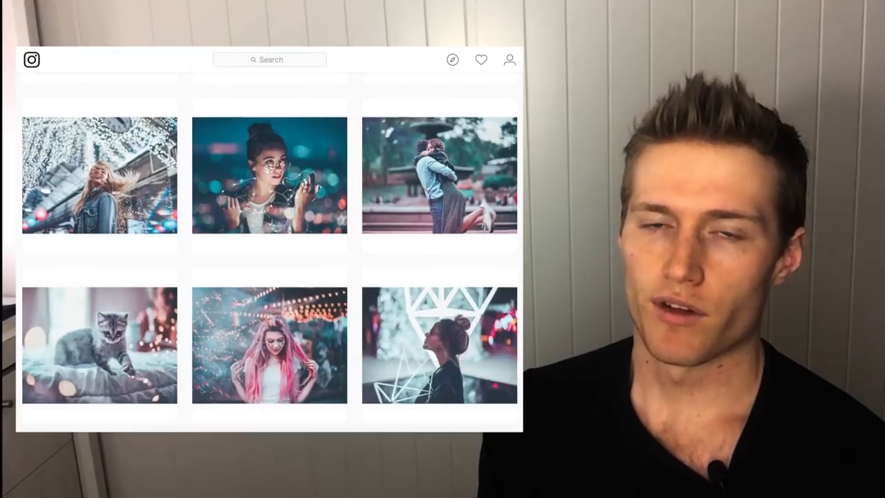
pyautogui.scroll(-3)
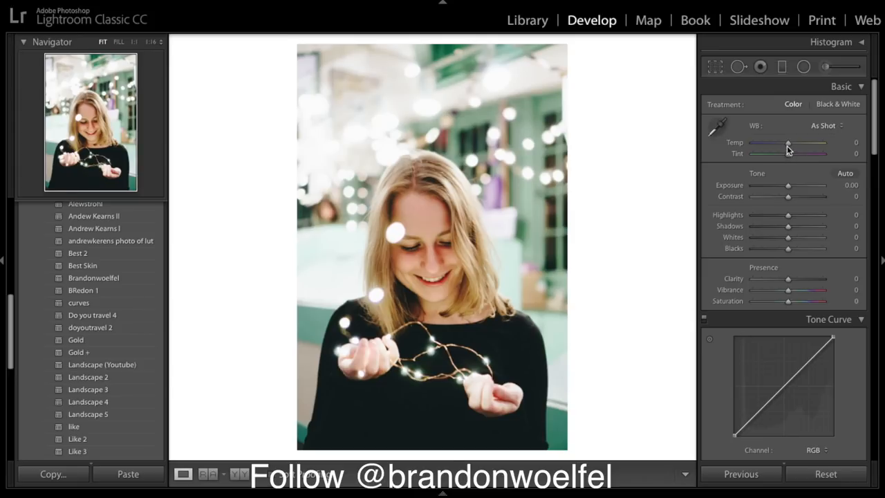
pyautogui.moveTo(788, 143); pyautogui.dragTo(783, 143)
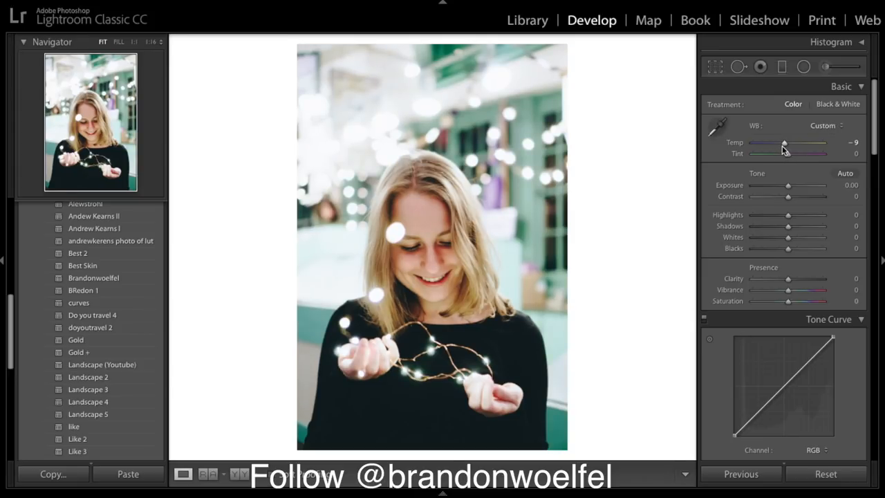
pyautogui.moveTo(785, 143); pyautogui.dragTo(782, 143)
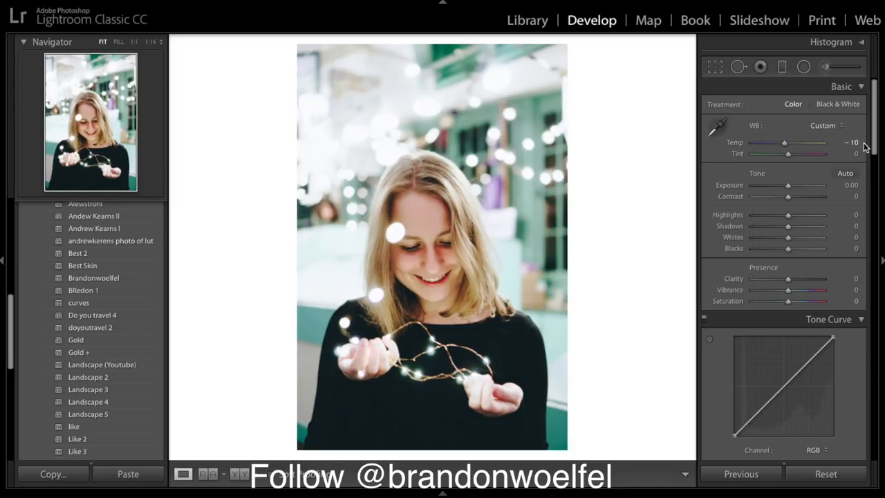
pyautogui.moveTo(863, 144)
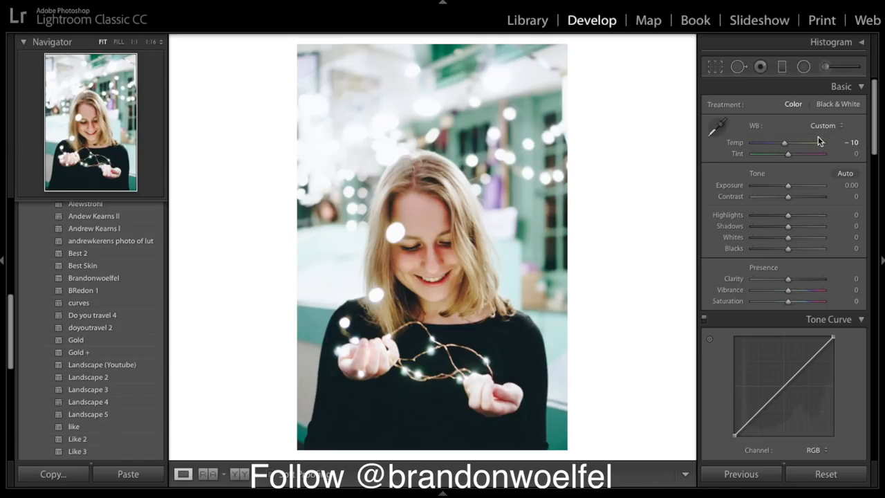
# Shift the Tint toward magenta, settling at about +21.
pyautogui.moveTo(788, 153); pyautogui.dragTo(794, 153)
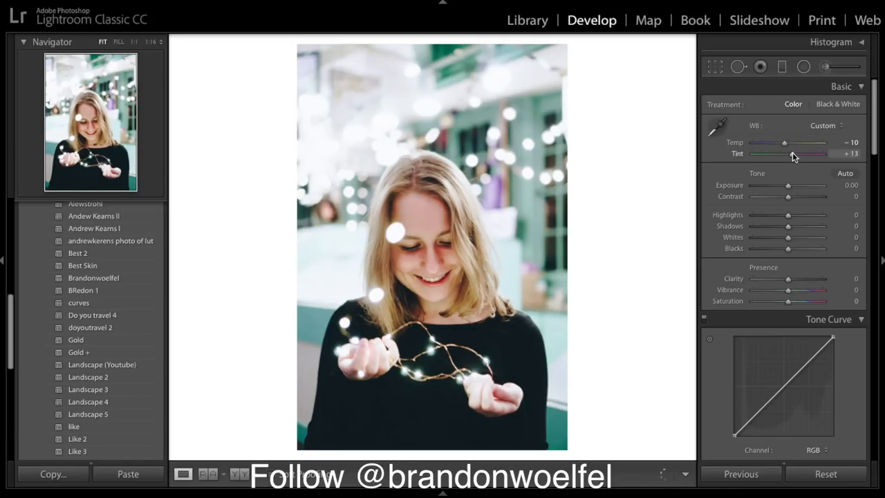
pyautogui.moveTo(793, 154); pyautogui.dragTo(798, 154)
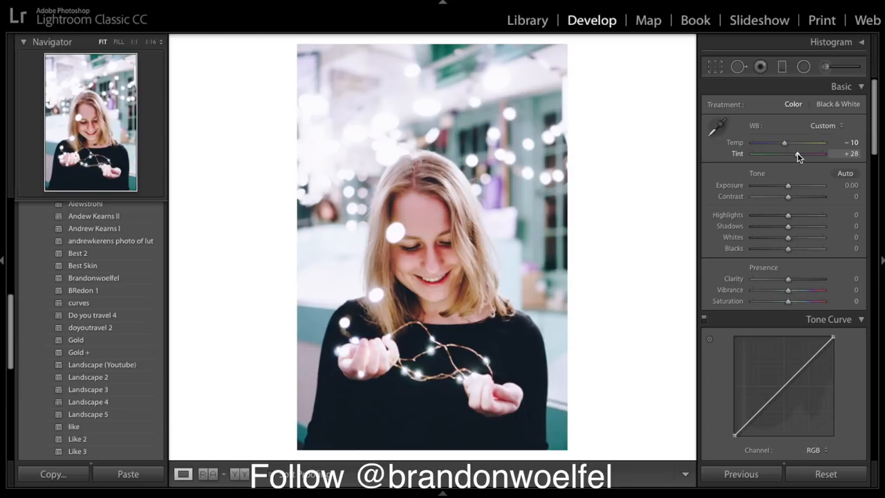
pyautogui.moveTo(798, 153); pyautogui.dragTo(793, 153)
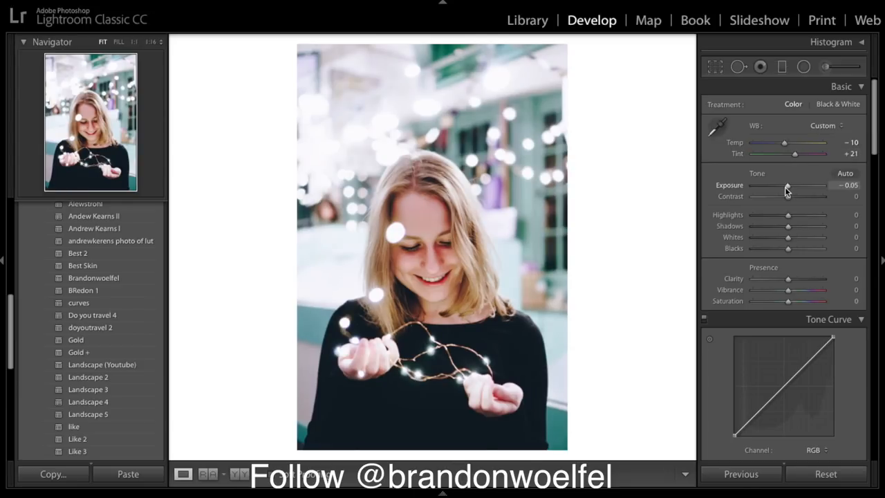
# Lower exposure slightly, add contrast, and raise Highlights to +50.
pyautogui.moveTo(788, 186); pyautogui.dragTo(785, 185)
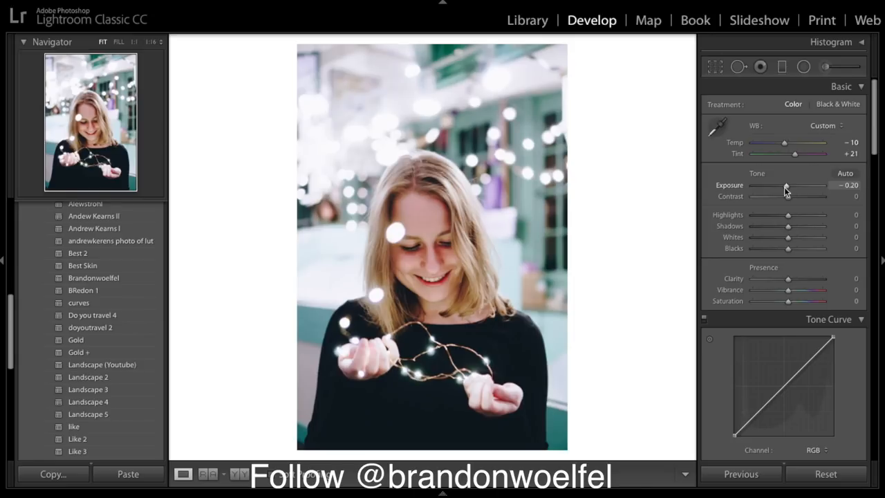
pyautogui.moveTo(786, 186); pyautogui.dragTo(784, 185)
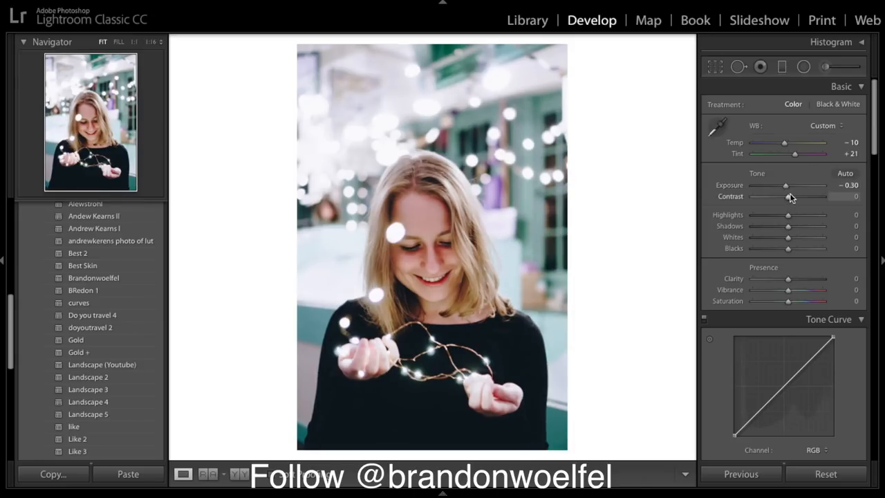
pyautogui.moveTo(788, 195); pyautogui.dragTo(795, 196)
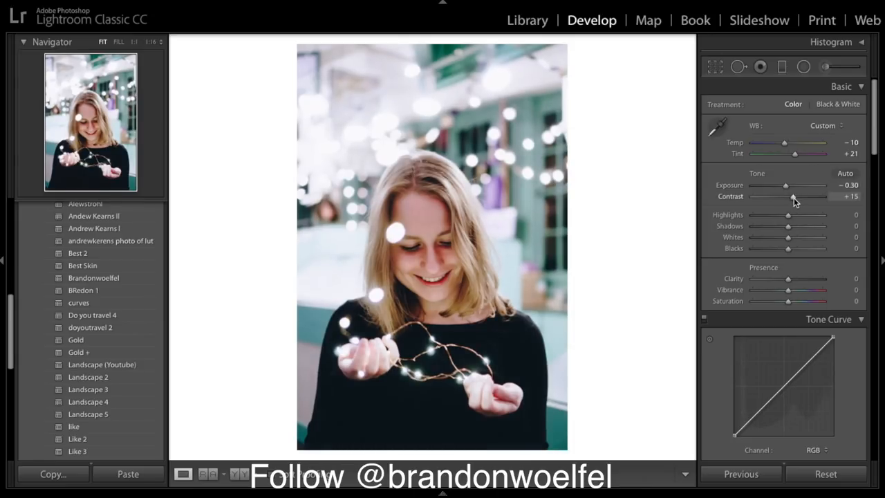
pyautogui.moveTo(788, 195); pyautogui.dragTo(795, 195)
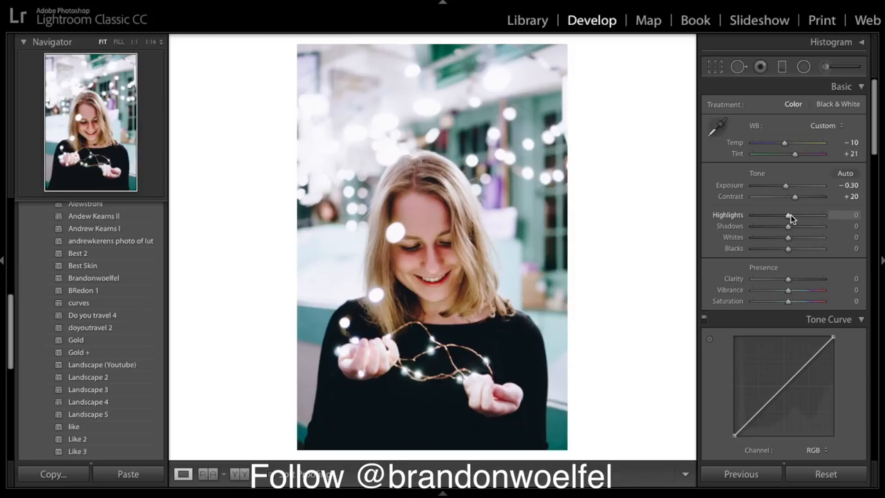
pyautogui.moveTo(788, 215); pyautogui.dragTo(802, 215)
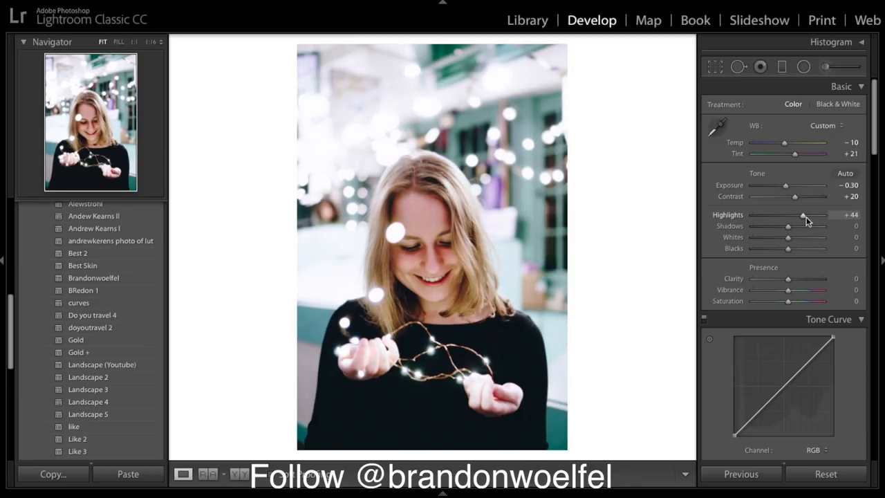
pyautogui.moveTo(801, 215); pyautogui.dragTo(805, 215)
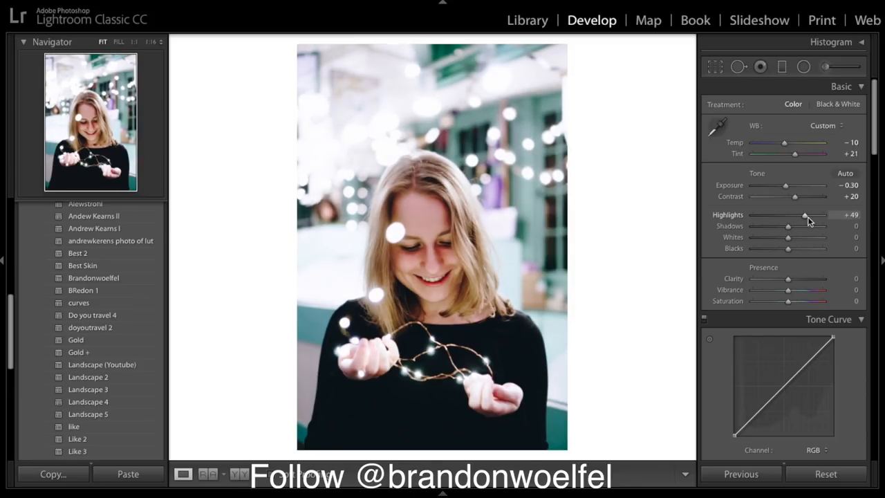
pyautogui.moveTo(804, 215); pyautogui.dragTo(806, 214)
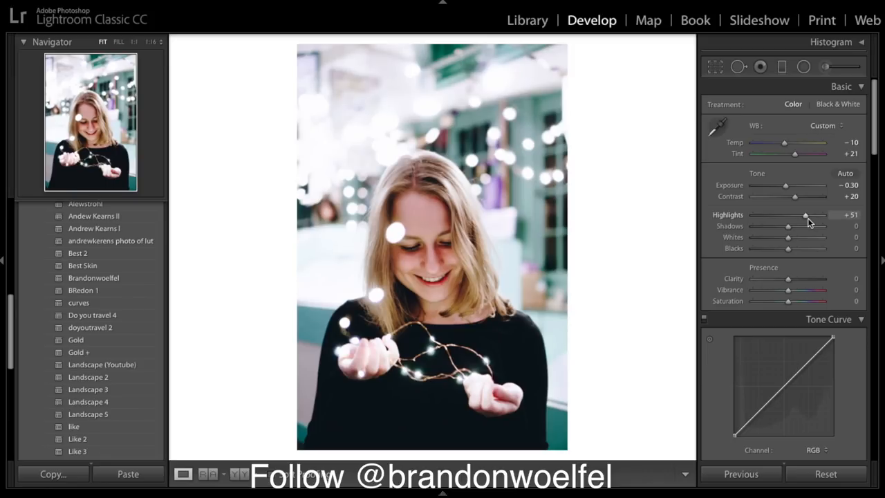
pyautogui.moveTo(805, 215); pyautogui.dragTo(804, 215)
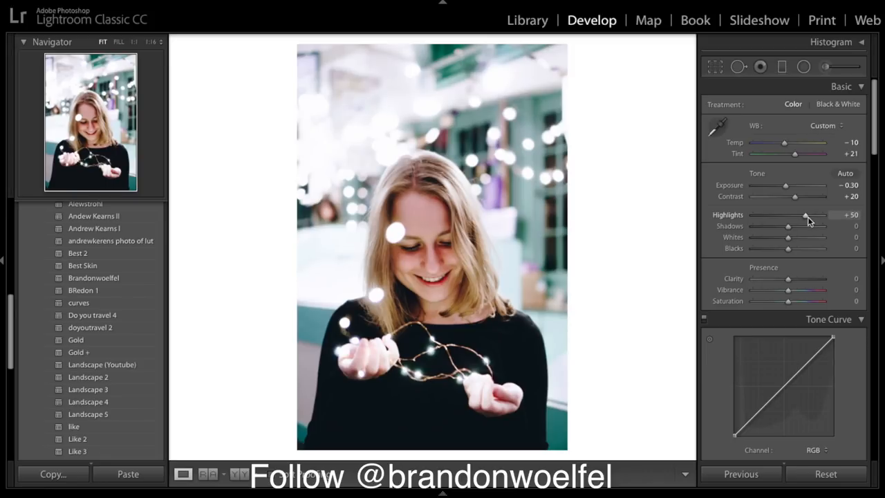
# Lift Shadows to +72 and pull Whites down to -90.
pyautogui.moveTo(788, 225); pyautogui.dragTo(801, 226)
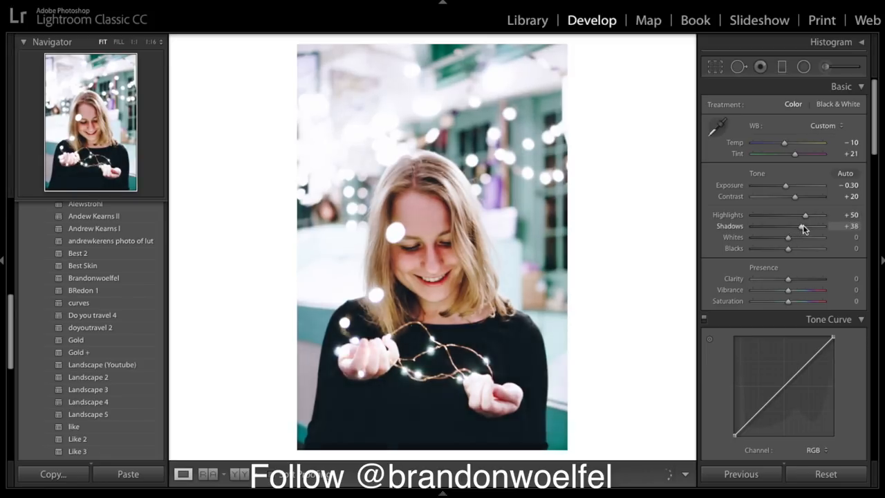
pyautogui.moveTo(803, 226); pyautogui.dragTo(813, 226)
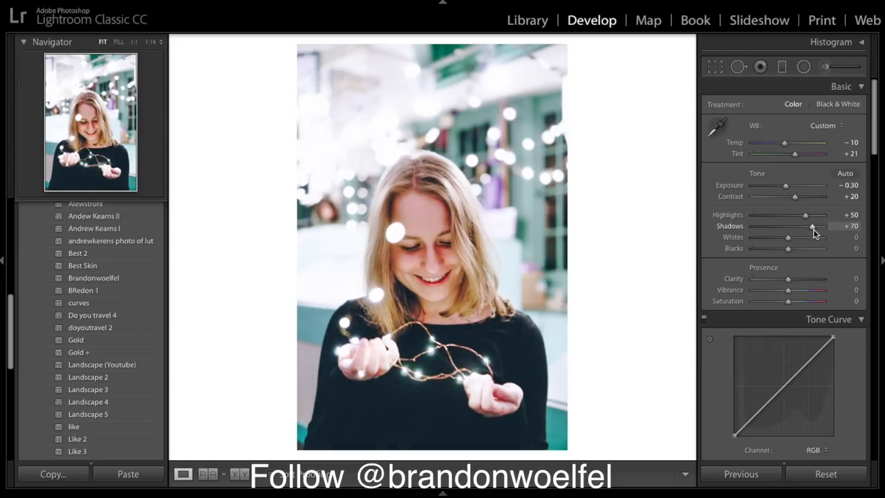
pyautogui.moveTo(812, 226); pyautogui.dragTo(815, 226)
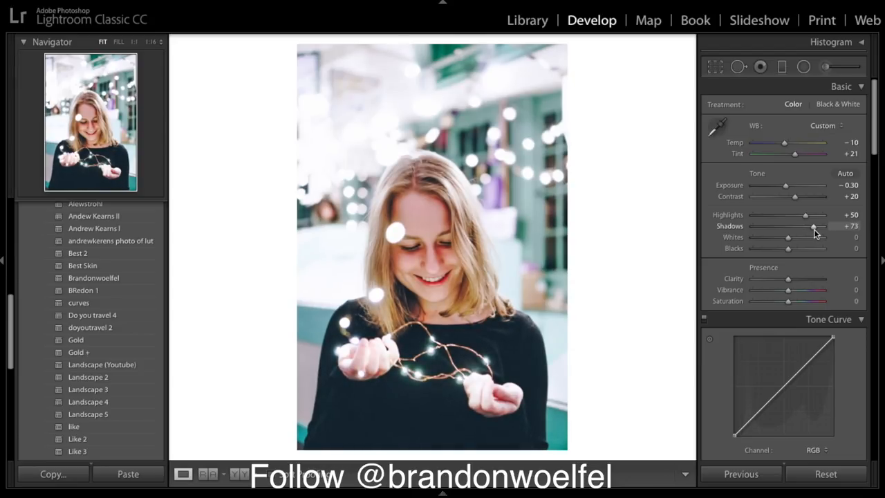
pyautogui.moveTo(813, 226); pyautogui.dragTo(810, 226)
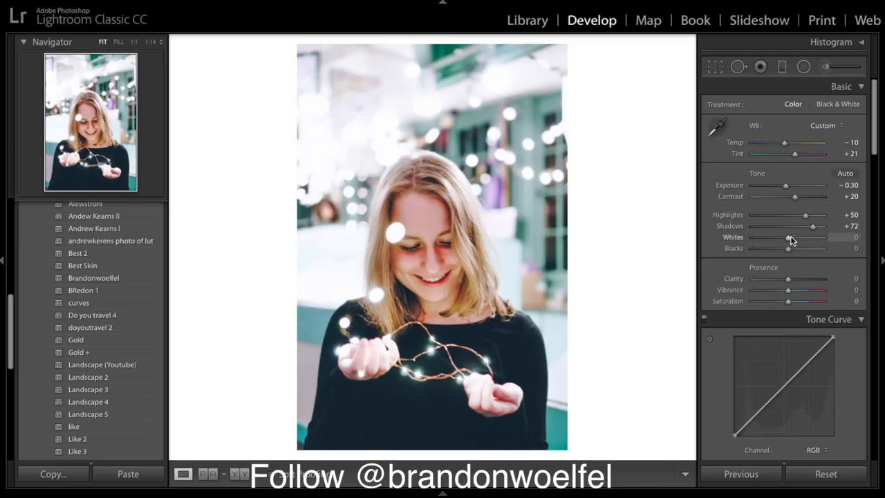
pyautogui.moveTo(788, 237); pyautogui.dragTo(752, 237)
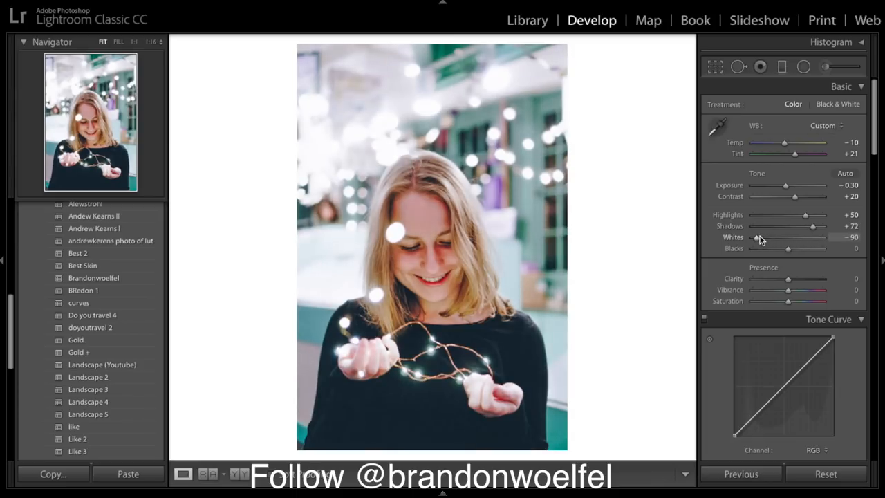
pyautogui.moveTo(757, 237); pyautogui.dragTo(760, 237)
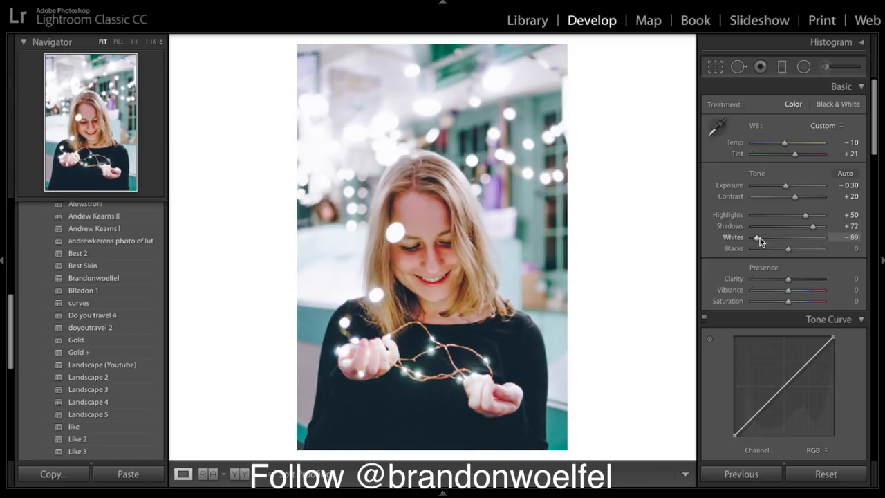
pyautogui.moveTo(757, 237); pyautogui.dragTo(754, 237)
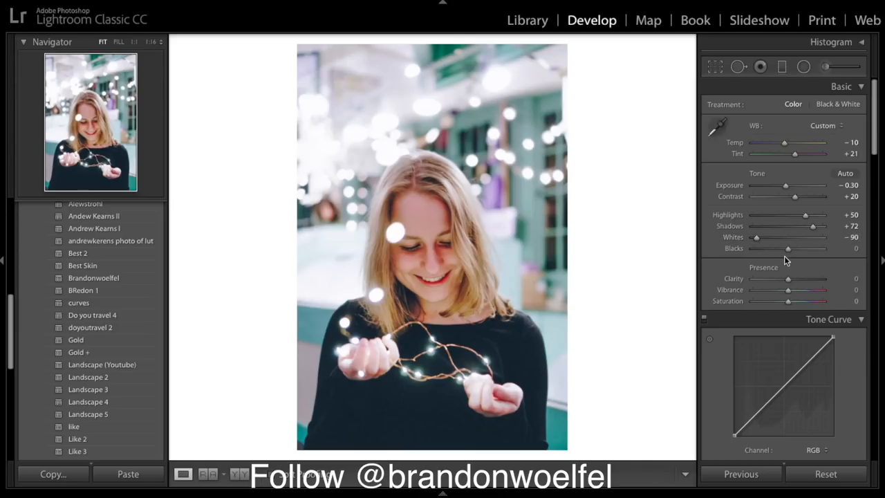
# Set Blacks to -27, Clarity to +15 and Vibrance to +48.
pyautogui.moveTo(787, 248); pyautogui.dragTo(777, 248)
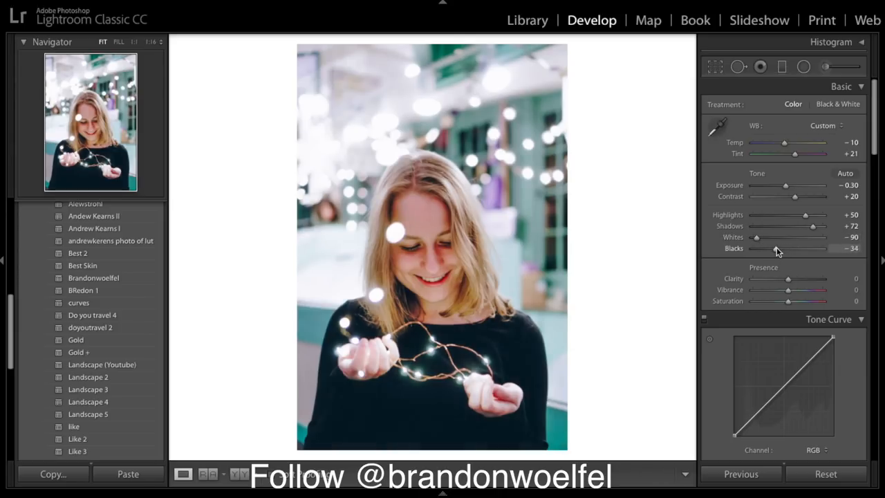
pyautogui.moveTo(767, 248); pyautogui.dragTo(778, 248)
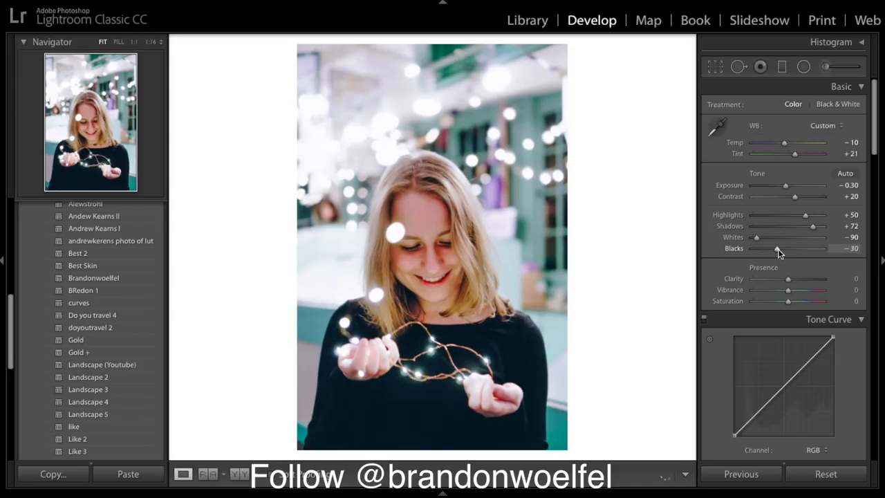
pyautogui.moveTo(788, 279); pyautogui.dragTo(792, 278)
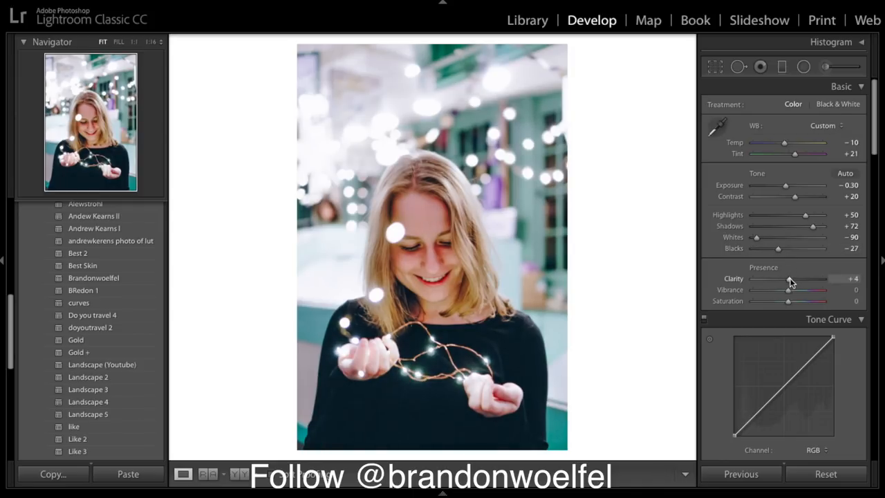
pyautogui.moveTo(788, 278); pyautogui.dragTo(794, 279)
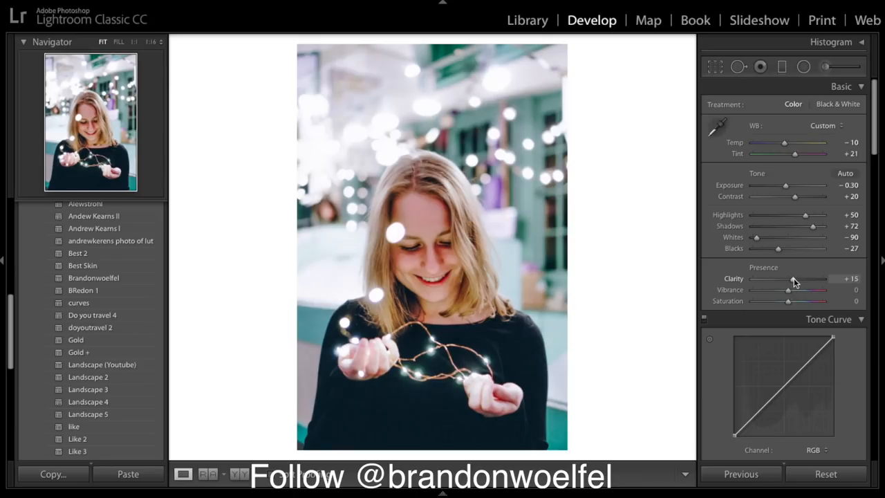
pyautogui.moveTo(787, 289); pyautogui.dragTo(812, 290)
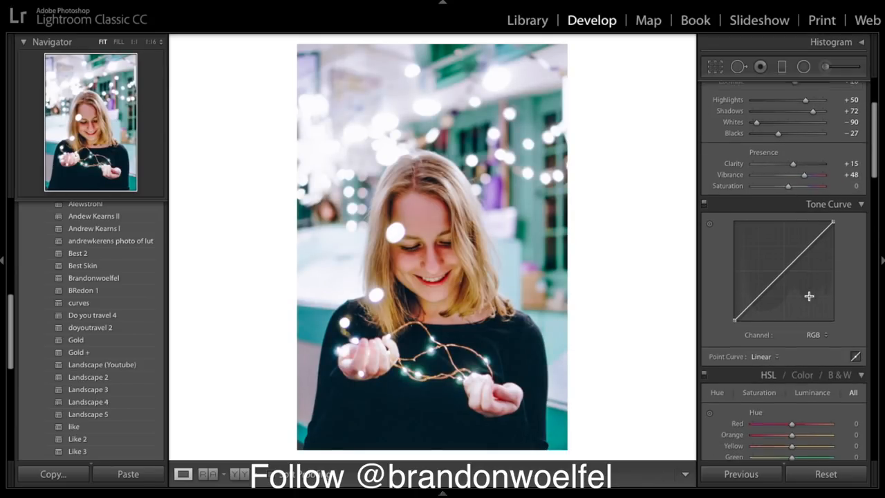
# Drag points on the RGB tone curve, reshaping the upper tones and midtones.
pyautogui.scroll(-3)
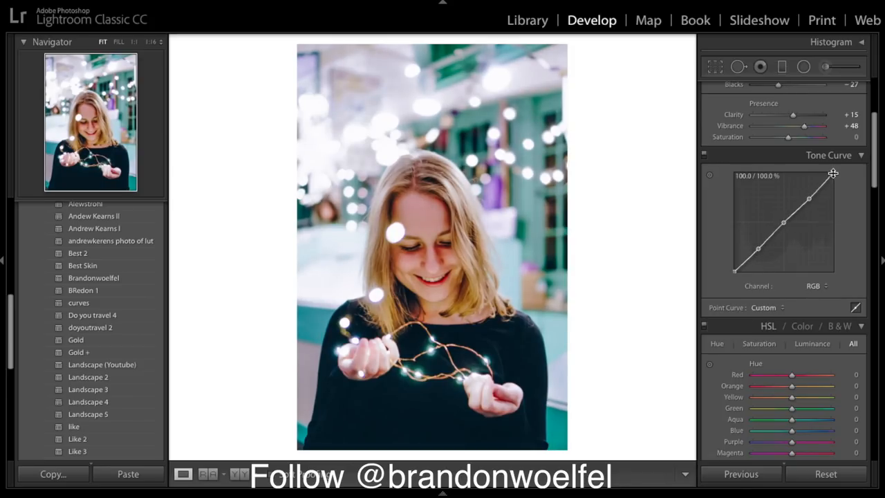
pyautogui.moveTo(832, 172); pyautogui.dragTo(834, 178)
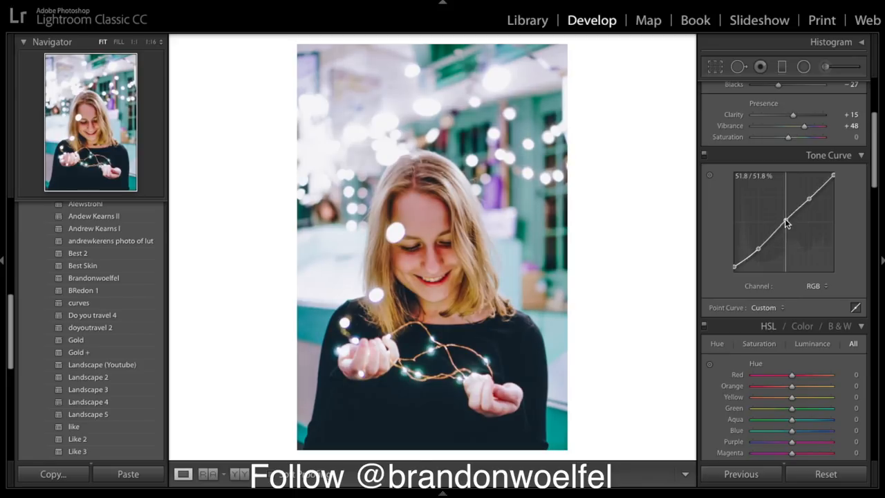
pyautogui.moveTo(784, 224); pyautogui.dragTo(788, 228)
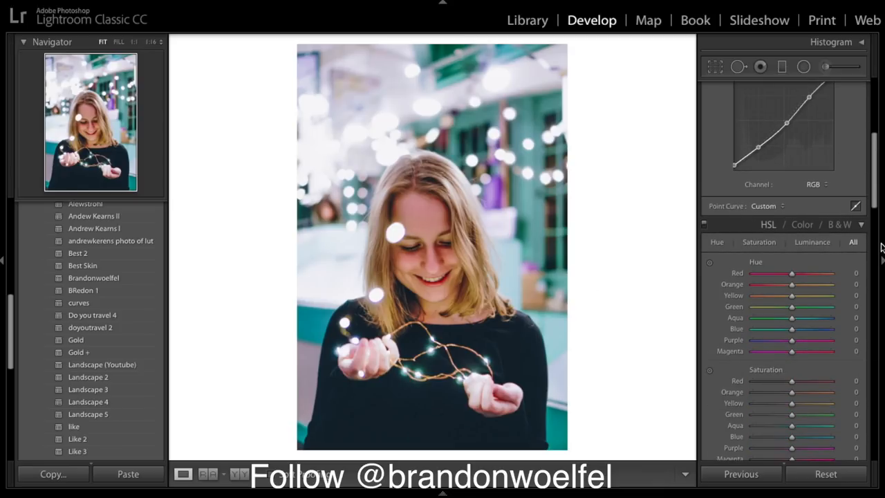
# Set HSL hues: Red -28, Orange -23, Yellow -18, Green -10.
pyautogui.scroll(-3)
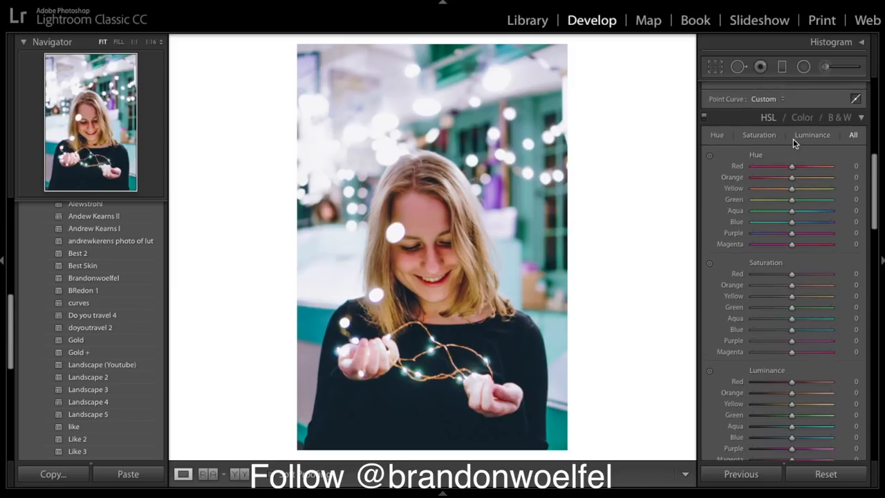
pyautogui.moveTo(792, 166); pyautogui.dragTo(788, 166)
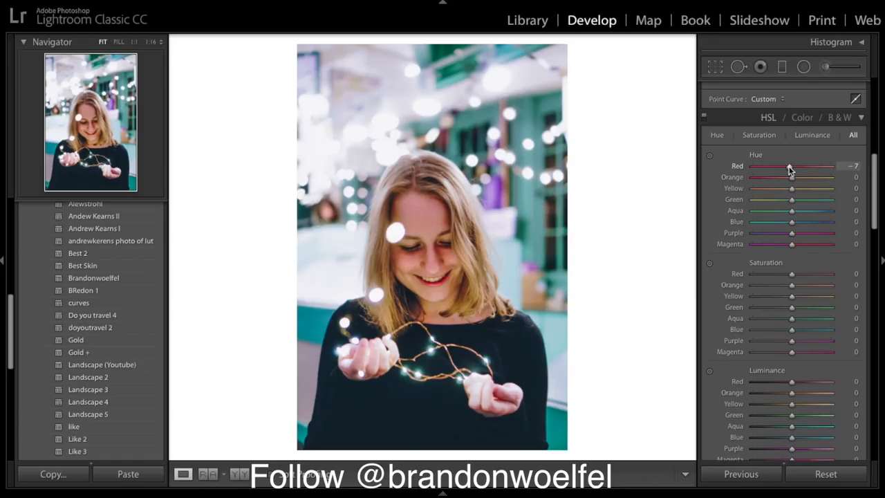
pyautogui.moveTo(790, 166); pyautogui.dragTo(781, 166)
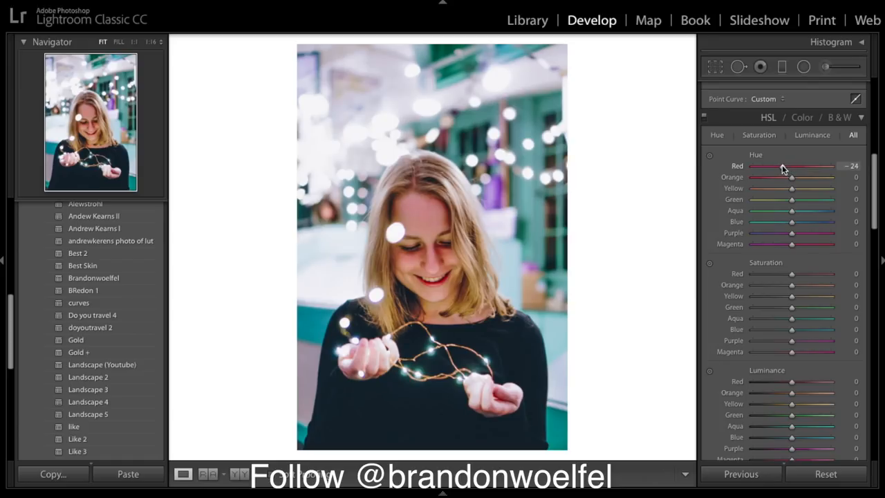
pyautogui.moveTo(792, 166); pyautogui.dragTo(780, 166)
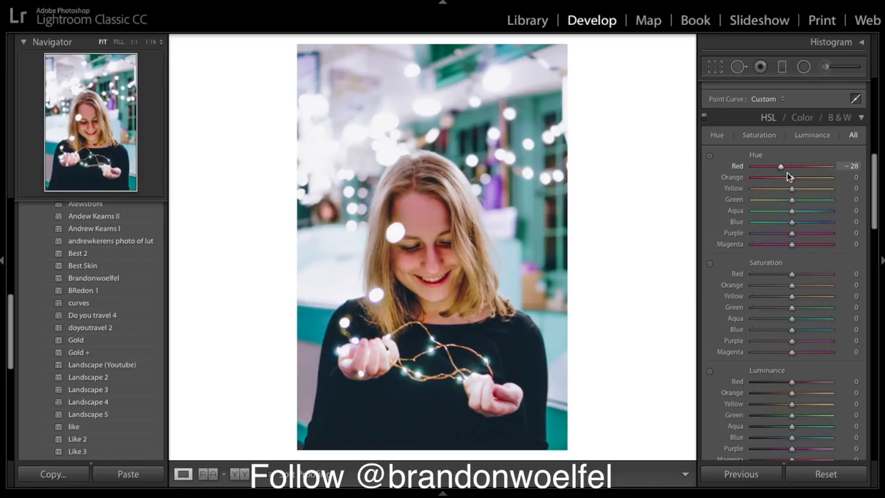
pyautogui.moveTo(791, 177); pyautogui.dragTo(778, 177)
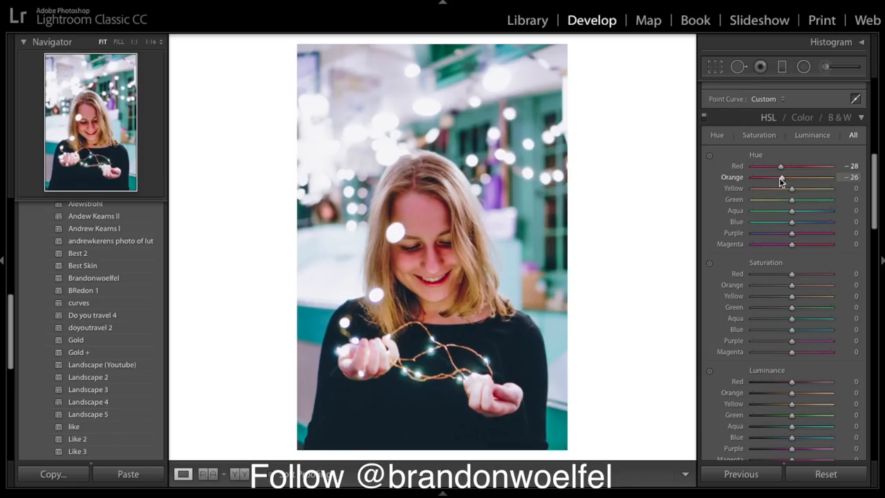
pyautogui.moveTo(774, 177); pyautogui.dragTo(781, 177)
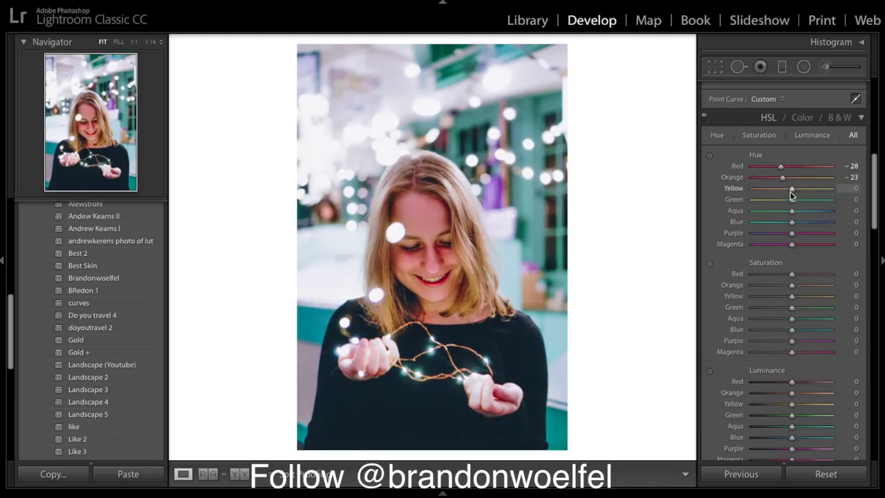
pyautogui.moveTo(792, 188); pyautogui.dragTo(783, 188)
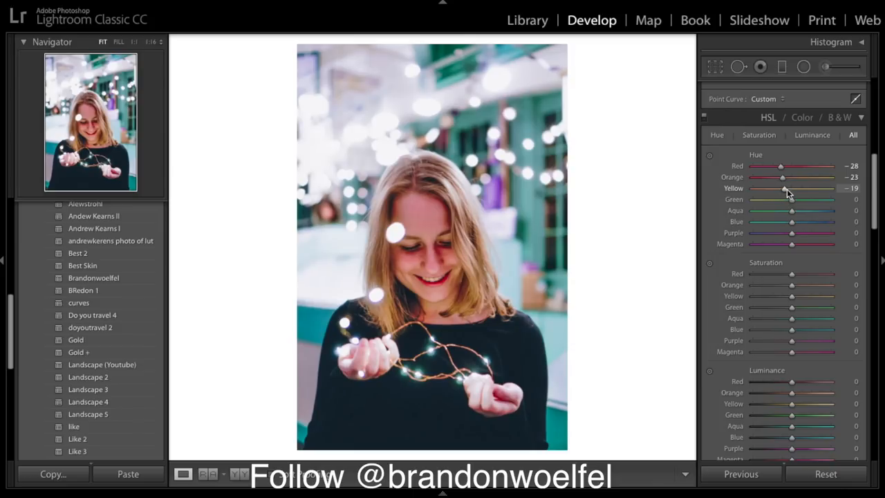
pyautogui.moveTo(785, 188); pyautogui.dragTo(791, 188)
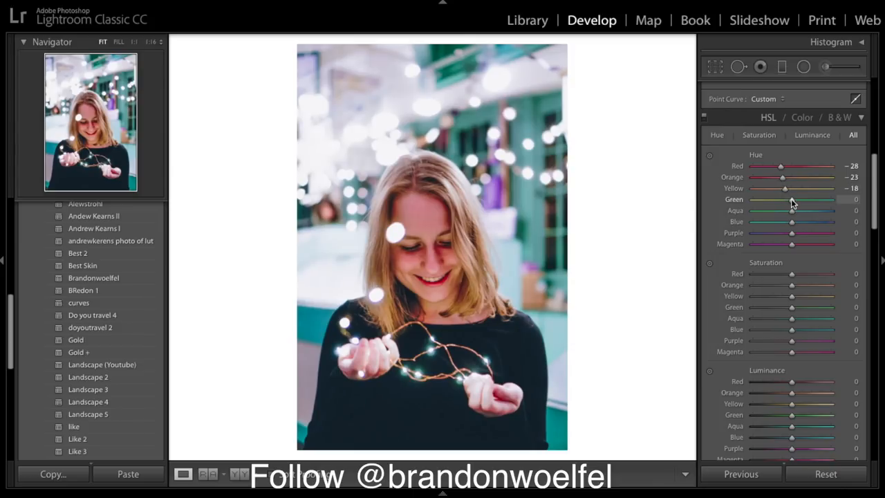
pyautogui.moveTo(791, 200); pyautogui.dragTo(787, 200)
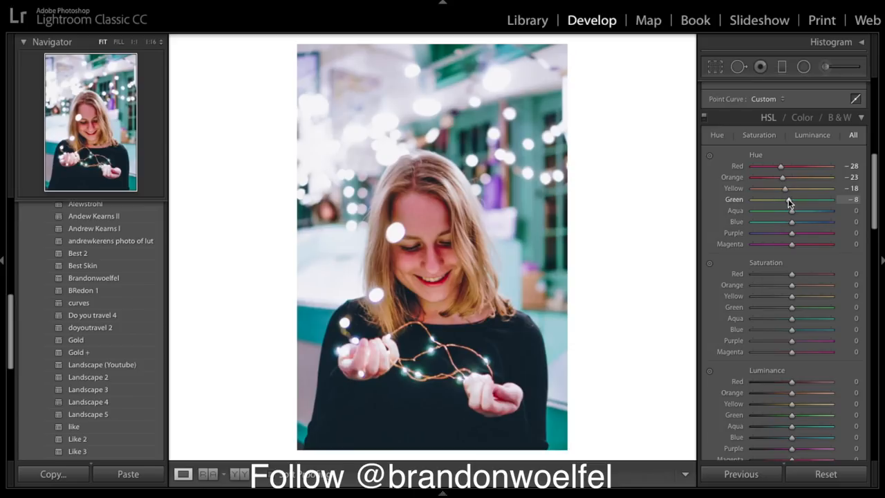
pyautogui.moveTo(791, 199); pyautogui.dragTo(786, 199)
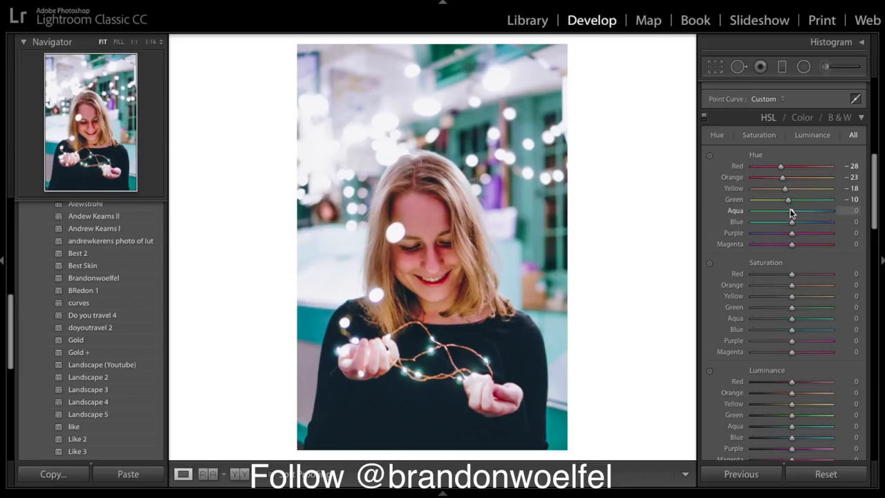
# Set hues Aqua +49, Blue -44, Purple +10 and Magenta about -29.
pyautogui.moveTo(791, 211); pyautogui.dragTo(805, 210)
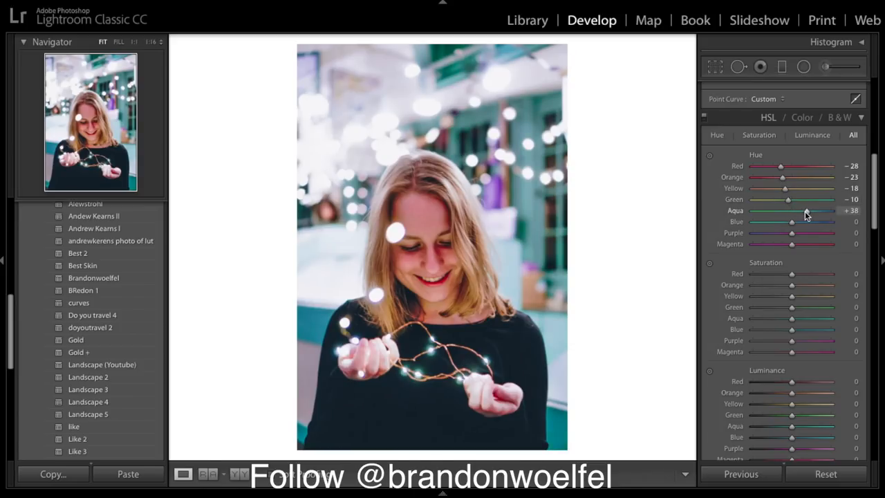
pyautogui.moveTo(805, 211); pyautogui.dragTo(810, 211)
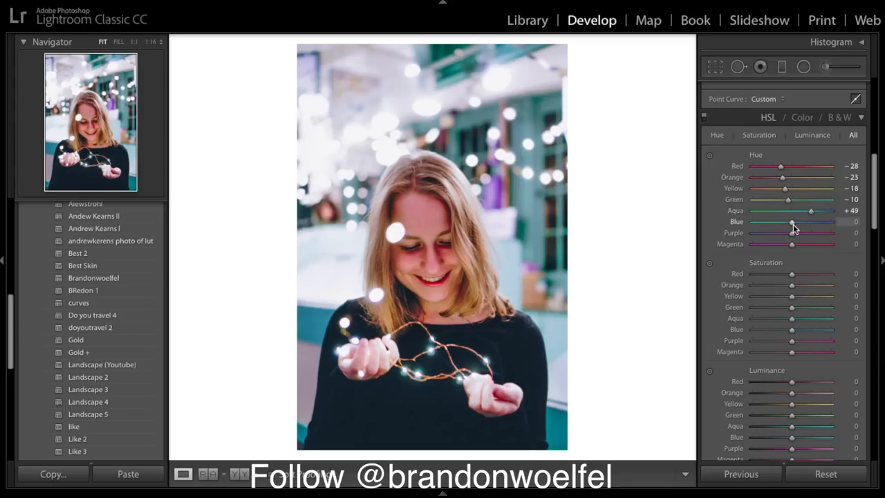
pyautogui.moveTo(791, 221); pyautogui.dragTo(779, 222)
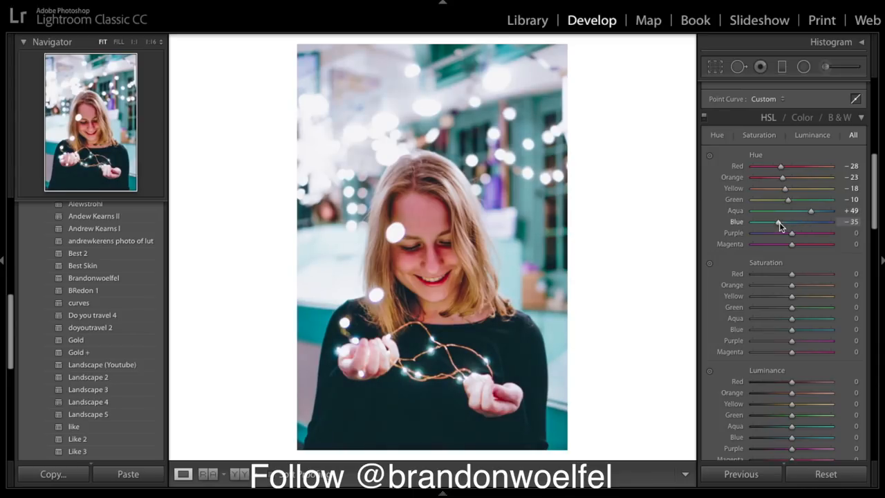
pyautogui.moveTo(779, 221); pyautogui.dragTo(775, 221)
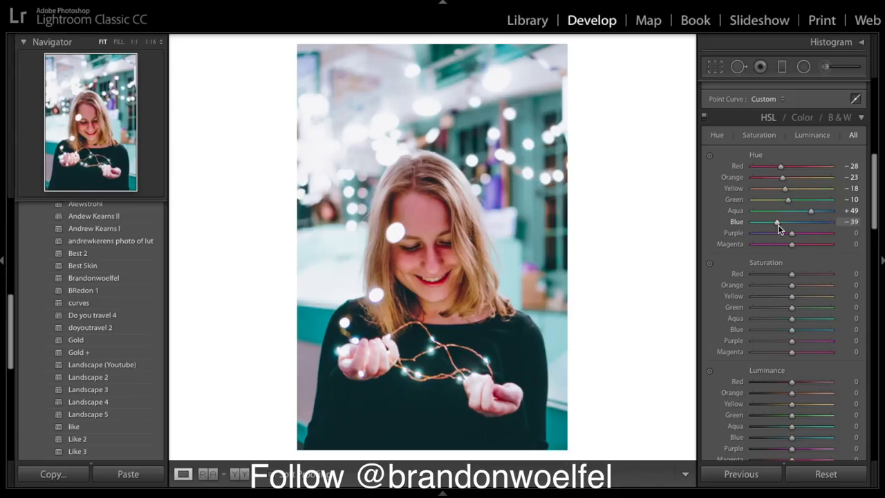
pyautogui.moveTo(779, 222); pyautogui.dragTo(774, 221)
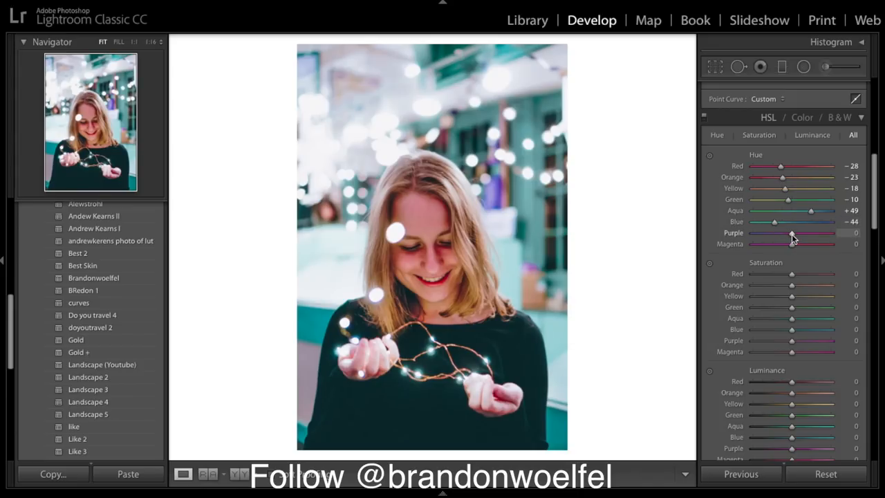
pyautogui.moveTo(790, 240); pyautogui.dragTo(795, 240)
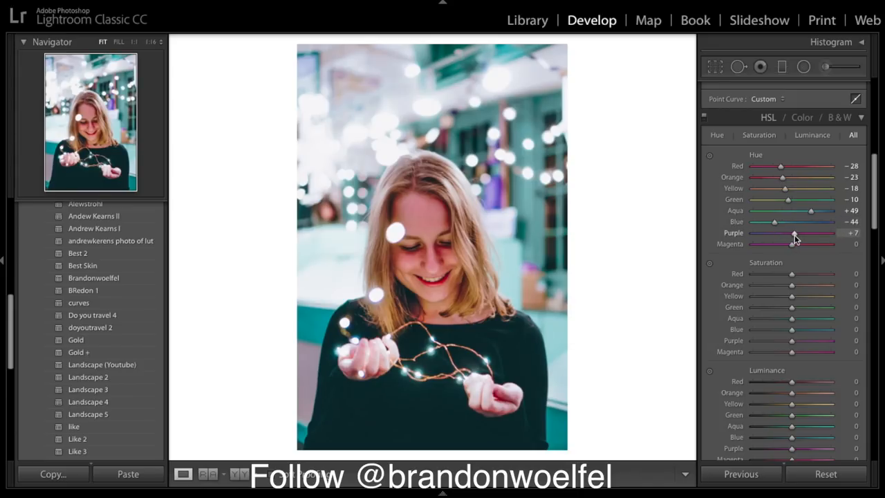
pyautogui.moveTo(795, 244); pyautogui.dragTo(778, 244)
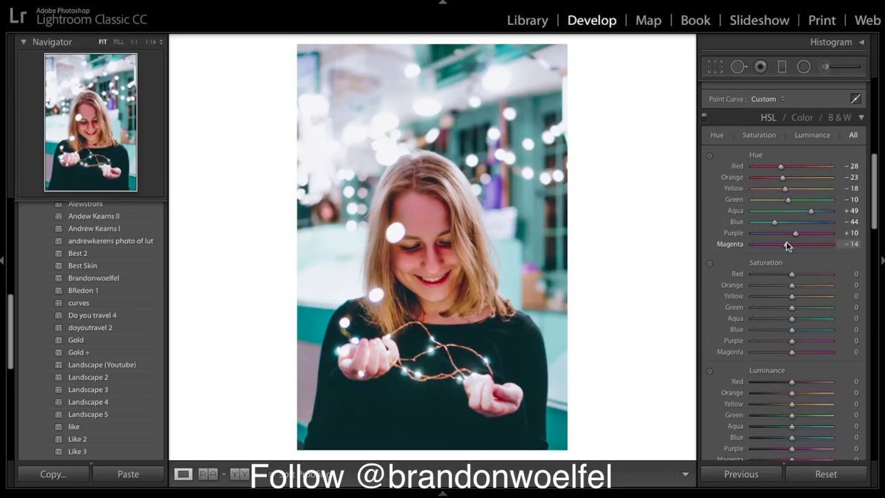
pyautogui.moveTo(795, 243); pyautogui.dragTo(774, 243)
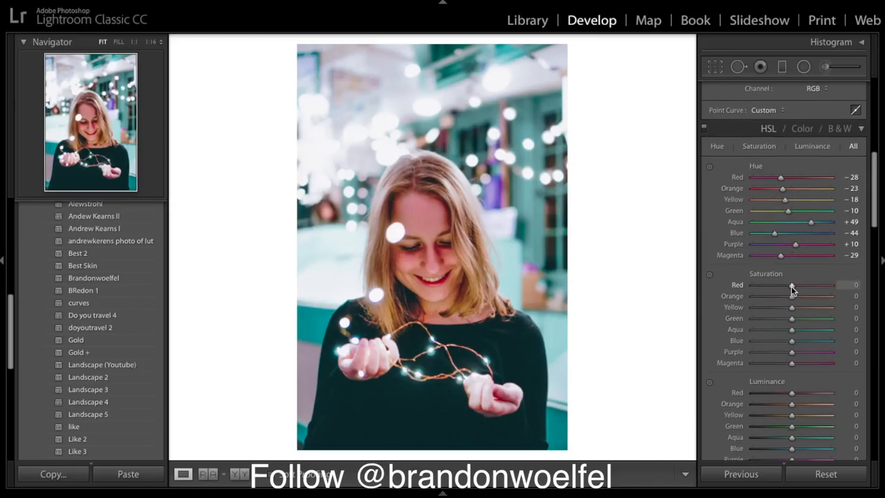
# Reduce saturation: Red -45, Orange -36, Yellow -15, Green -17.
pyautogui.moveTo(791, 284); pyautogui.dragTo(781, 284)
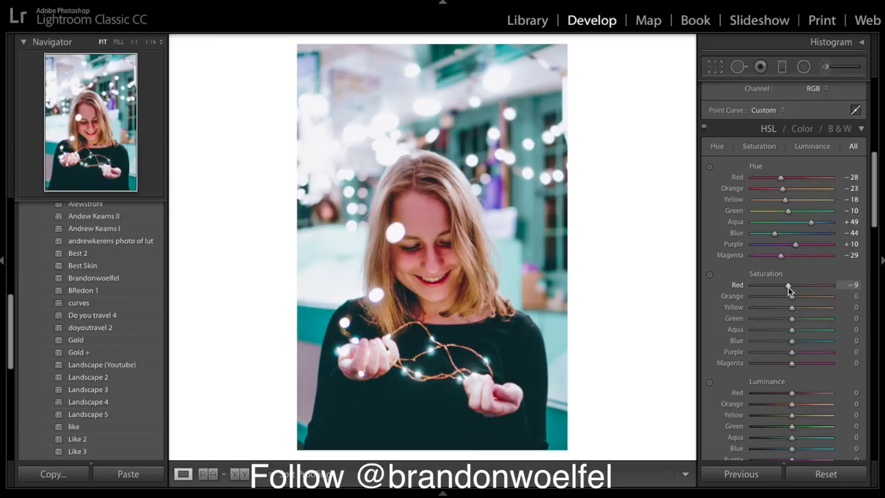
pyautogui.moveTo(788, 285); pyautogui.dragTo(773, 284)
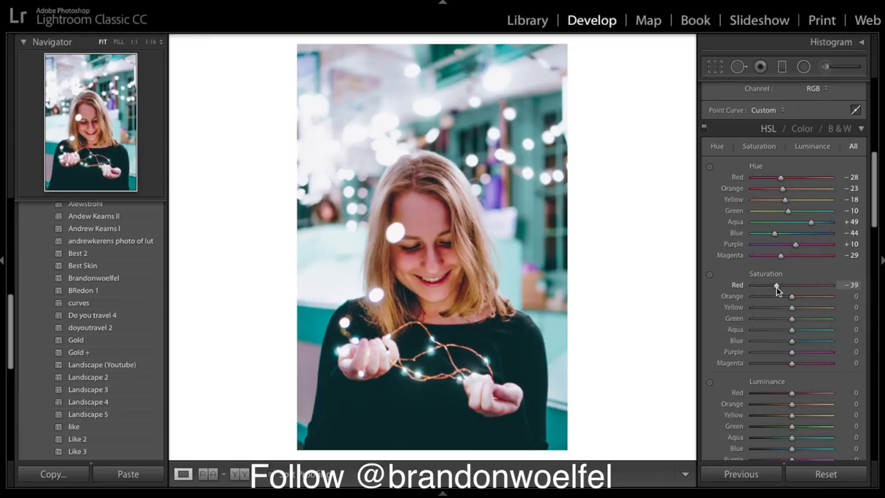
pyautogui.moveTo(778, 284); pyautogui.dragTo(774, 285)
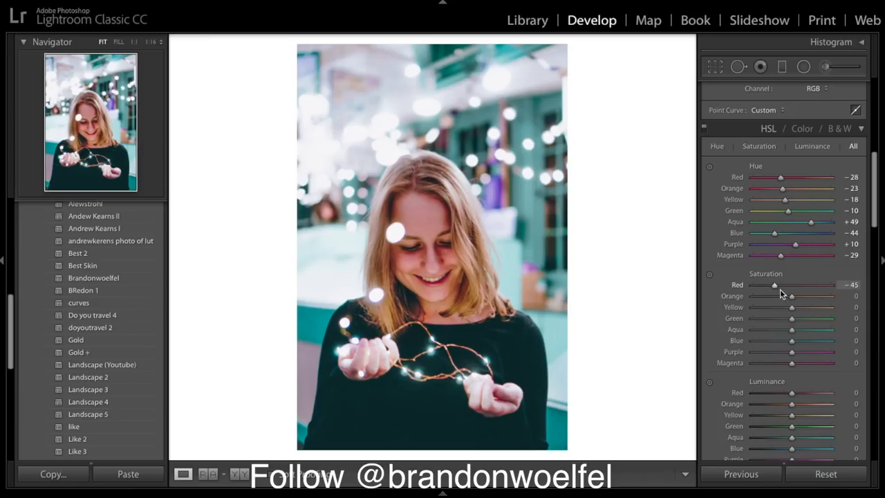
pyautogui.moveTo(791, 296); pyautogui.dragTo(790, 296)
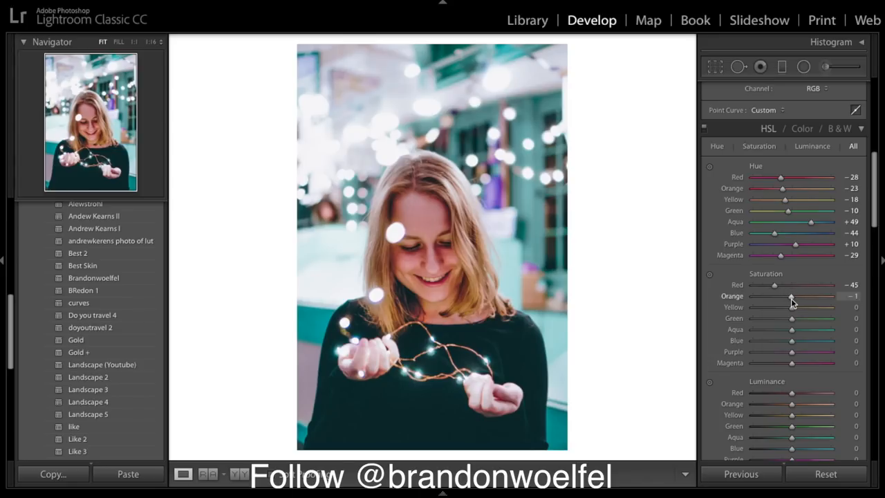
pyautogui.moveTo(792, 296); pyautogui.dragTo(777, 296)
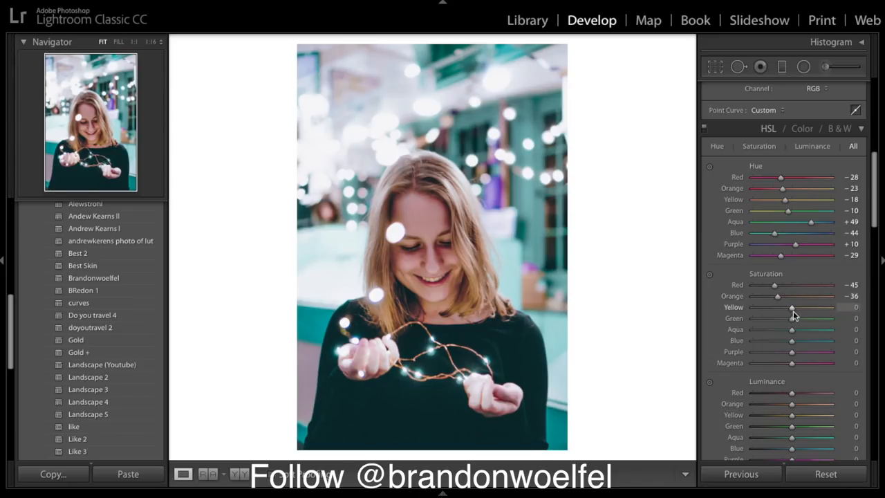
pyautogui.moveTo(791, 307); pyautogui.dragTo(786, 307)
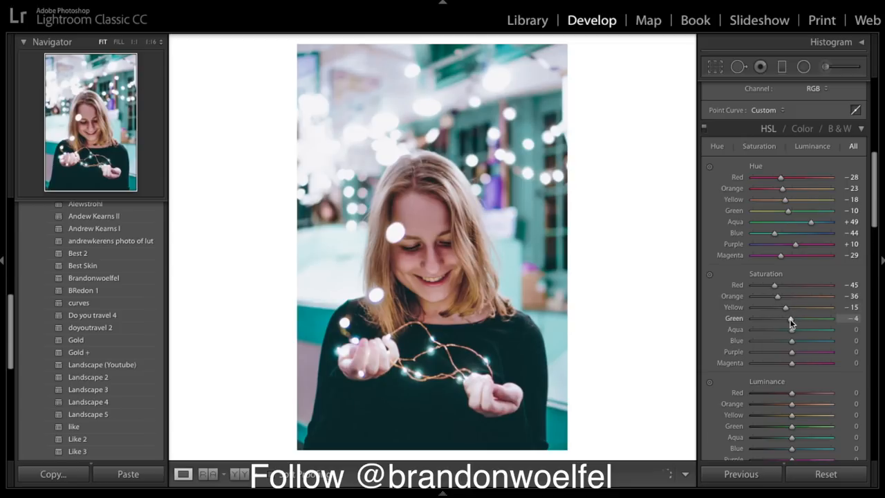
pyautogui.moveTo(791, 318); pyautogui.dragTo(781, 318)
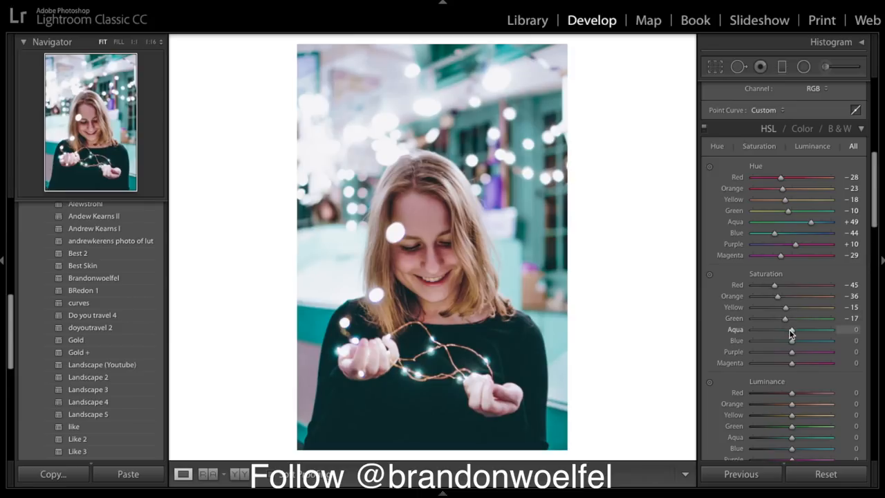
# Boost saturation: Aqua +40, Blue -2, Purple +68, Magenta +40.
pyautogui.moveTo(791, 329); pyautogui.dragTo(807, 329)
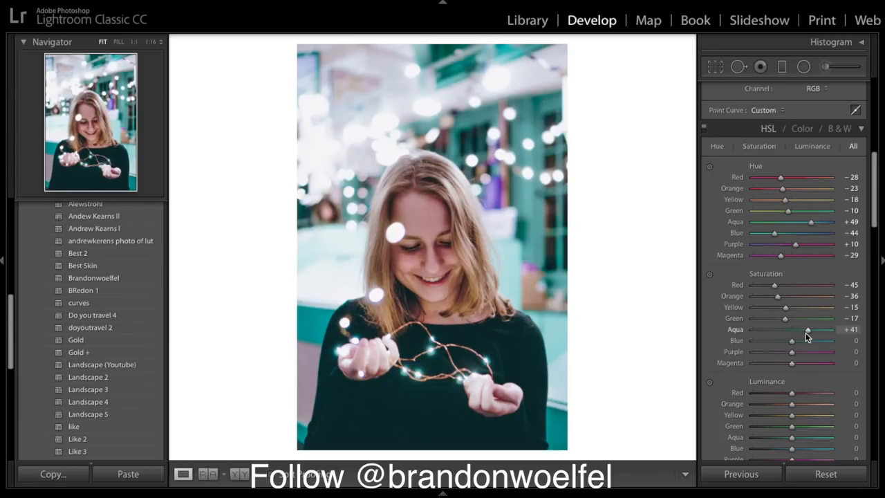
pyautogui.moveTo(805, 328); pyautogui.dragTo(809, 329)
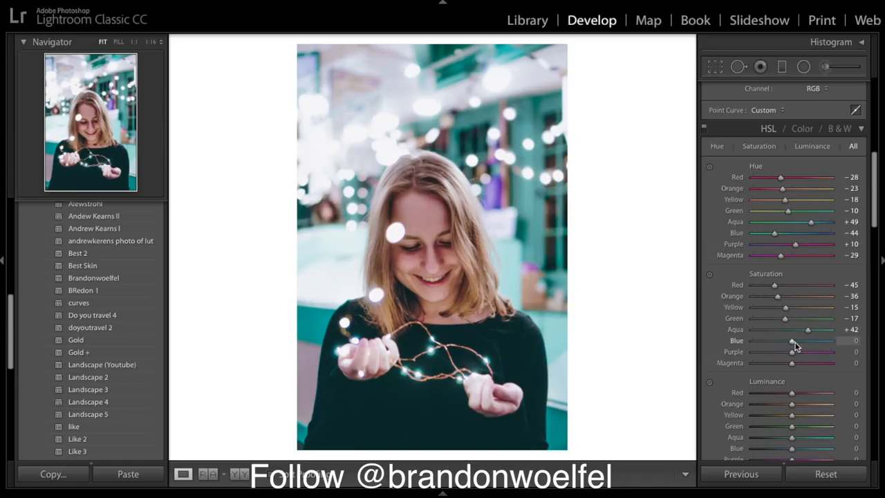
pyautogui.moveTo(807, 329); pyautogui.dragTo(805, 329)
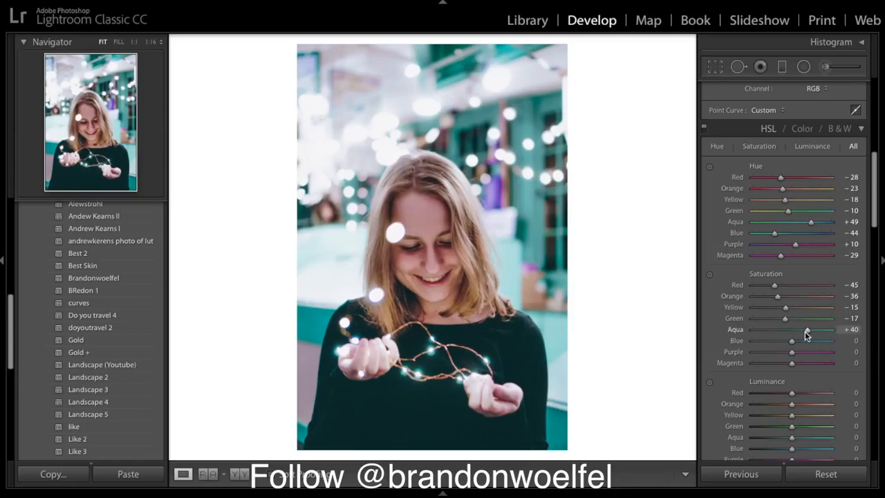
pyautogui.moveTo(792, 340); pyautogui.dragTo(790, 340)
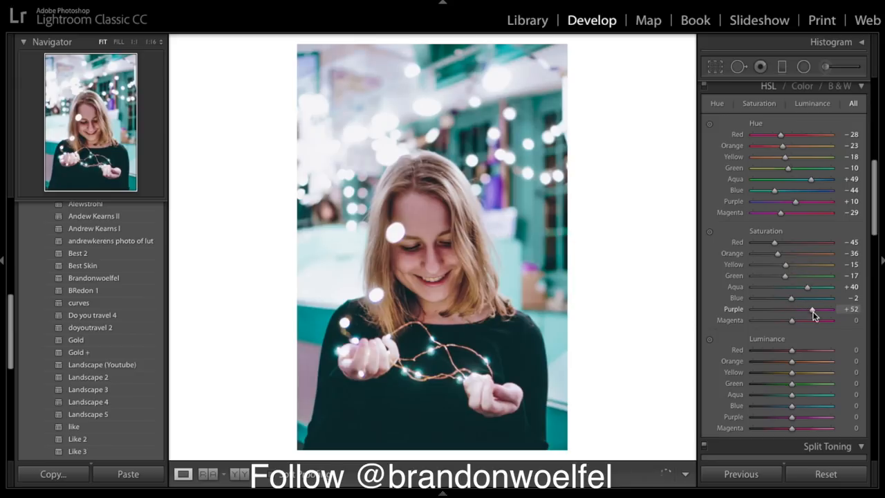
pyautogui.moveTo(812, 309); pyautogui.dragTo(818, 309)
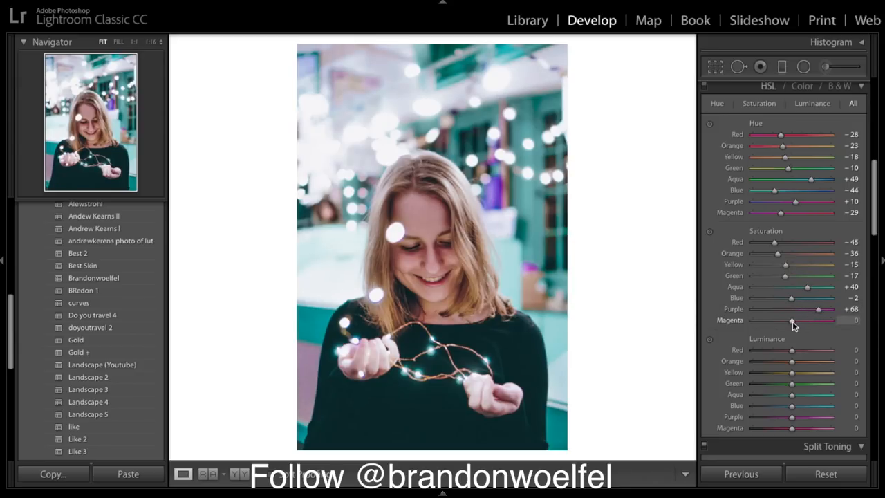
pyautogui.moveTo(793, 320); pyautogui.dragTo(807, 320)
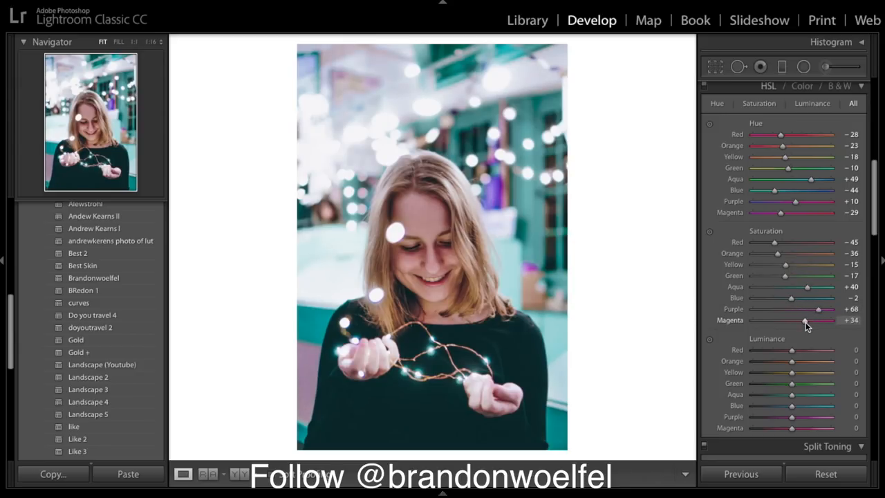
pyautogui.moveTo(795, 319); pyautogui.dragTo(805, 319)
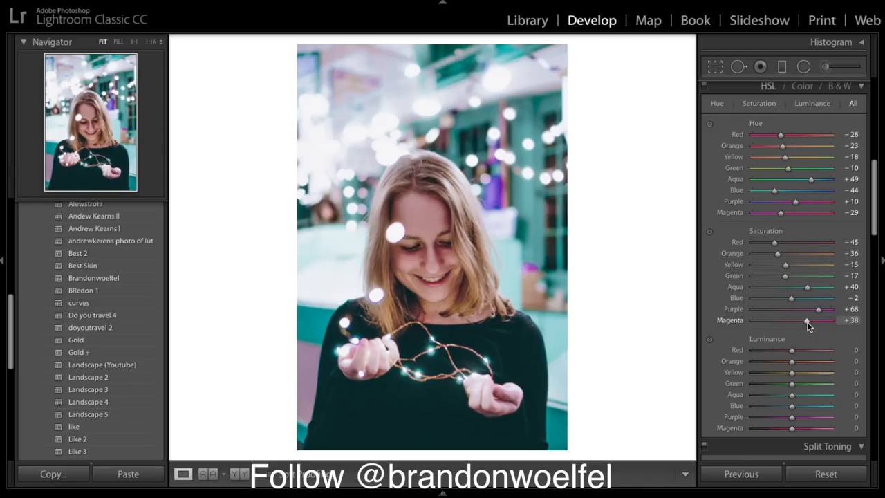
pyautogui.moveTo(807, 320); pyautogui.dragTo(810, 320)
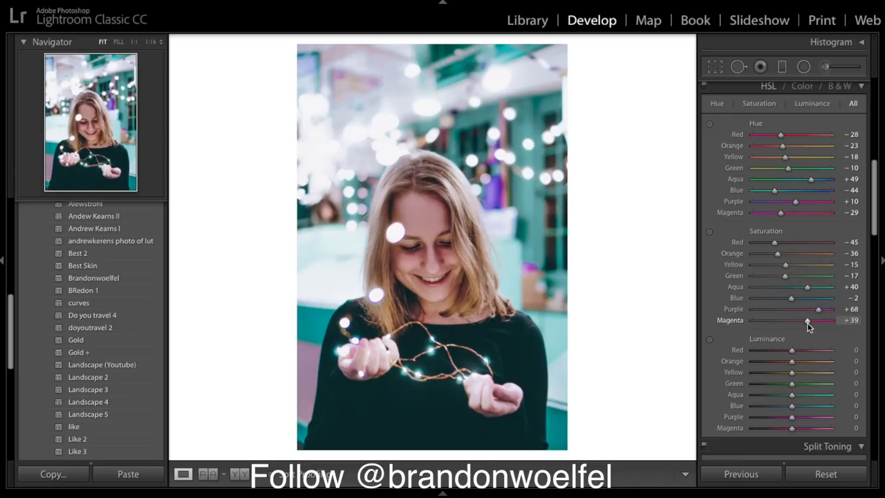
pyautogui.moveTo(807, 319); pyautogui.dragTo(809, 319)
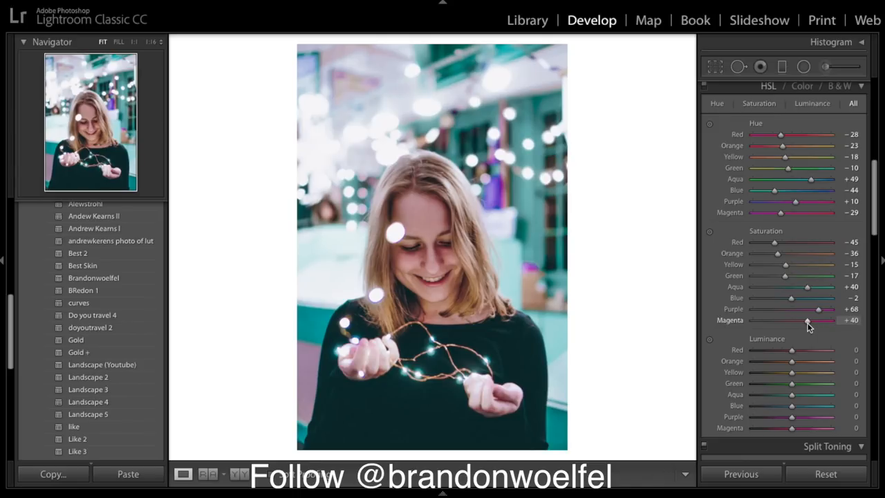
# Raise luminance: Red +27, Orange +32, Yellow +54, Green +50.
pyautogui.scroll(-3)
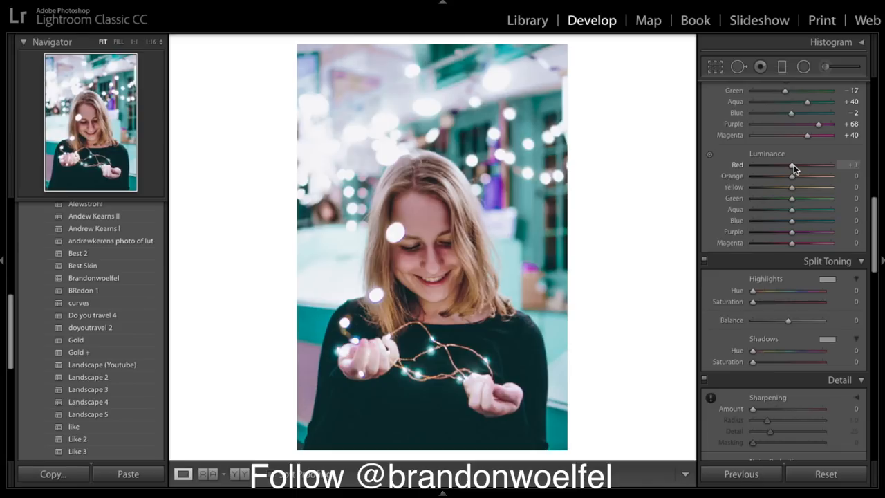
pyautogui.moveTo(789, 165); pyautogui.dragTo(802, 164)
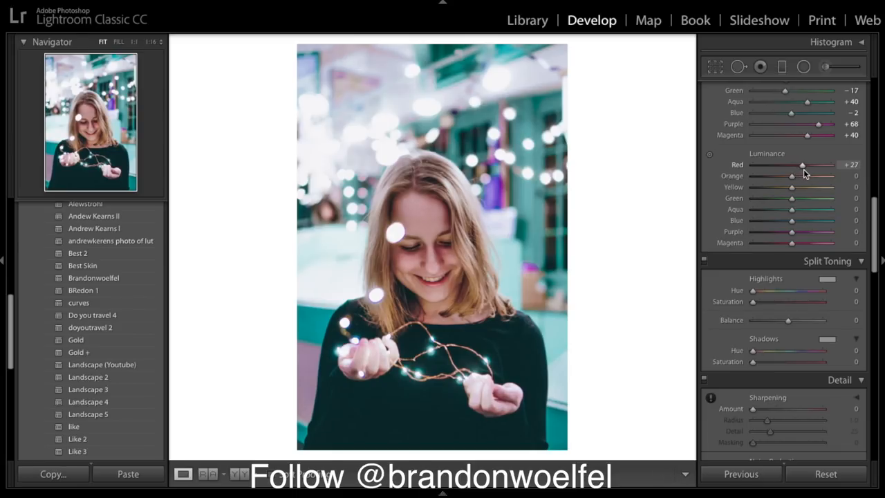
pyautogui.moveTo(791, 175); pyautogui.dragTo(801, 176)
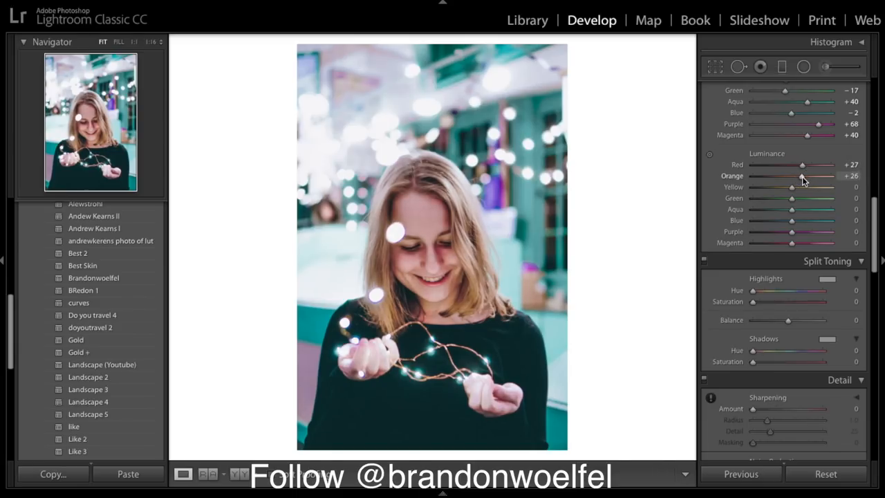
pyautogui.moveTo(798, 175); pyautogui.dragTo(804, 176)
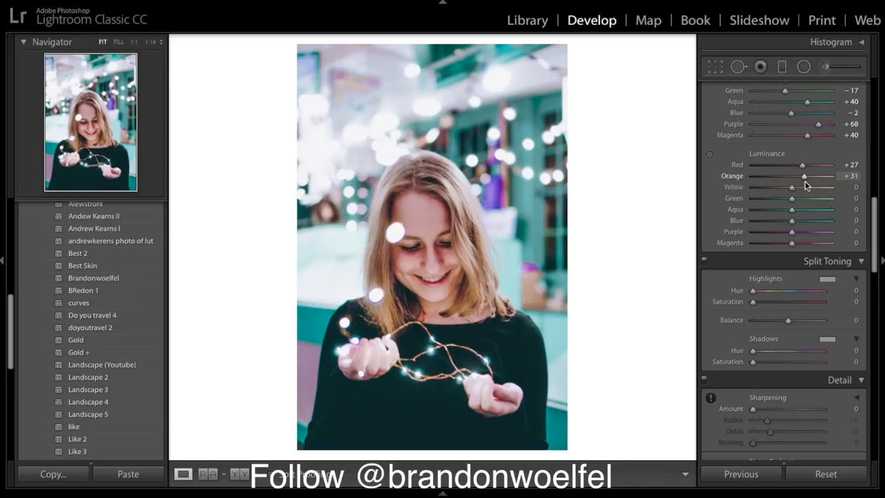
pyautogui.moveTo(804, 176); pyautogui.dragTo(805, 176)
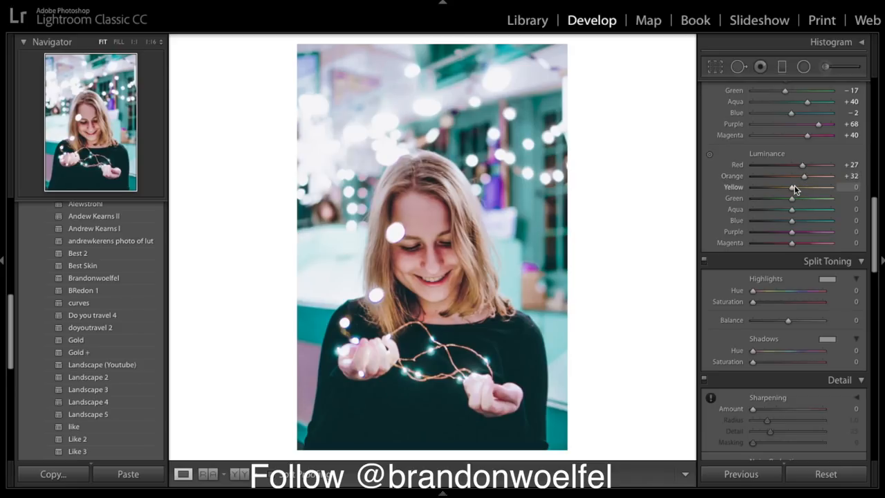
pyautogui.moveTo(791, 187); pyautogui.dragTo(808, 188)
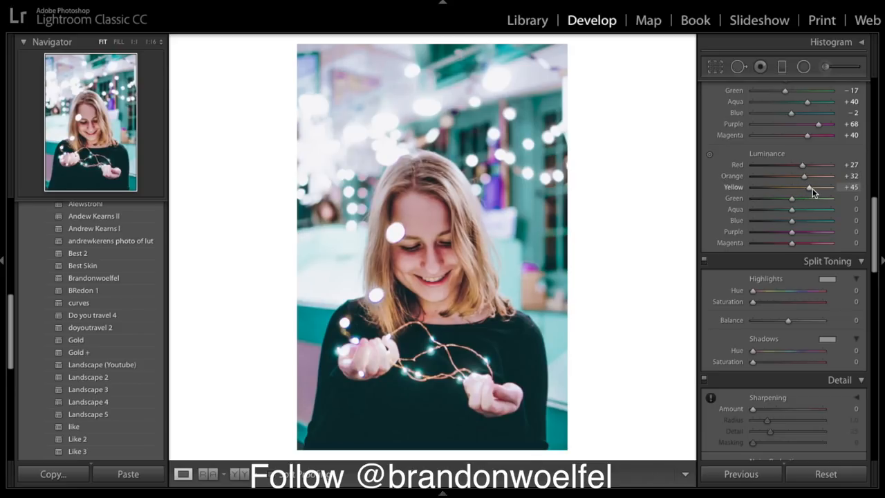
pyautogui.moveTo(807, 187); pyautogui.dragTo(816, 187)
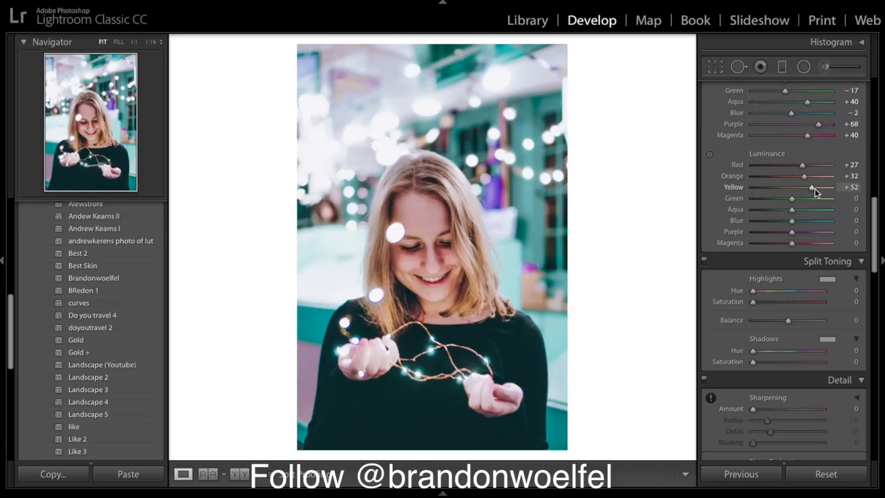
pyautogui.moveTo(810, 187); pyautogui.dragTo(813, 187)
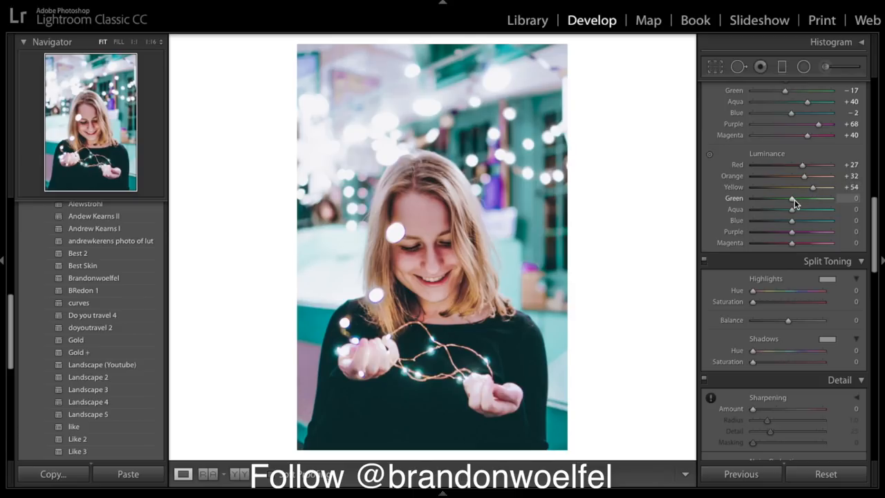
pyautogui.moveTo(791, 198); pyautogui.dragTo(810, 198)
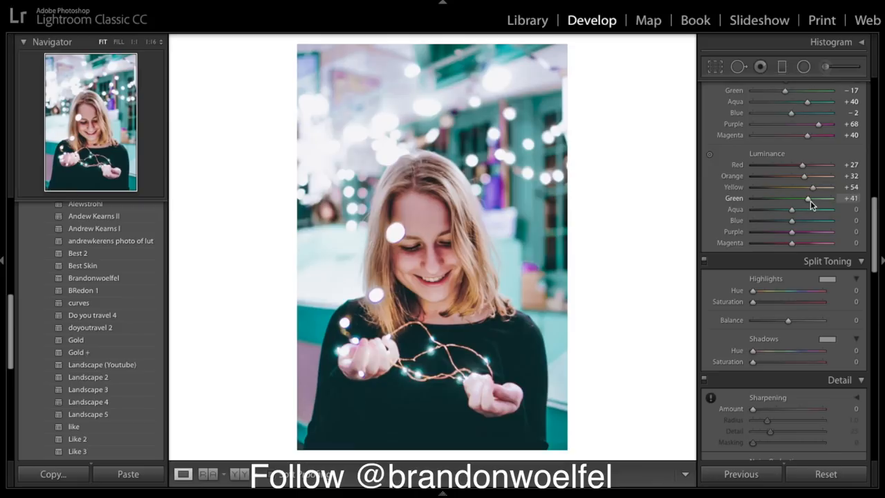
pyautogui.moveTo(808, 199); pyautogui.dragTo(814, 198)
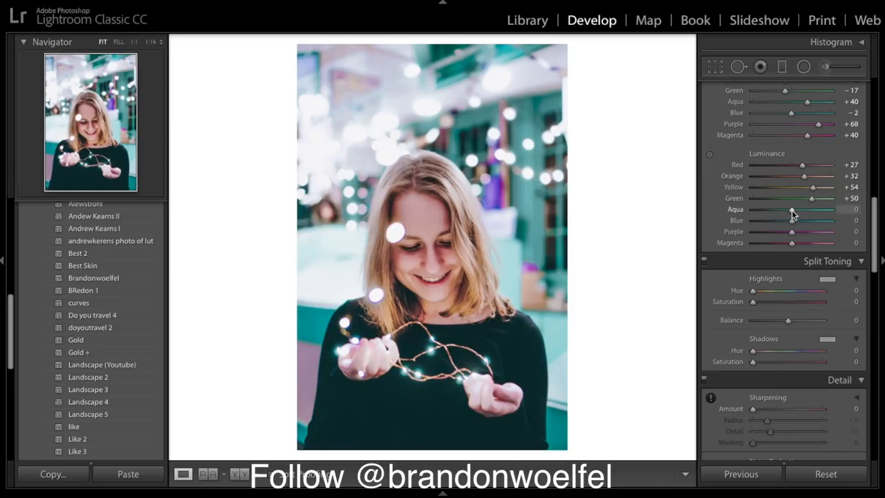
# Raise luminance: Aqua +67, Blue +53, Purple +68, Magenta slightly to +4.
pyautogui.moveTo(791, 209); pyautogui.dragTo(818, 209)
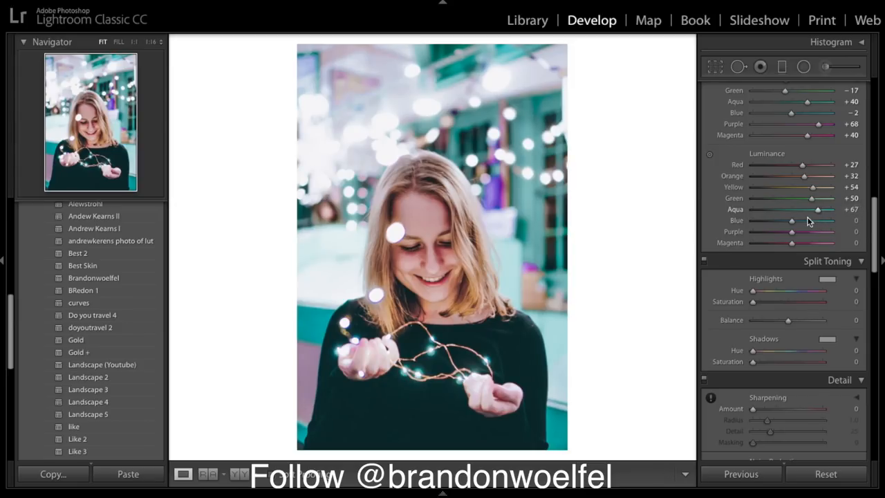
pyautogui.moveTo(792, 220); pyautogui.dragTo(807, 221)
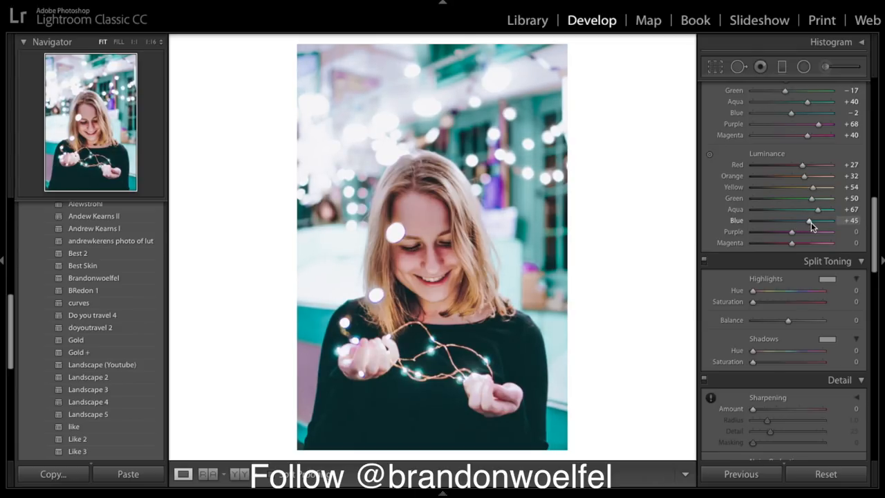
pyautogui.moveTo(809, 219); pyautogui.dragTo(816, 220)
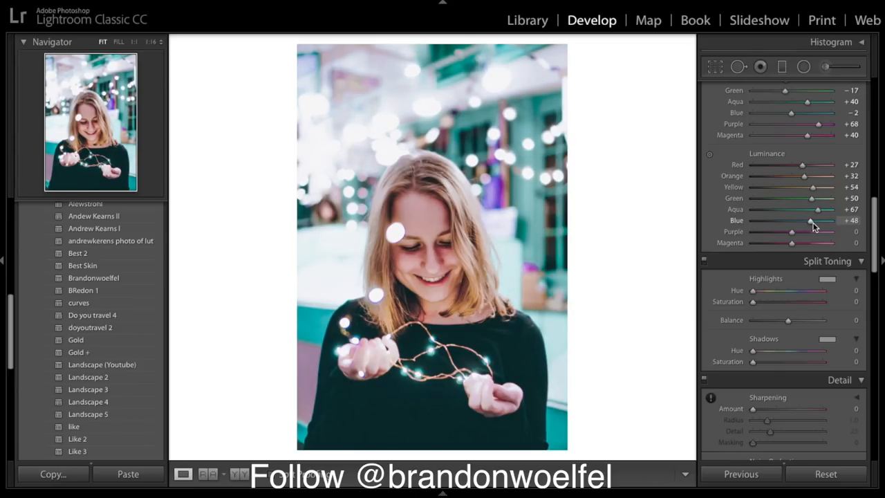
pyautogui.moveTo(809, 219); pyautogui.dragTo(813, 220)
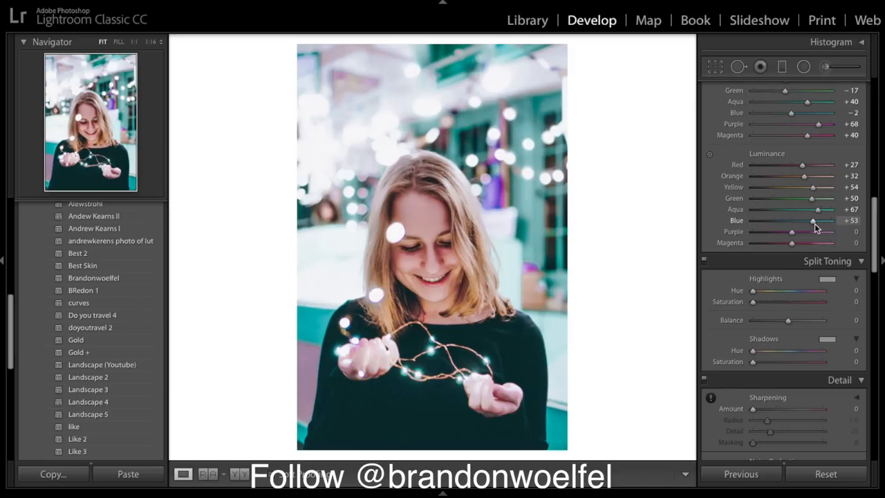
pyautogui.moveTo(792, 232); pyautogui.dragTo(800, 232)
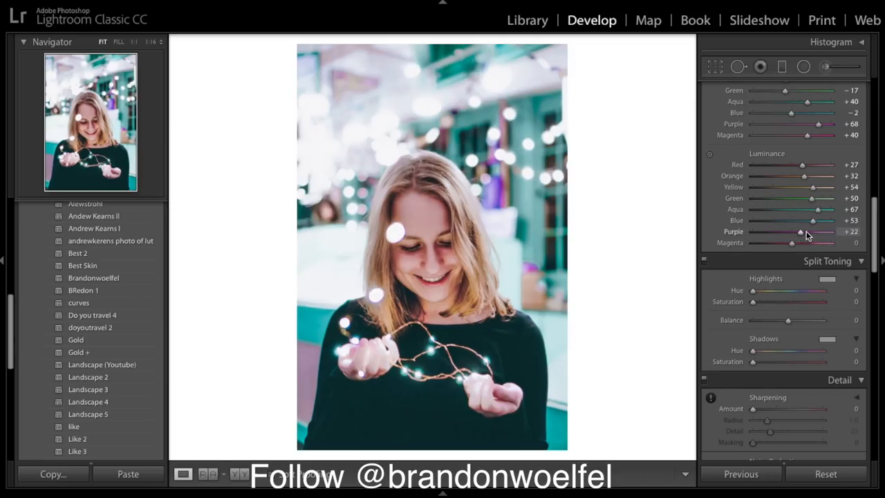
pyautogui.moveTo(799, 232); pyautogui.dragTo(814, 231)
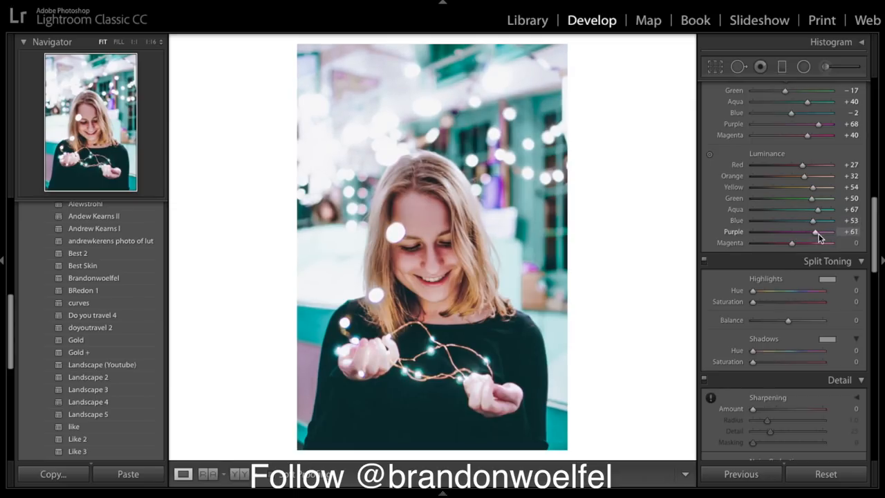
pyautogui.moveTo(816, 231); pyautogui.dragTo(817, 231)
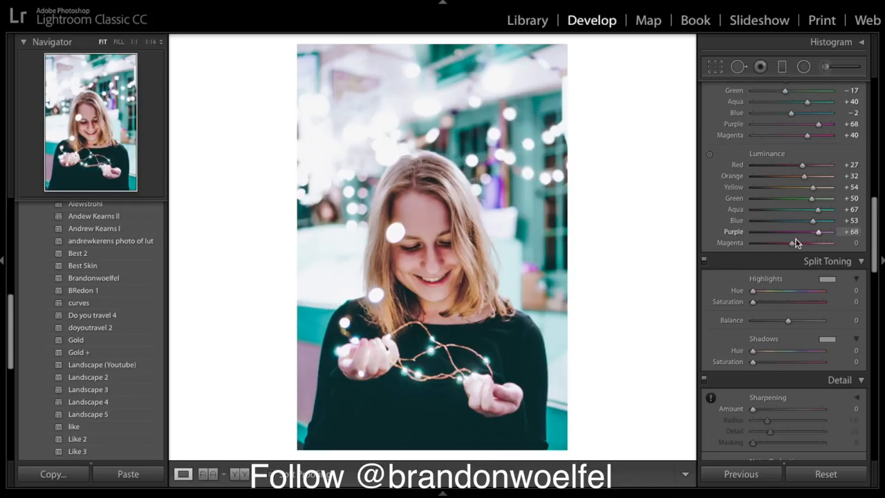
pyautogui.moveTo(792, 243); pyautogui.dragTo(795, 242)
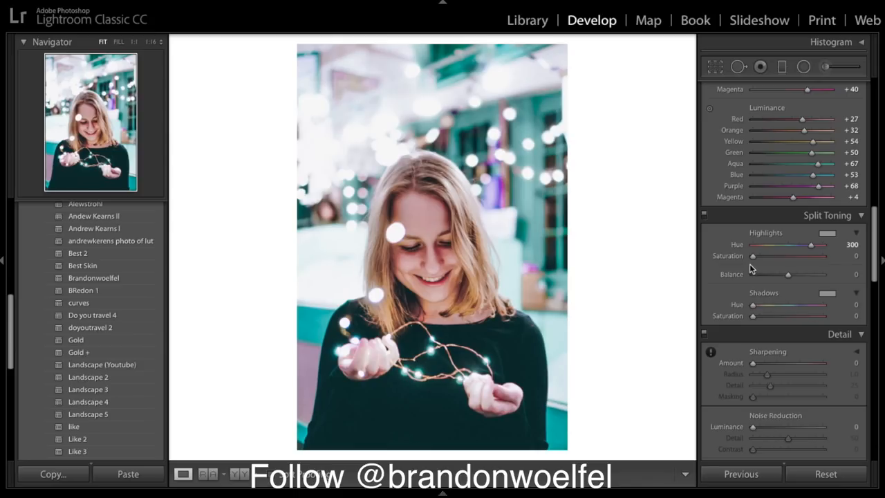
# Split tone highlights hue 300 saturation 2, shadows hue 215 saturation 5.
pyautogui.moveTo(752, 256); pyautogui.dragTo(754, 256)
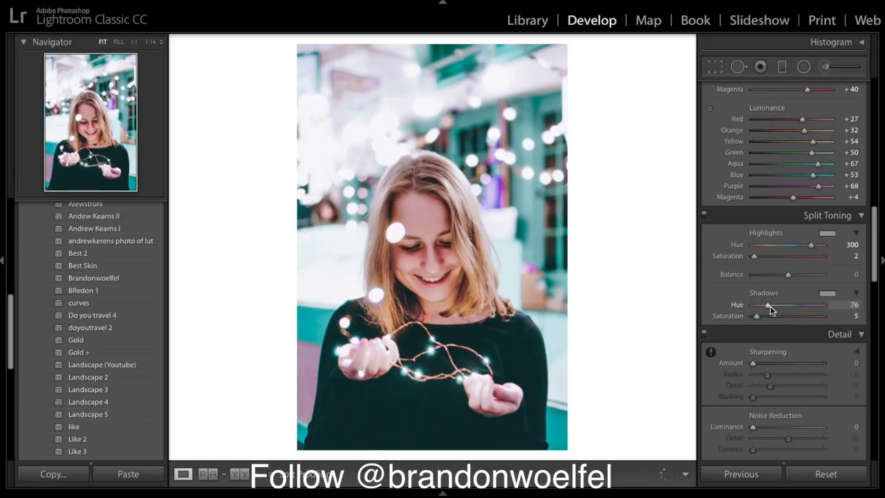
pyautogui.moveTo(766, 305); pyautogui.dragTo(790, 305)
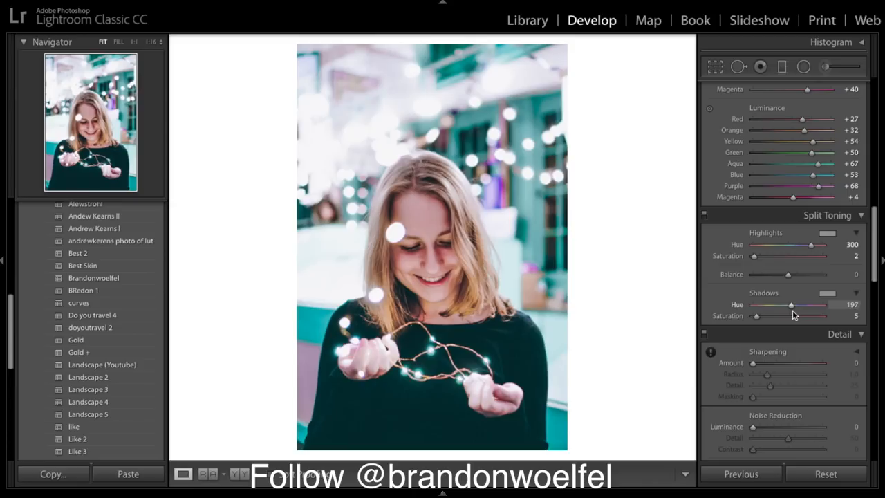
pyautogui.moveTo(790, 305); pyautogui.dragTo(794, 304)
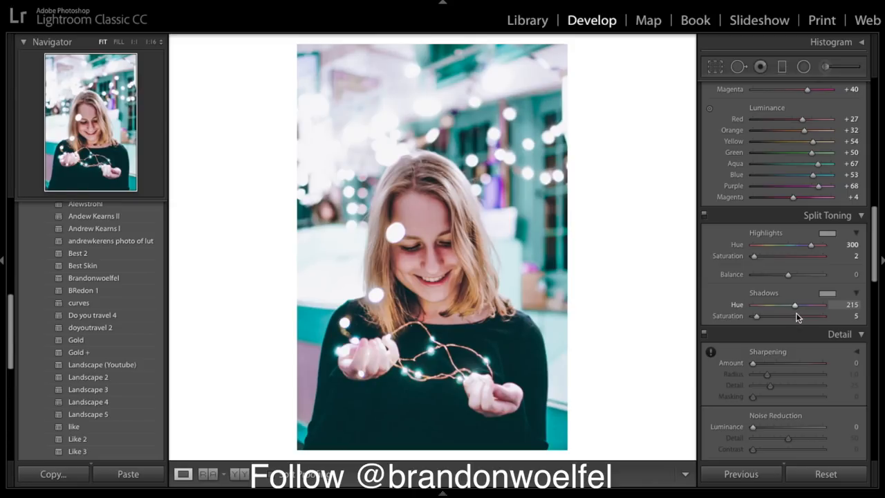
# Set Sharpening Amount to 88 and Masking to 85, previewing the edge mask.
pyautogui.scroll(-3)
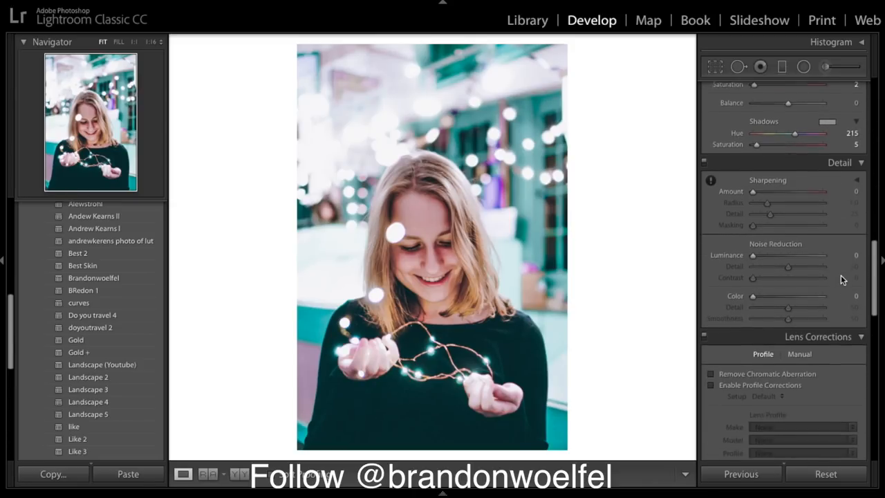
pyautogui.scroll(-3)
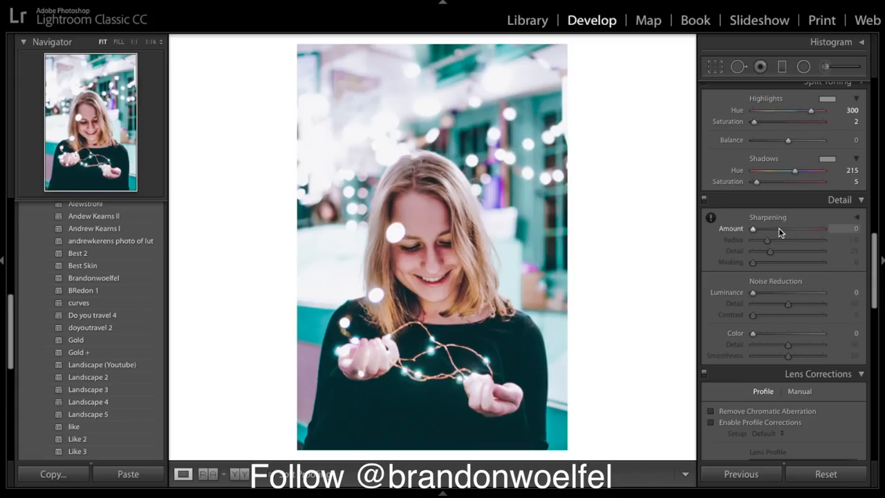
pyautogui.moveTo(753, 228); pyautogui.dragTo(793, 228)
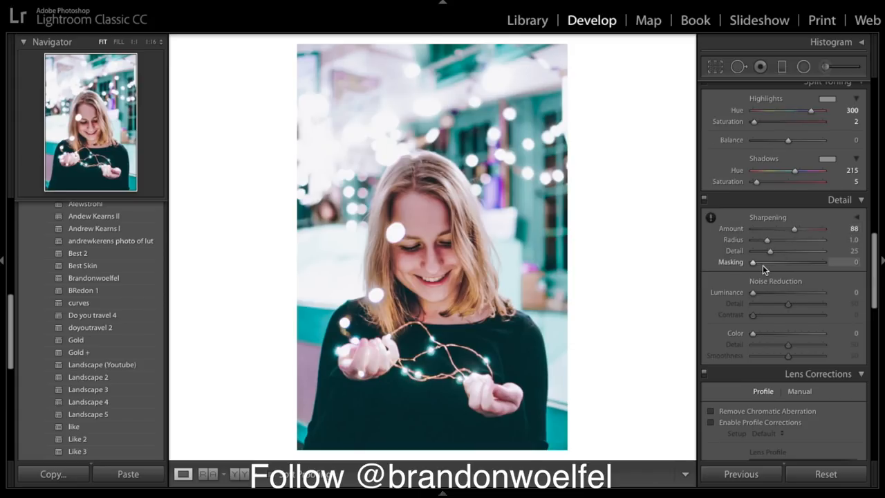
pyautogui.moveTo(752, 261); pyautogui.dragTo(780, 262)
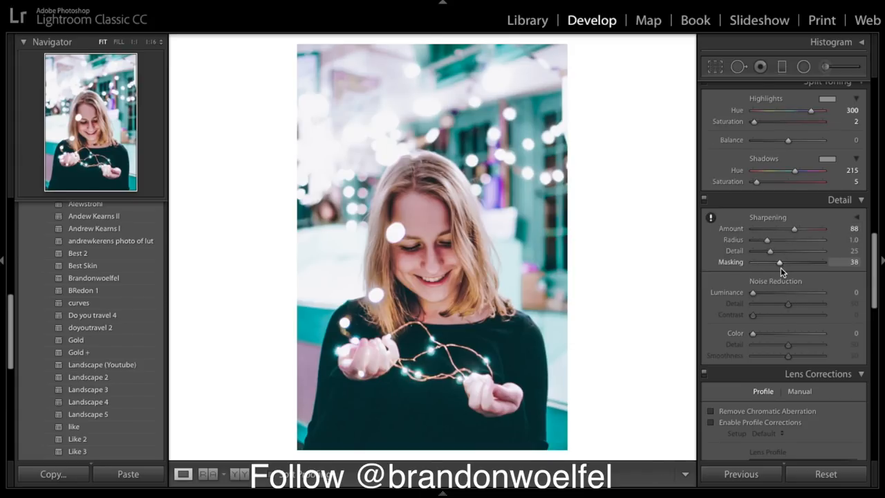
pyautogui.moveTo(780, 261); pyautogui.dragTo(783, 262)
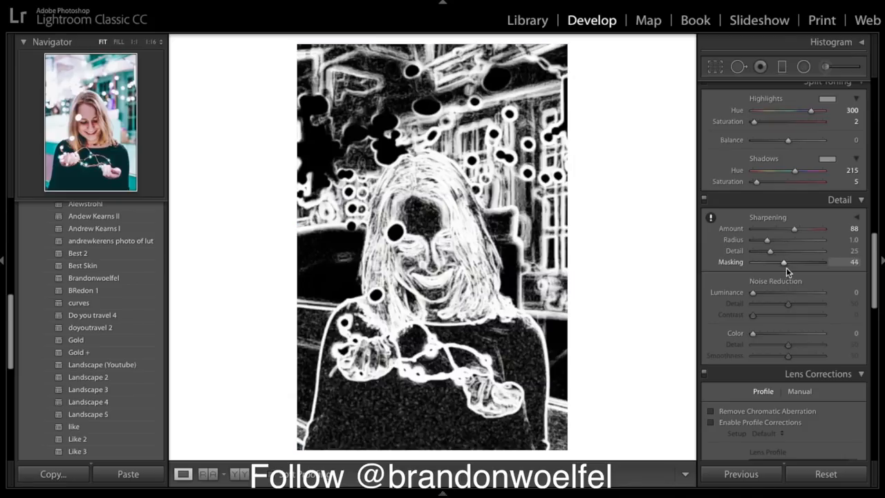
pyautogui.moveTo(783, 261); pyautogui.dragTo(789, 261)
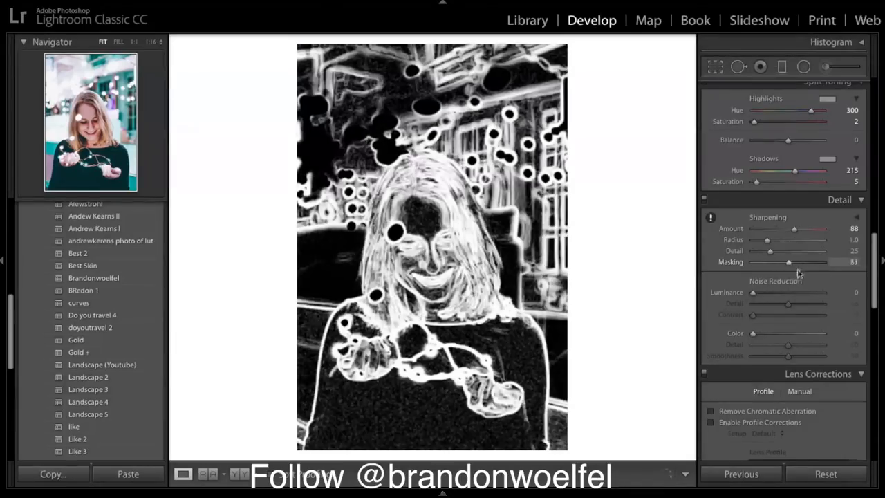
pyautogui.moveTo(788, 262); pyautogui.dragTo(756, 261)
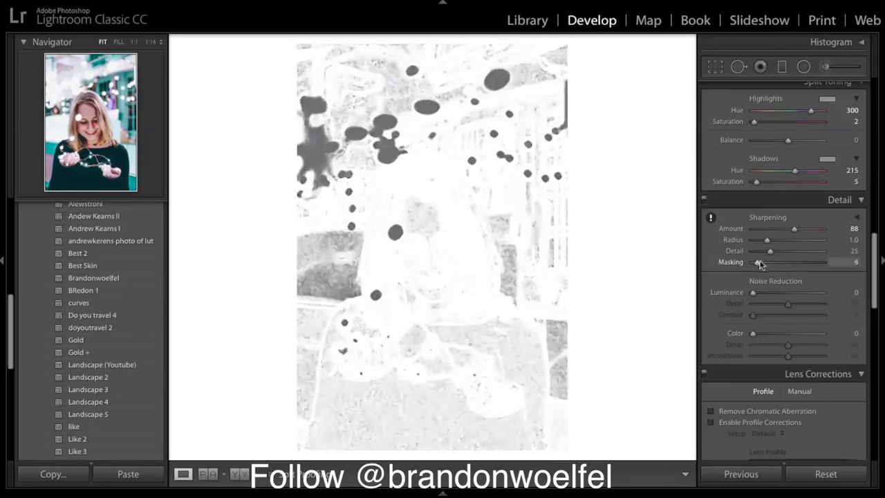
pyautogui.moveTo(760, 261); pyautogui.dragTo(813, 261)
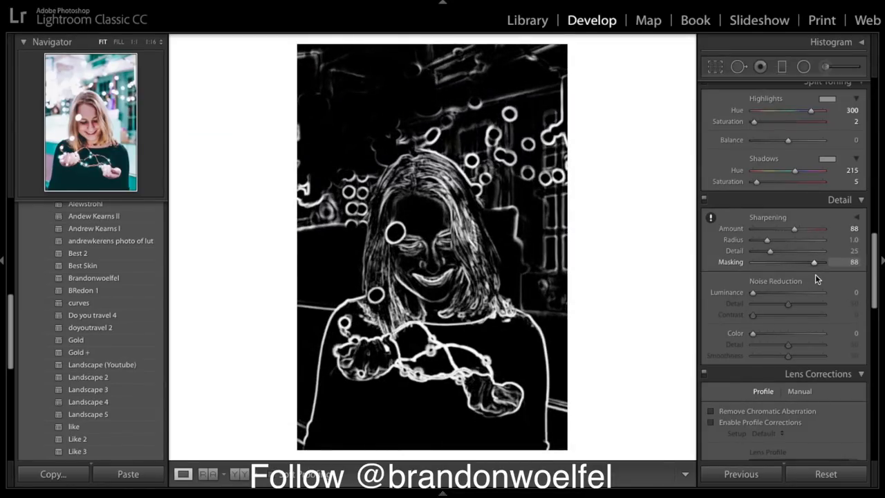
pyautogui.moveTo(814, 261); pyautogui.dragTo(809, 261)
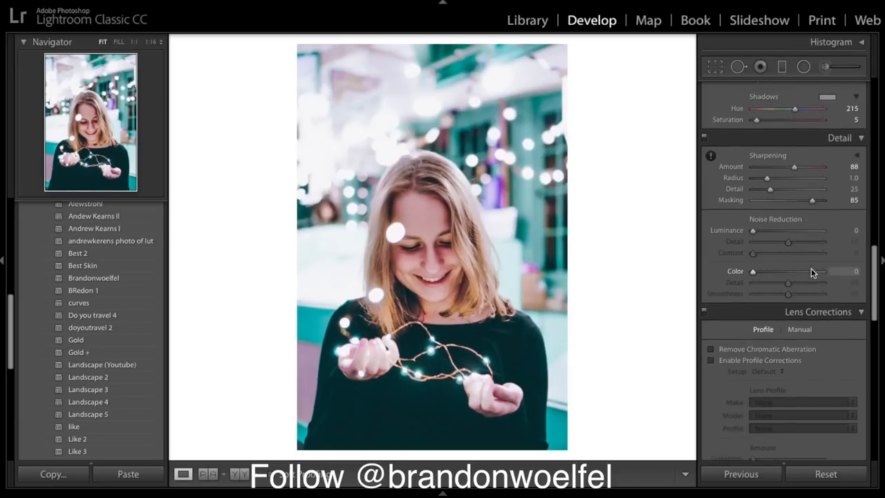
# Push the Camera Calibration Shadows Tint slider to +20.
pyautogui.click(830, 138)
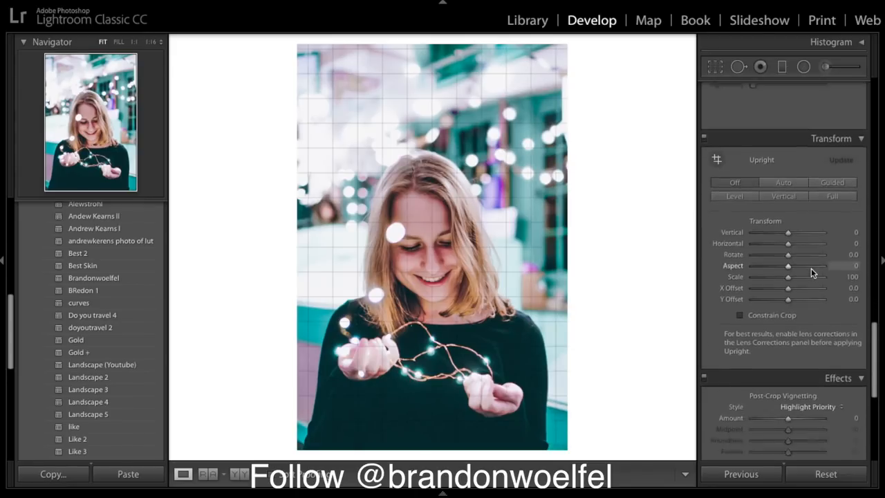
pyautogui.scroll(-3)
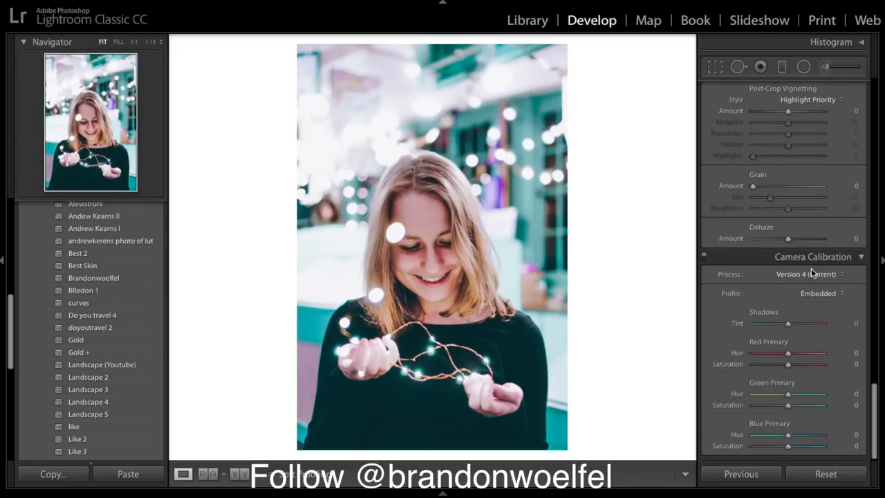
pyautogui.moveTo(788, 322); pyautogui.dragTo(791, 322)
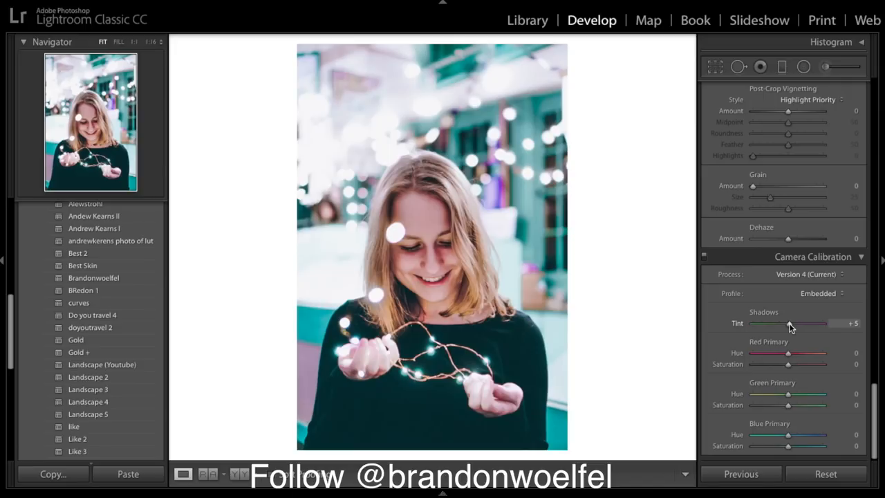
pyautogui.moveTo(787, 322); pyautogui.dragTo(793, 323)
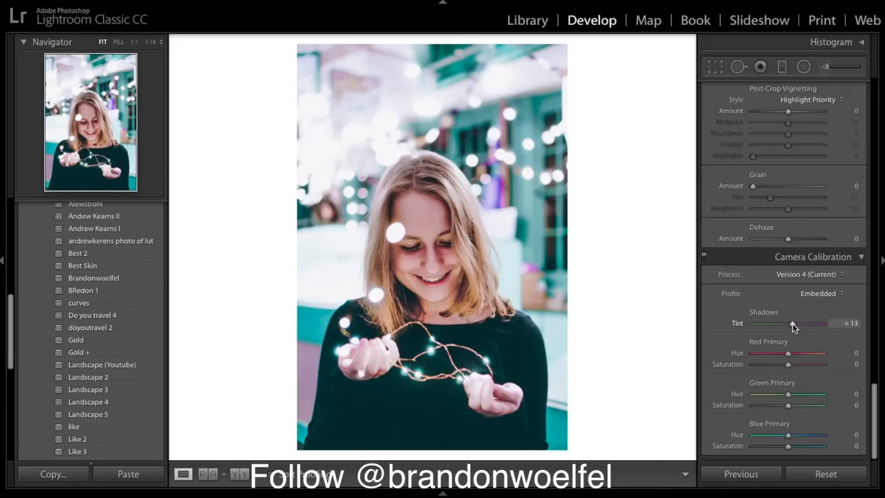
pyautogui.moveTo(788, 322); pyautogui.dragTo(795, 322)
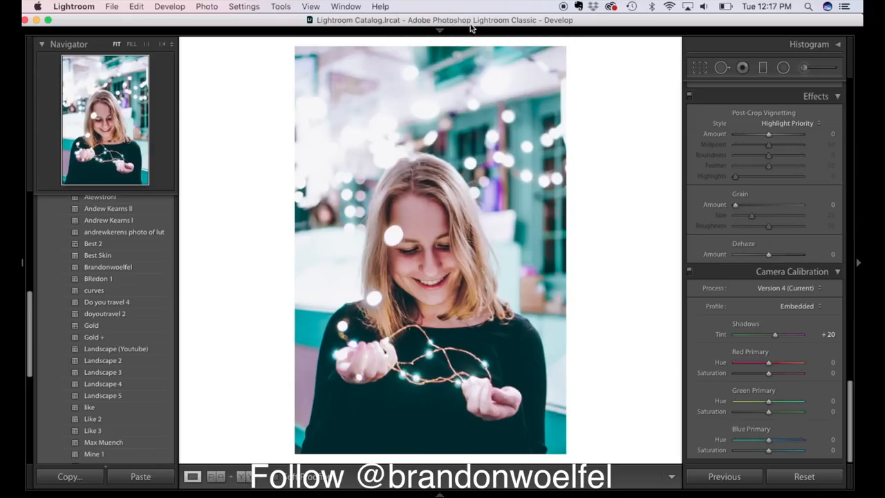
# Search the Help menu for 'Photo' to find Edit In Photoshop.
pyautogui.click(380, 7)
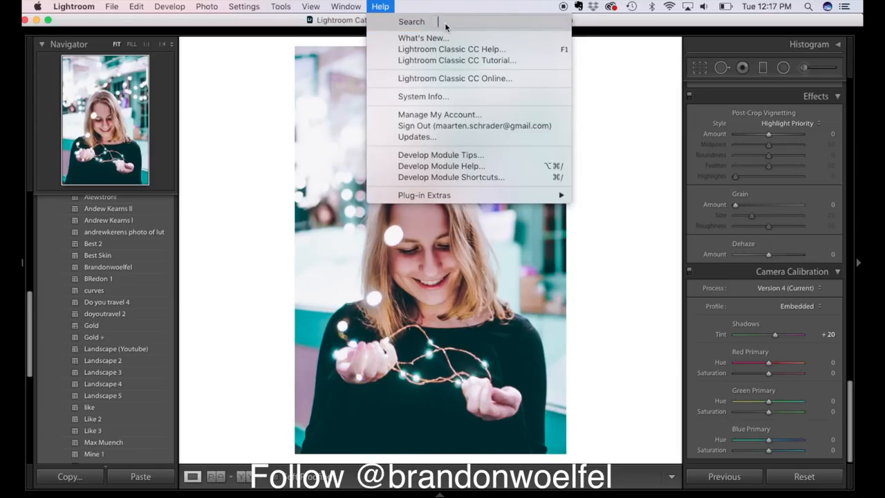
pyautogui.write('Photo')
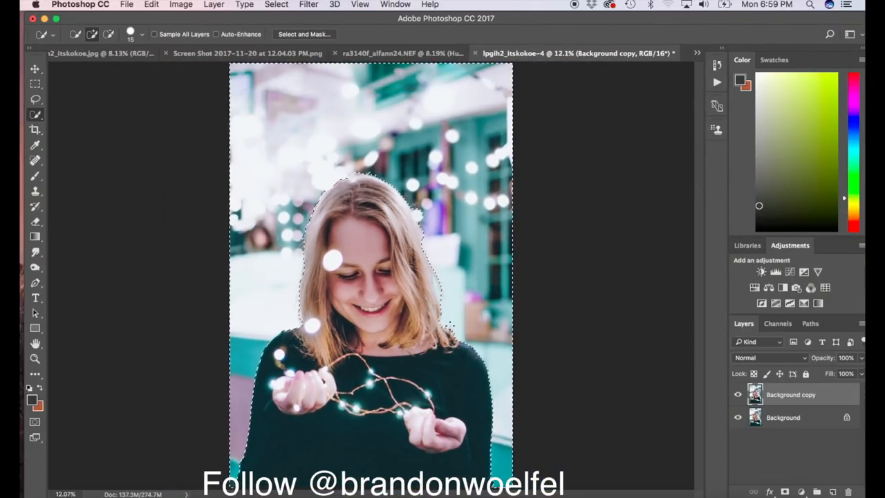
# Open Gaussian Blur from the Filter menu and set the radius to about 1.5 pixels.
pyautogui.click(309, 5)
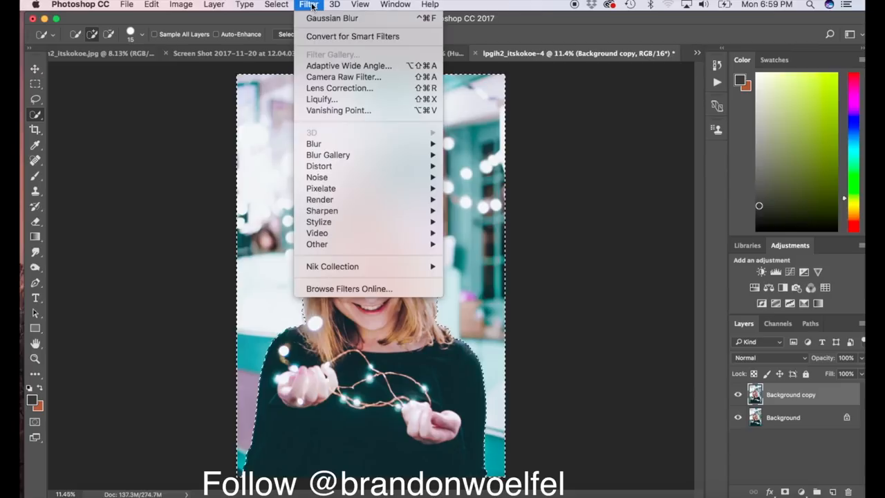
pyautogui.moveTo(328, 155)
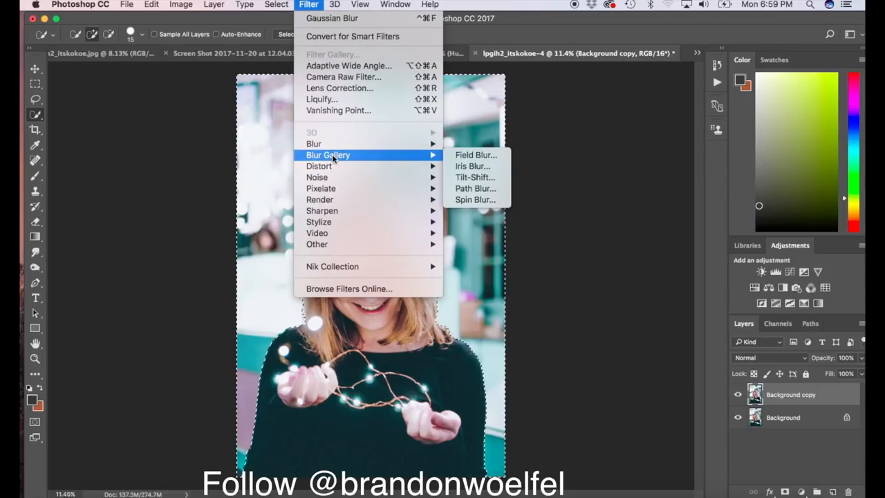
pyautogui.moveTo(313, 144)
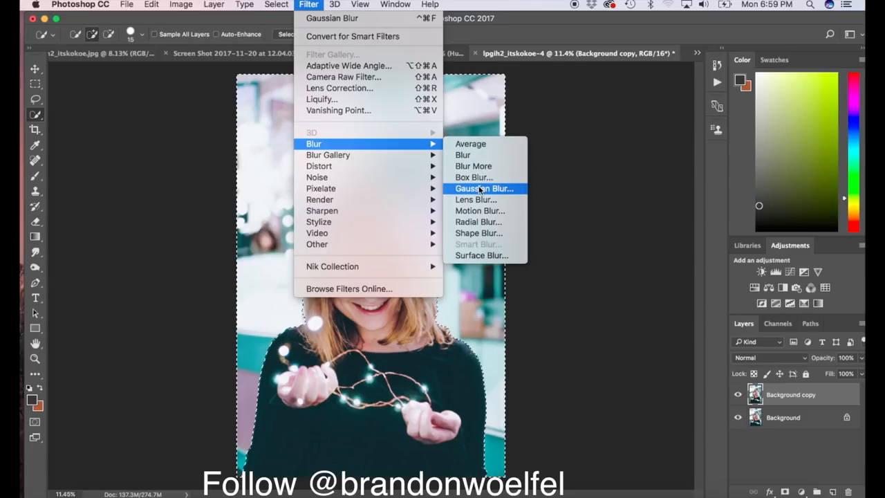
pyautogui.click(484, 188)
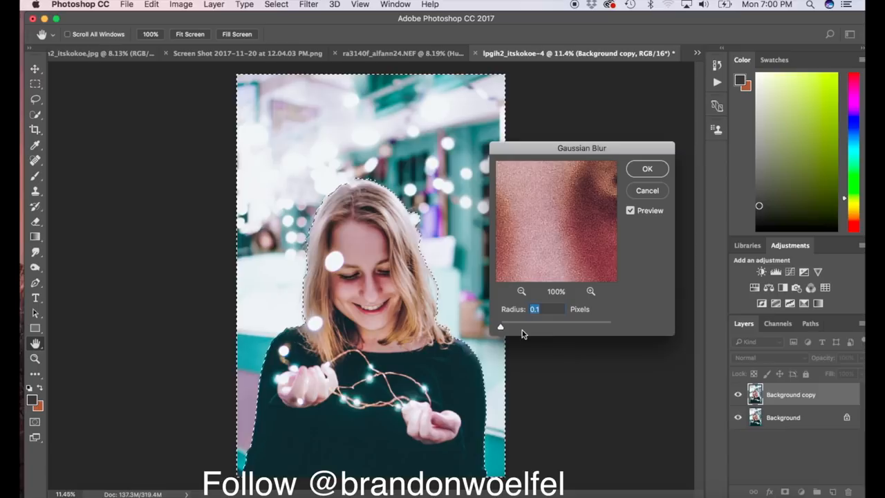
pyautogui.moveTo(500, 326); pyautogui.dragTo(510, 327)
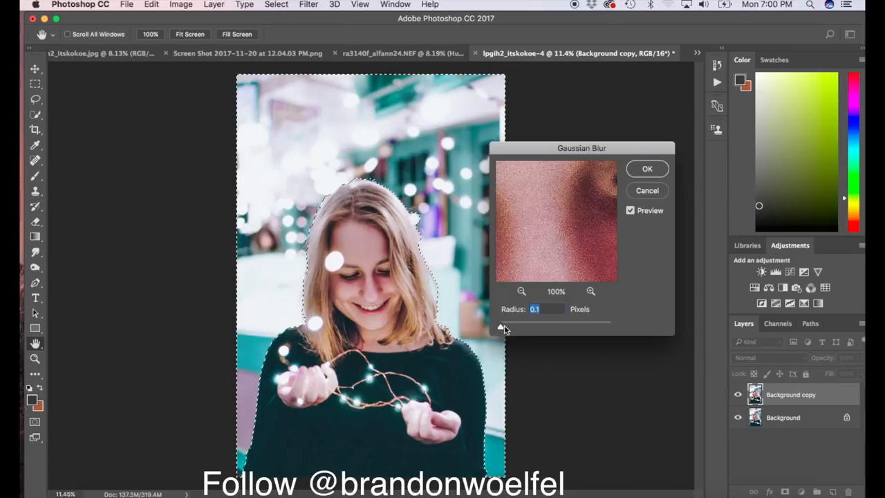
pyautogui.moveTo(503, 325); pyautogui.dragTo(520, 325)
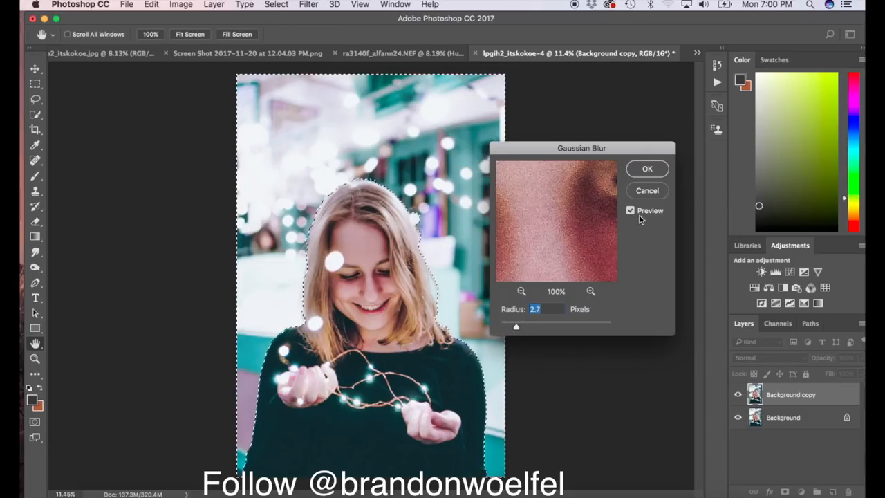
pyautogui.moveTo(515, 325); pyautogui.dragTo(516, 326)
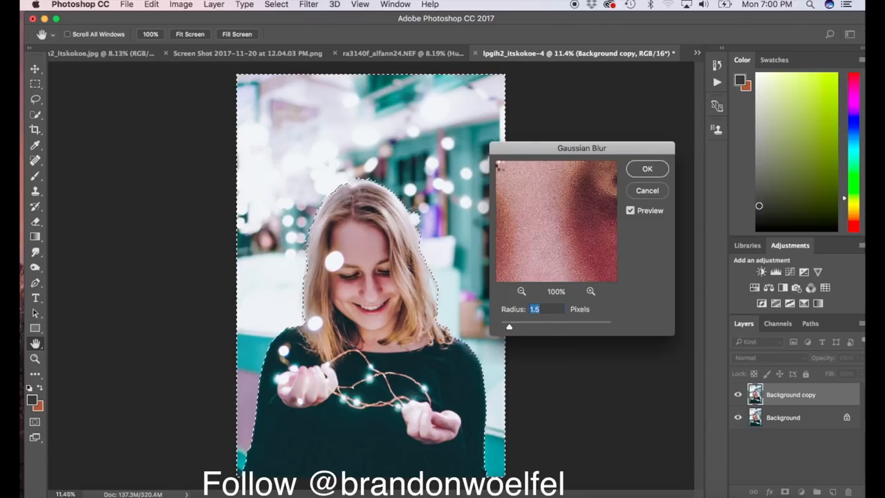
# Apply the 1.5 px Gaussian blur and position the Tilt-Shift sharp band around her chest.
pyautogui.click(646, 168)
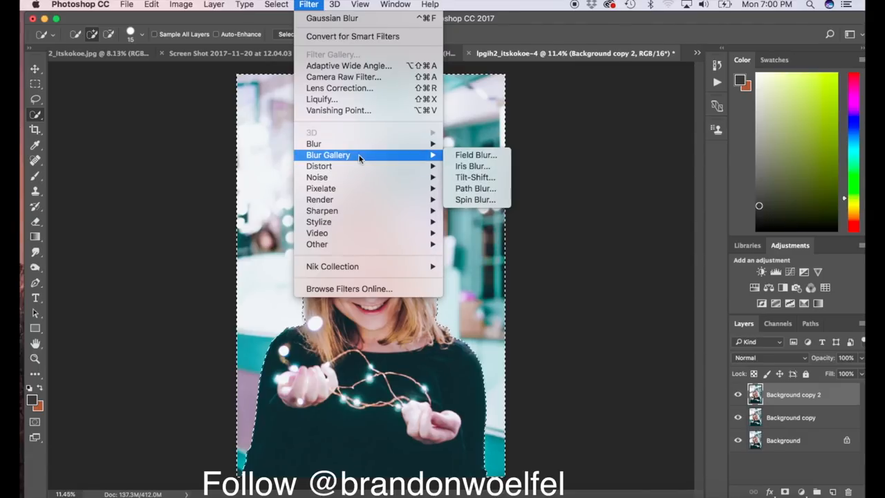
pyautogui.moveTo(474, 177)
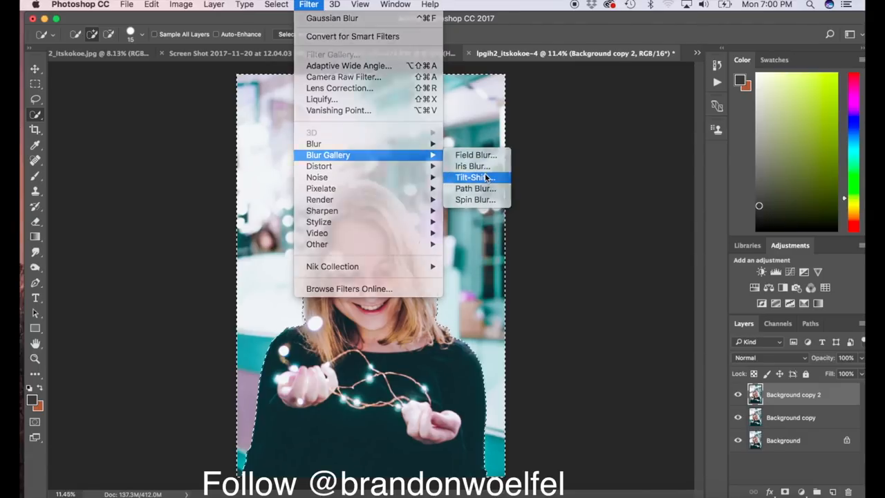
pyautogui.click(472, 177)
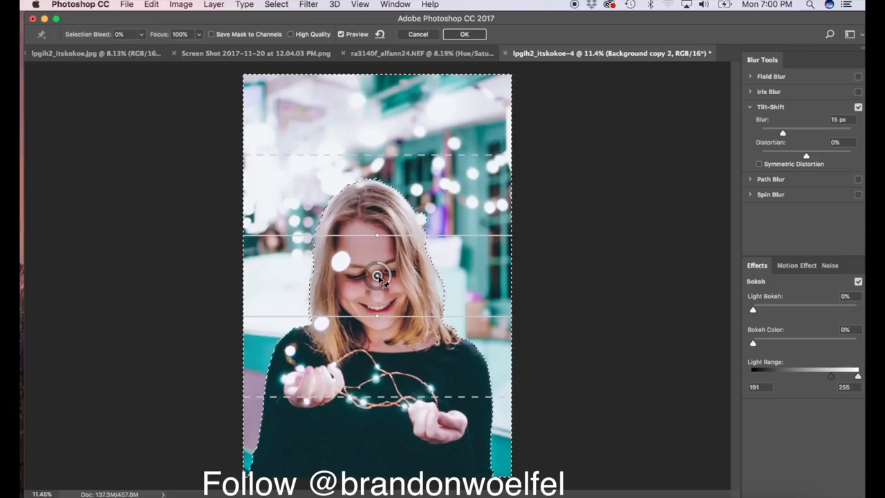
pyautogui.moveTo(377, 274); pyautogui.dragTo(378, 335)
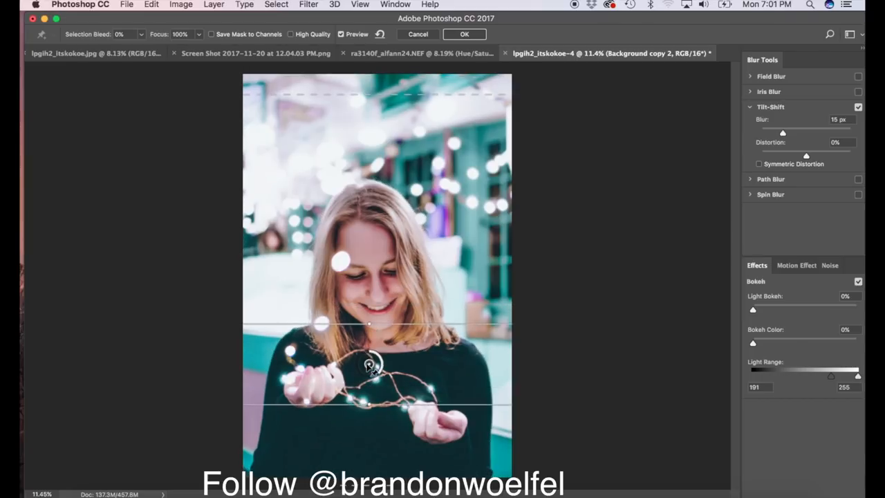
pyautogui.moveTo(368, 325); pyautogui.dragTo(365, 334)
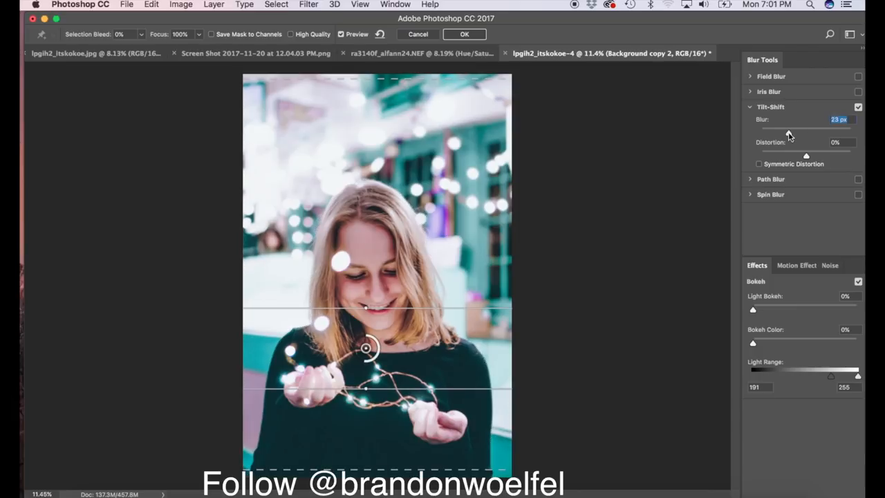
# Set tilt-shift blur around 31 px, sharp from smile to hands, with 19% light bokeh.
pyautogui.moveTo(788, 131); pyautogui.dragTo(807, 131)
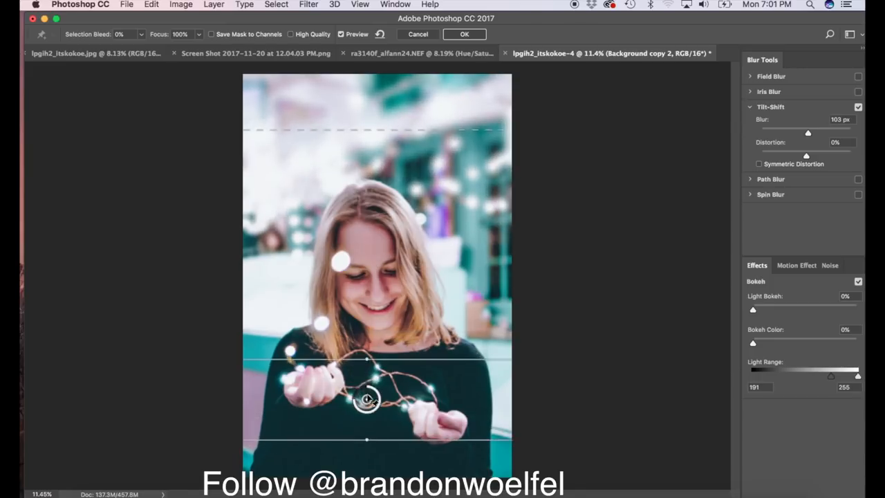
pyautogui.moveTo(366, 400); pyautogui.dragTo(369, 320)
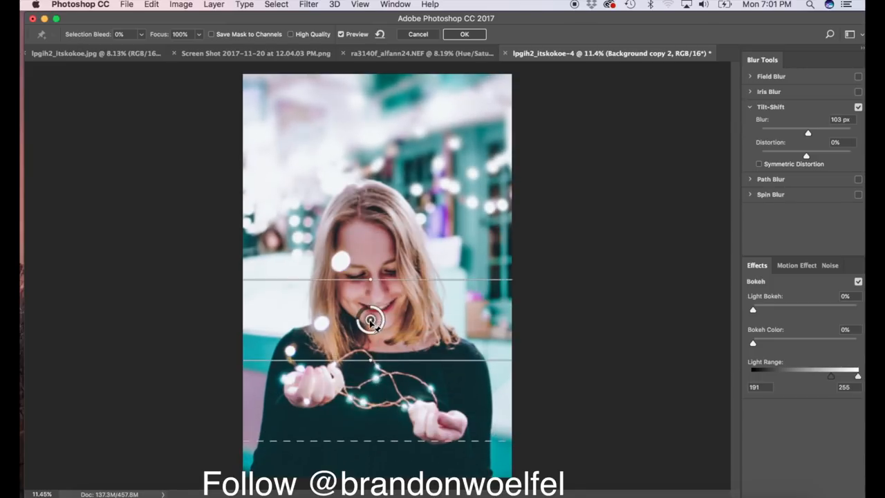
pyautogui.moveTo(370, 322); pyautogui.dragTo(370, 347)
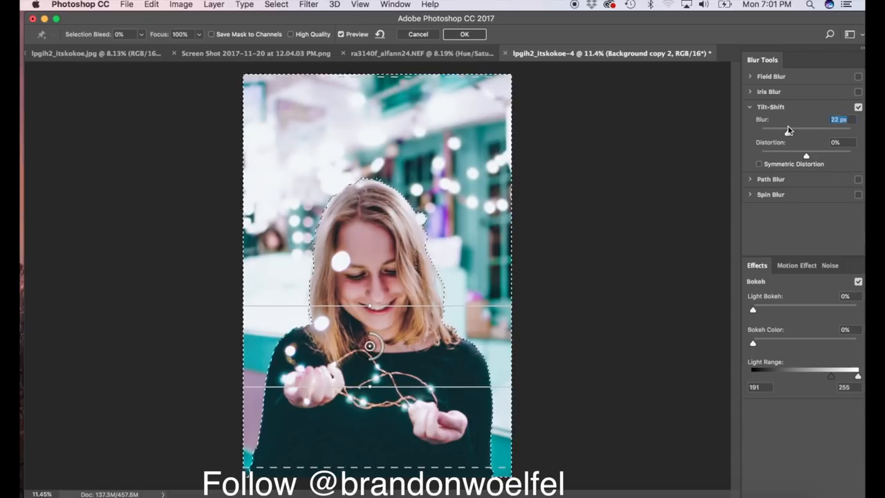
pyautogui.moveTo(805, 129); pyautogui.dragTo(812, 130)
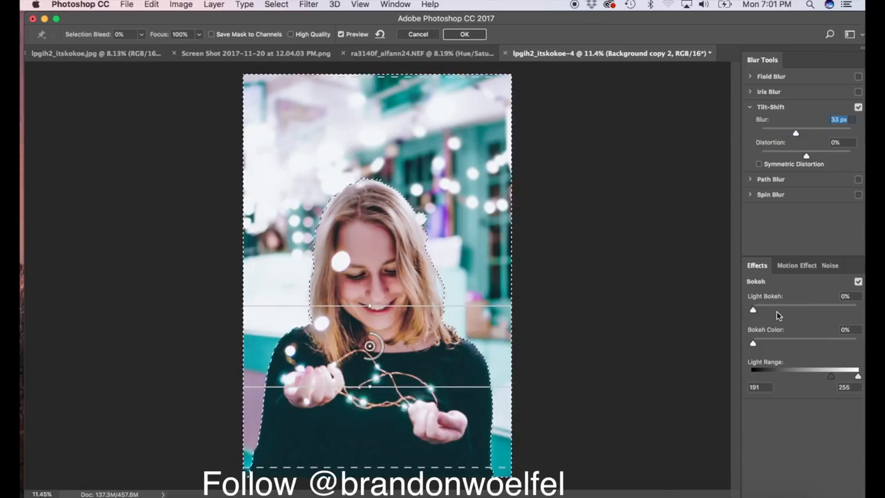
pyautogui.moveTo(752, 308); pyautogui.dragTo(785, 309)
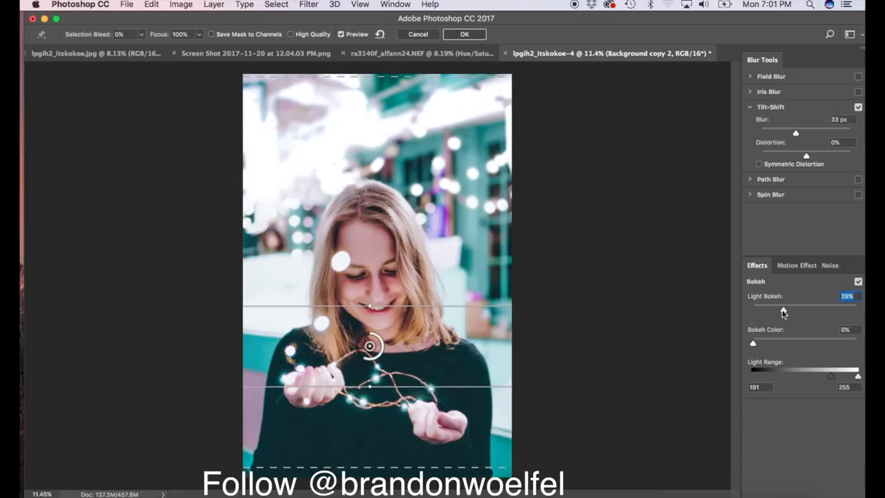
pyautogui.moveTo(783, 305); pyautogui.dragTo(777, 305)
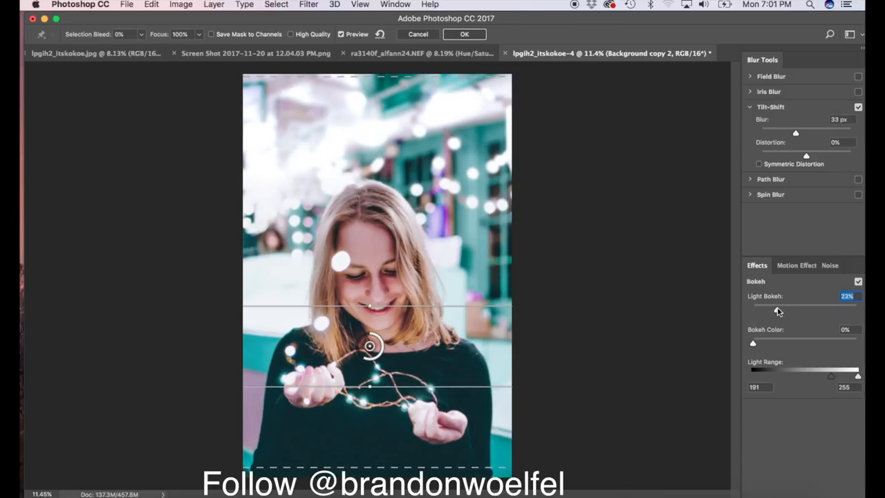
pyautogui.moveTo(778, 304); pyautogui.dragTo(773, 304)
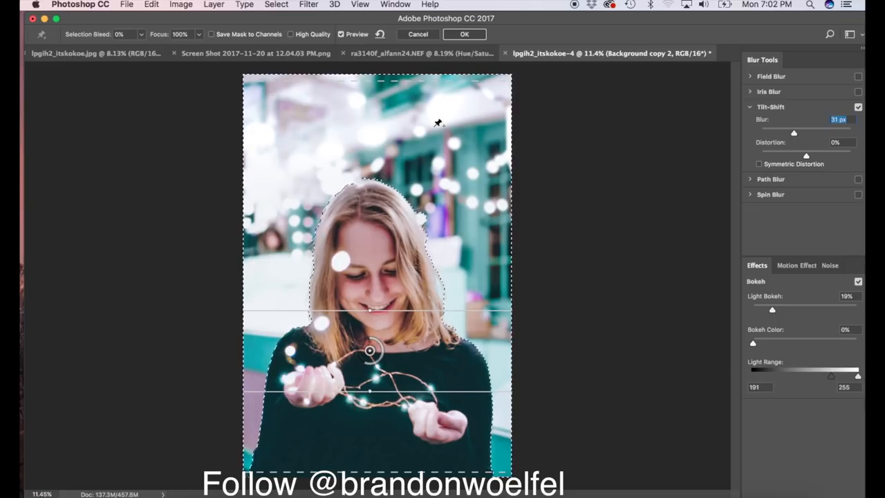
pyautogui.moveTo(541, 230)
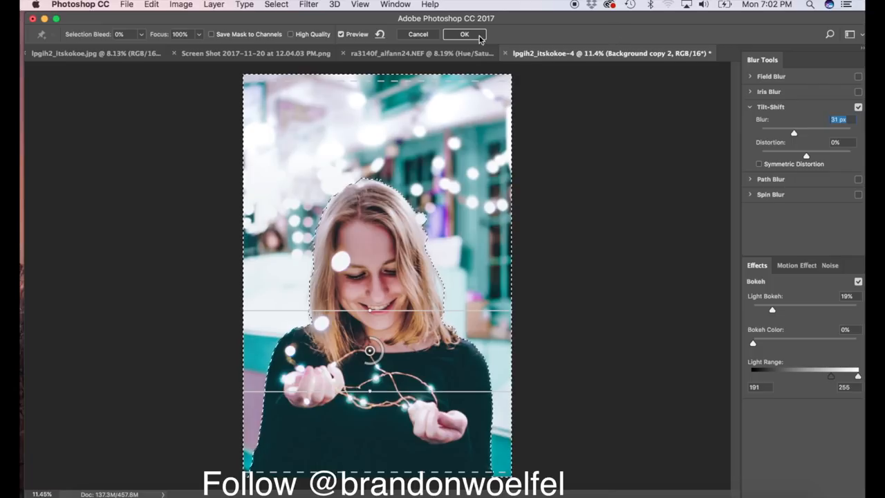
pyautogui.click(464, 34)
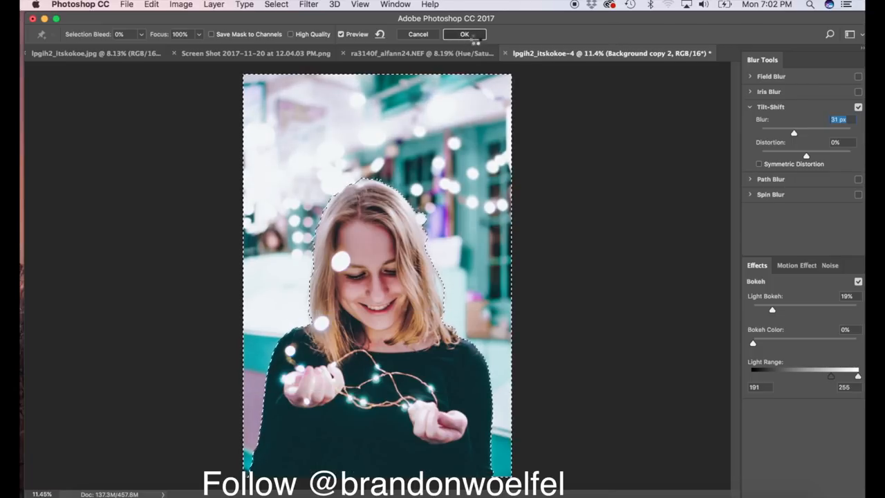
# Rename the blurred layers 'Blur 1' and 'Tilt Blur', then deselect.
pyautogui.click(464, 33)
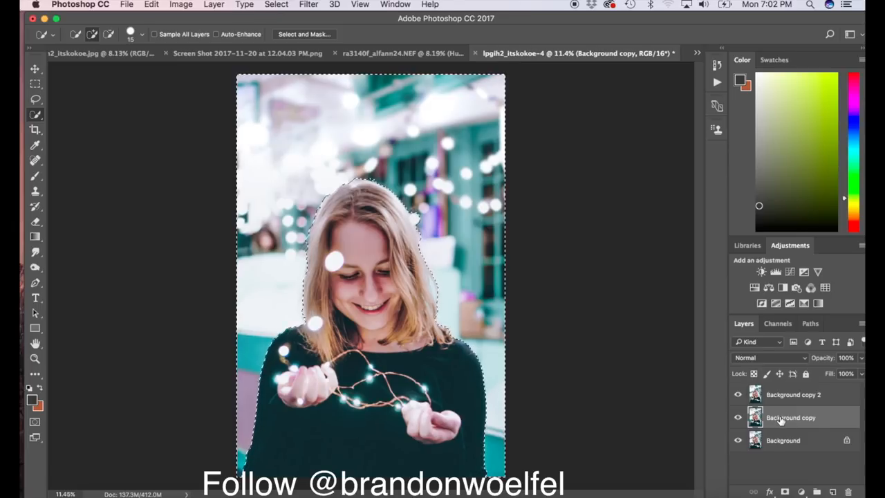
pyautogui.doubleClick(790, 416)
pyautogui.write('Blur 1')
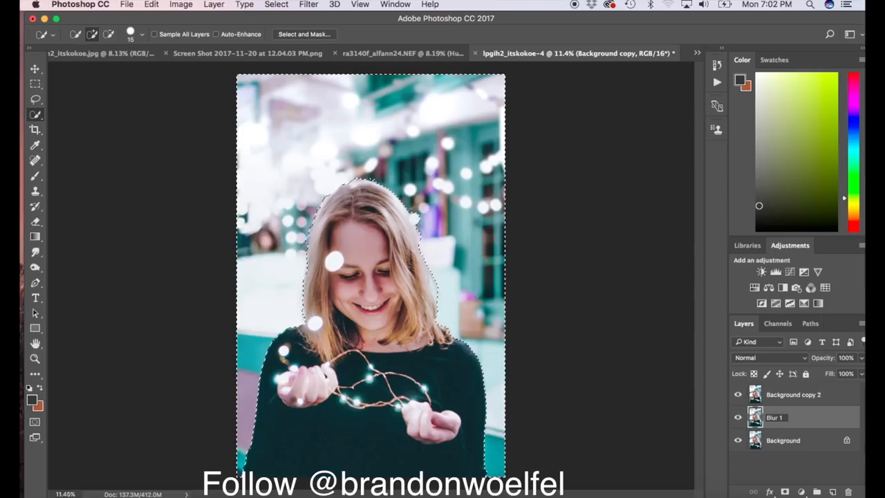
pyautogui.click(793, 394)
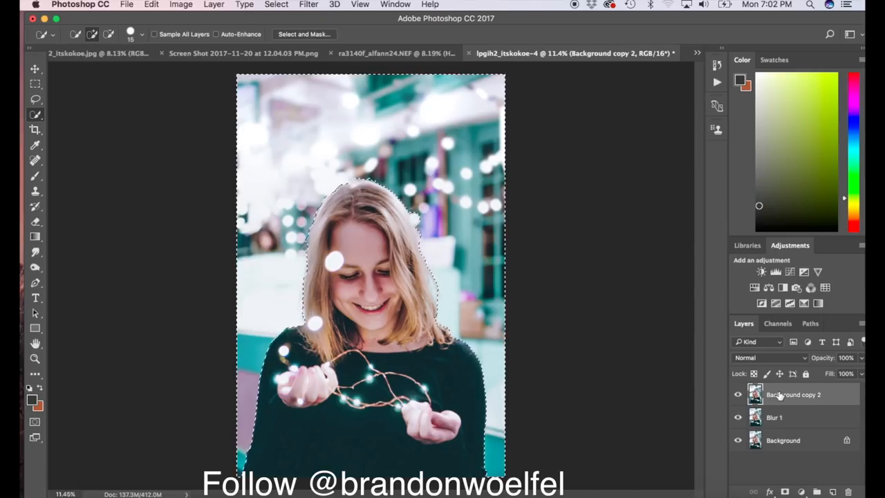
pyautogui.doubleClick(794, 394)
pyautogui.write('Tilt Blur')
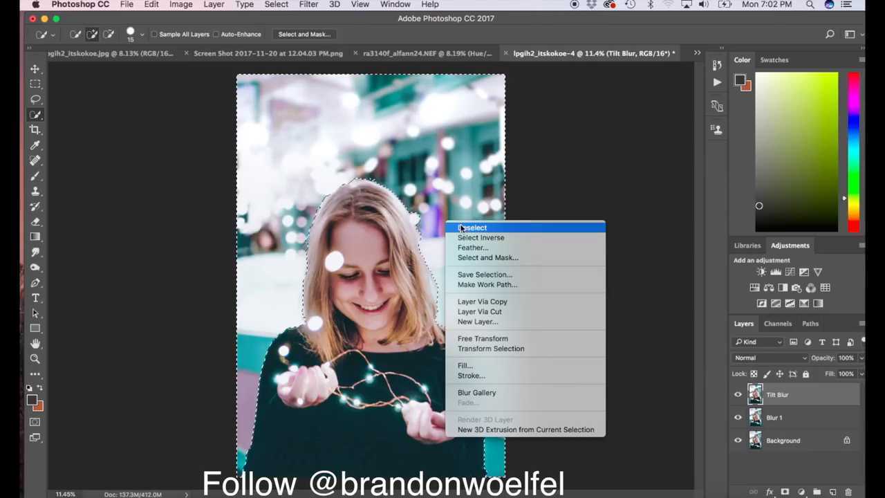
pyautogui.click(474, 227)
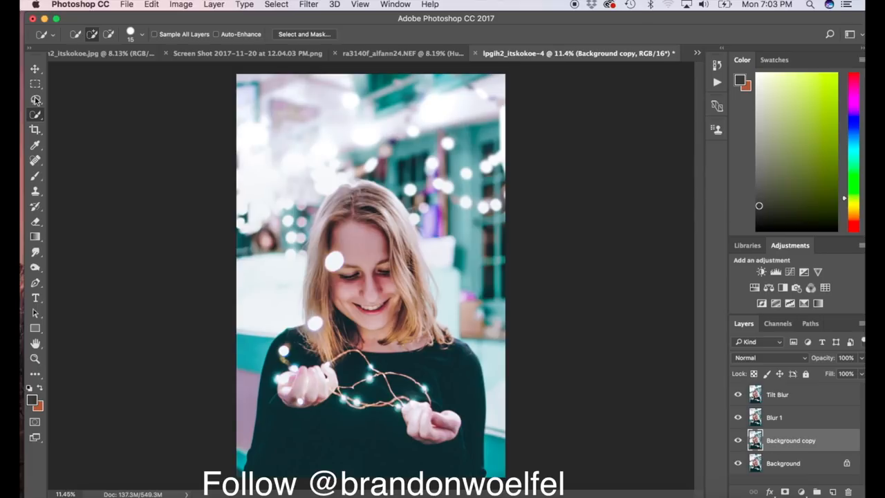
# Try Screen and Soft Light on Tilt Blur, keep Normal at 85% fill, rotate 180°.
pyautogui.click(36, 68)
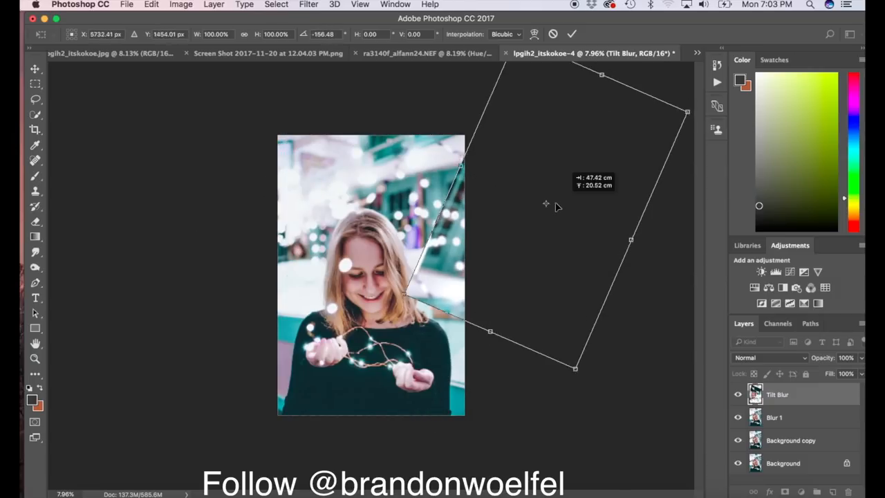
pyautogui.moveTo(556, 204); pyautogui.dragTo(532, 235)
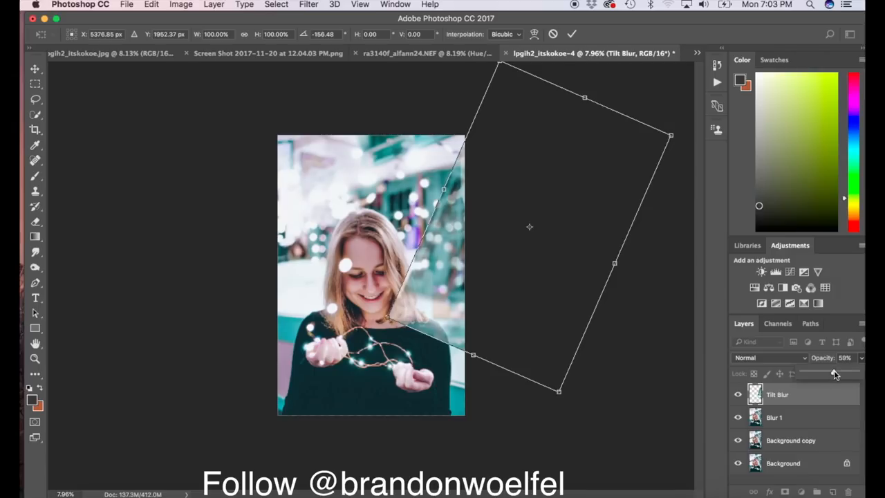
pyautogui.moveTo(832, 373); pyautogui.dragTo(851, 373)
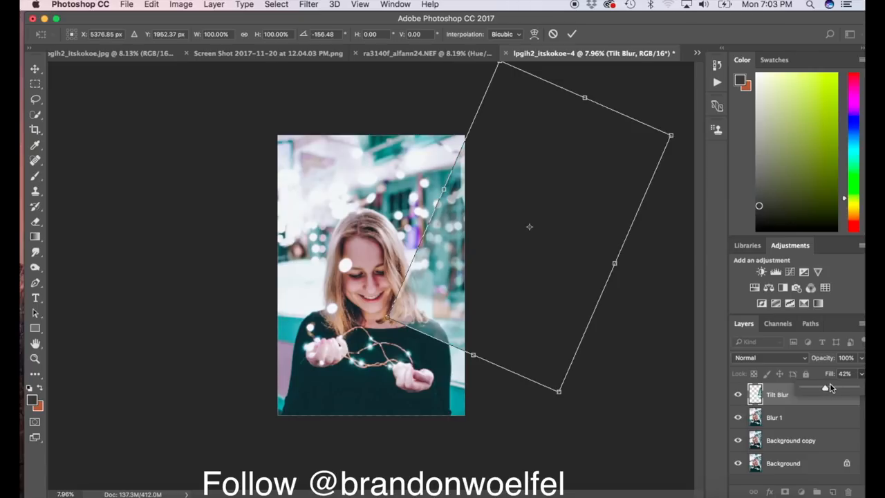
pyautogui.click(769, 357)
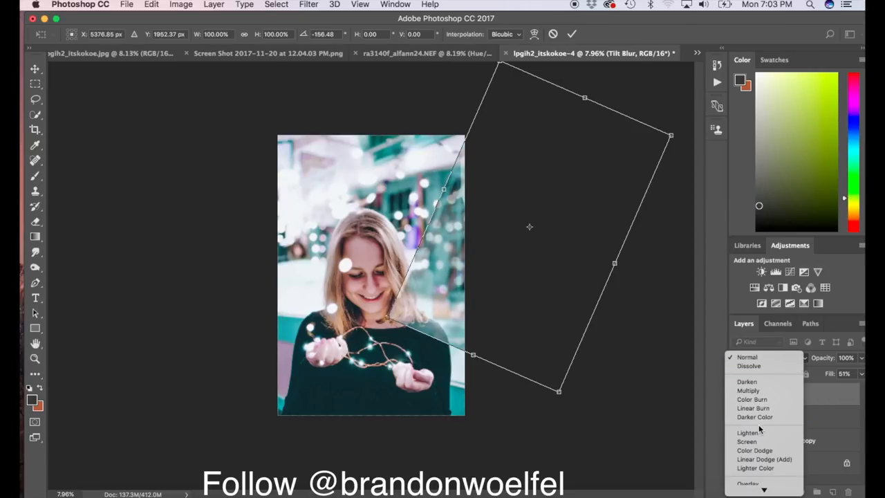
pyautogui.click(748, 441)
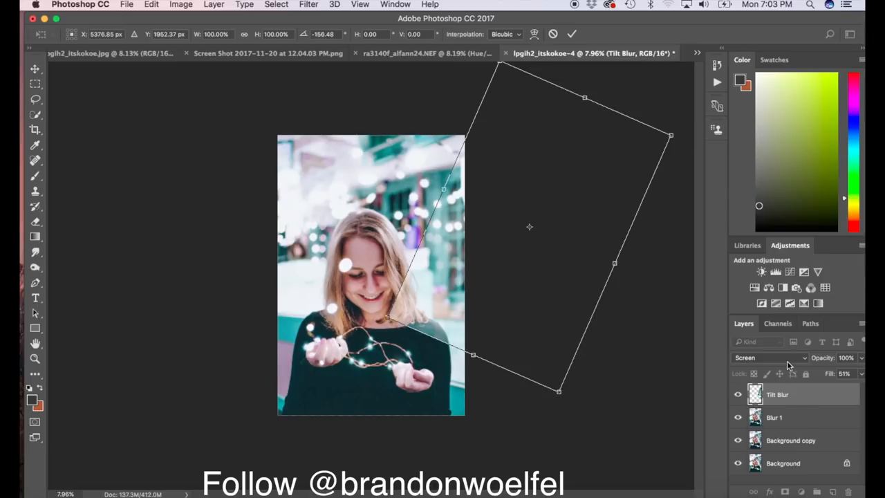
pyautogui.click(767, 357)
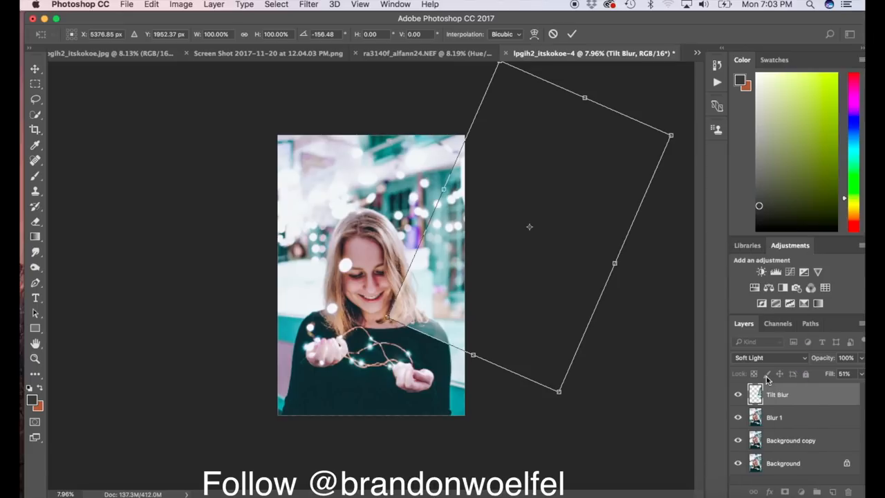
pyautogui.click(767, 357)
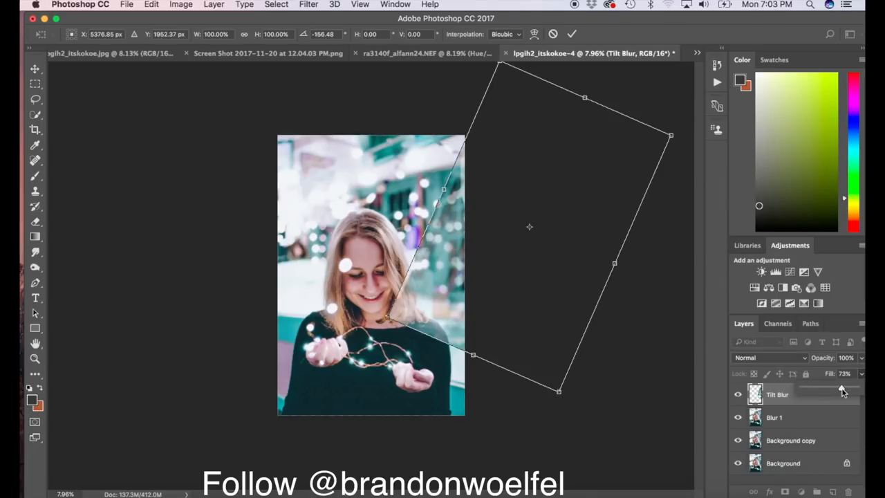
pyautogui.moveTo(841, 391); pyautogui.dragTo(847, 391)
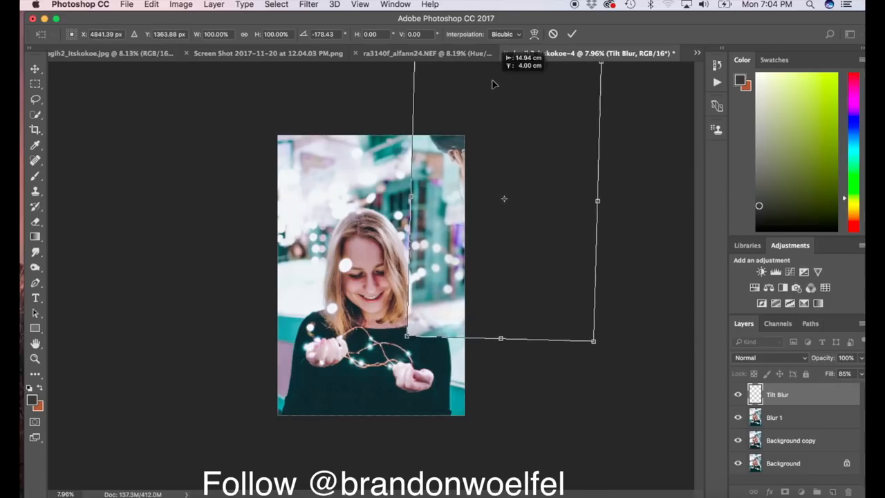
pyautogui.click(571, 34)
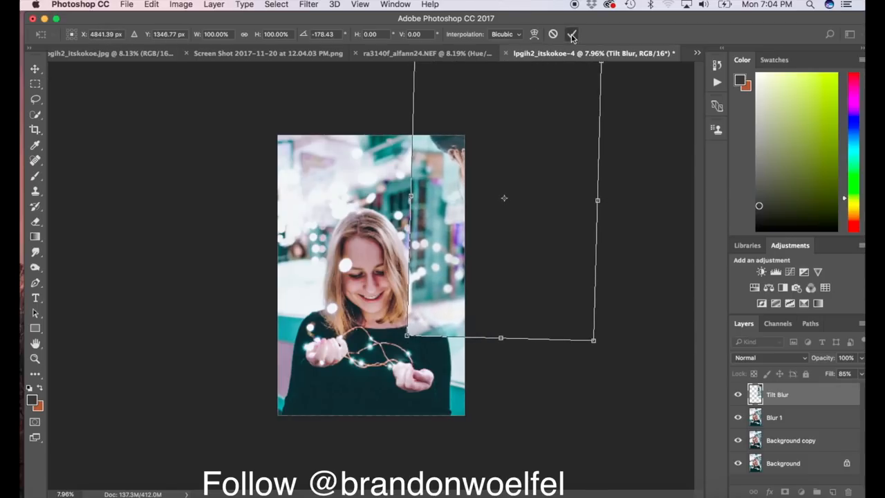
# Commit the rotation and erase the overlay's hard edges around her face and hair with a 700 px eraser.
pyautogui.click(572, 34)
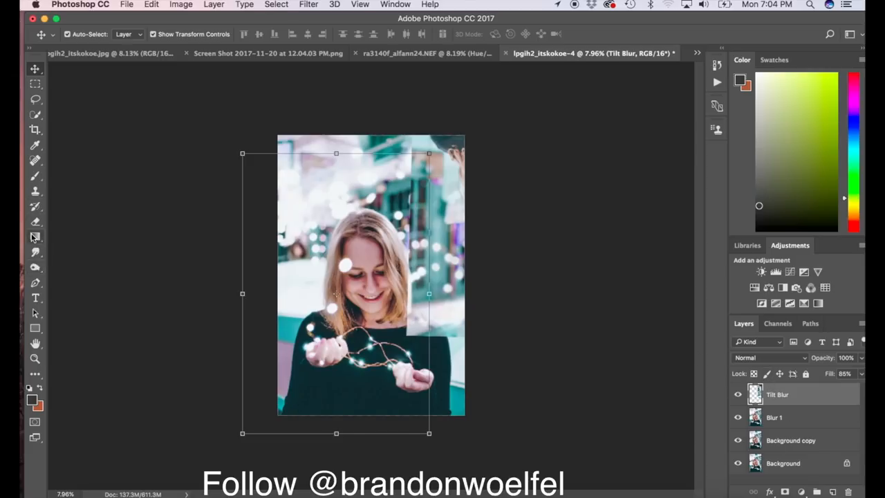
pyautogui.click(35, 222)
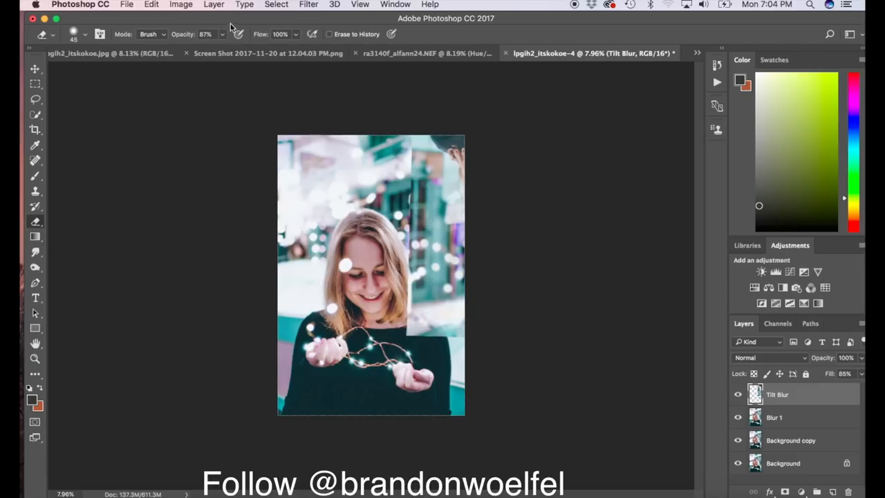
pyautogui.moveTo(217, 268)
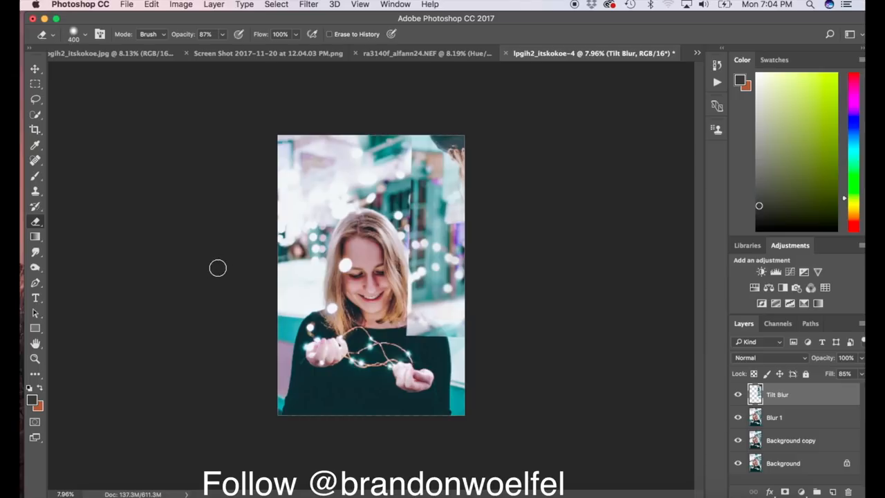
pyautogui.press(']')
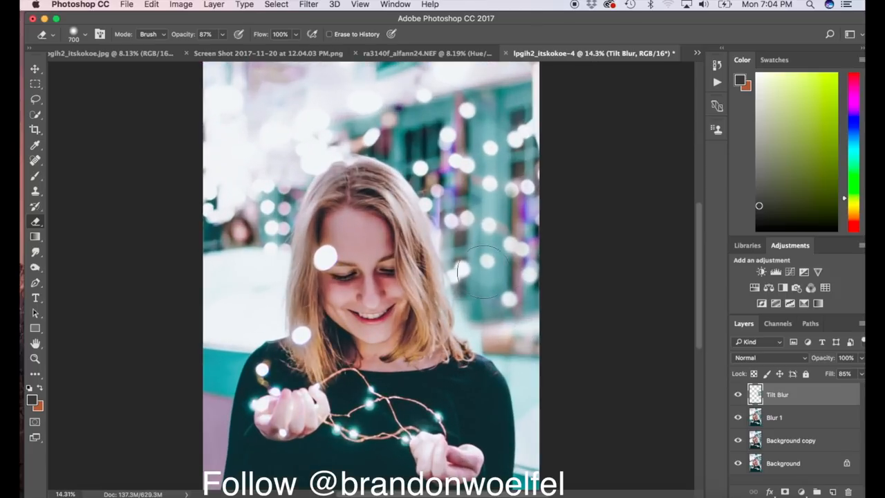
pyautogui.click(35, 221)
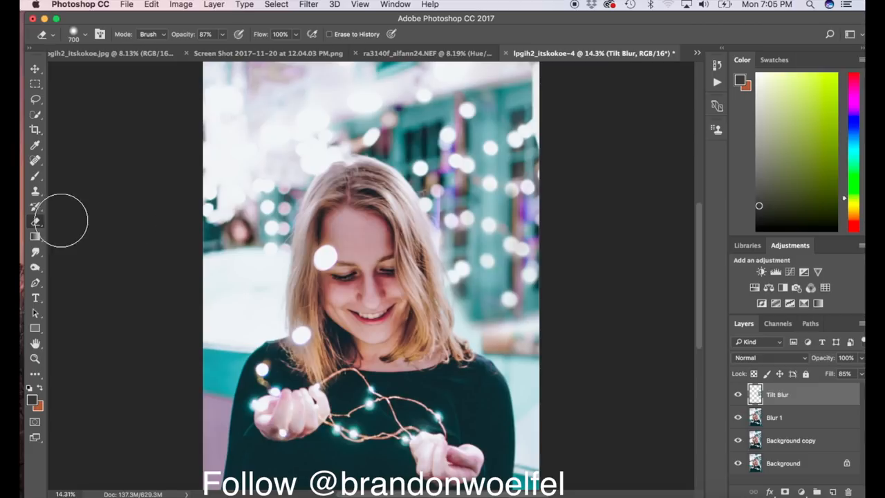
pyautogui.moveTo(508, 138)
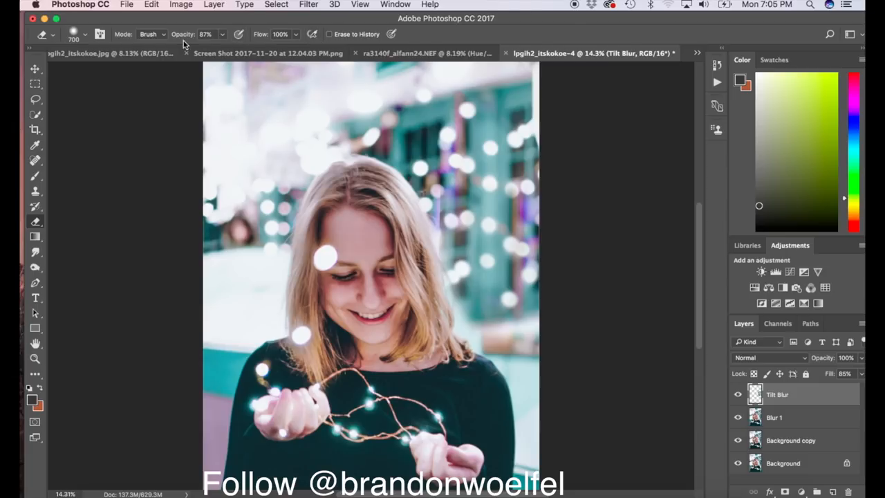
pyautogui.click(35, 69)
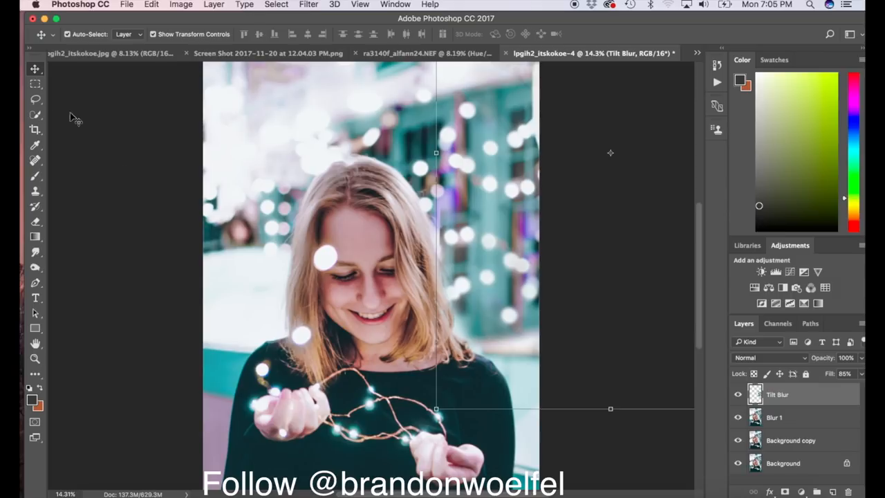
pyautogui.click(35, 225)
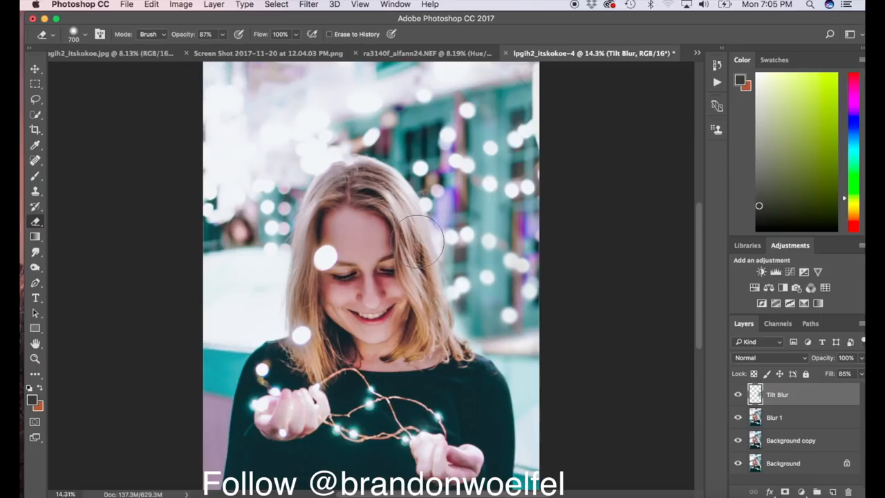
pyautogui.moveTo(529, 373)
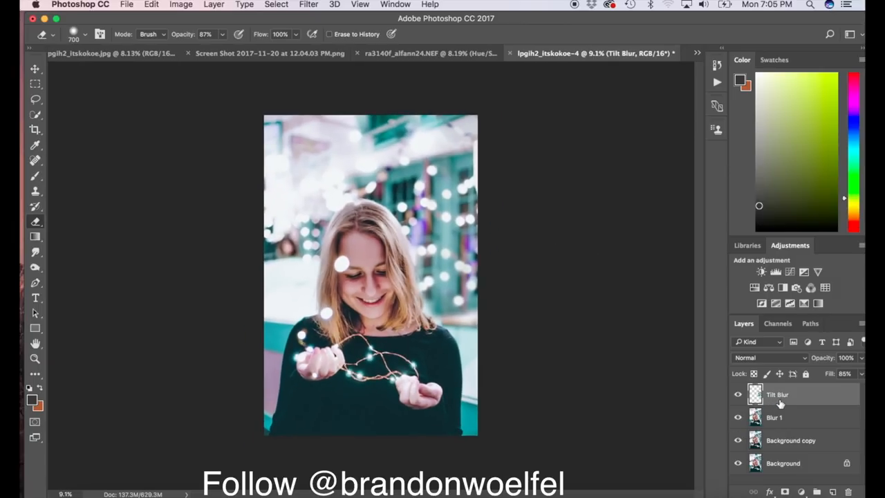
# Rename the Tilt Blur layer to 'Bokeh 1'.
pyautogui.doubleClick(777, 394)
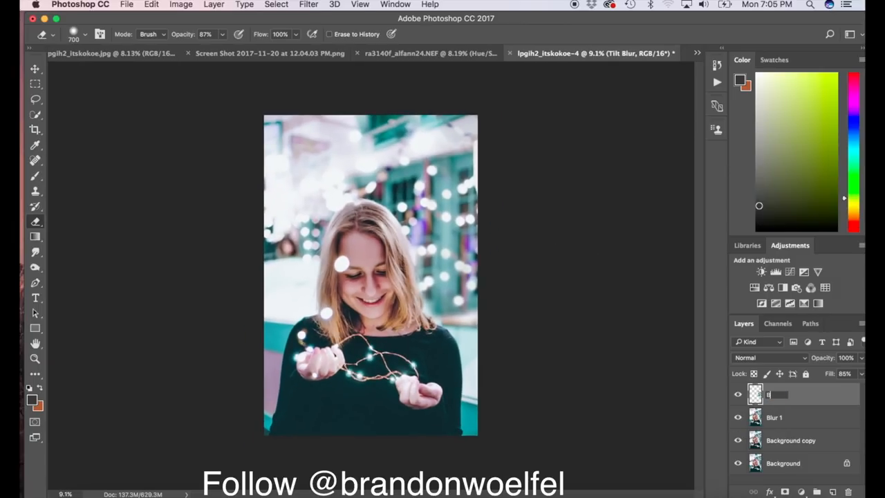
pyautogui.write('okeh')
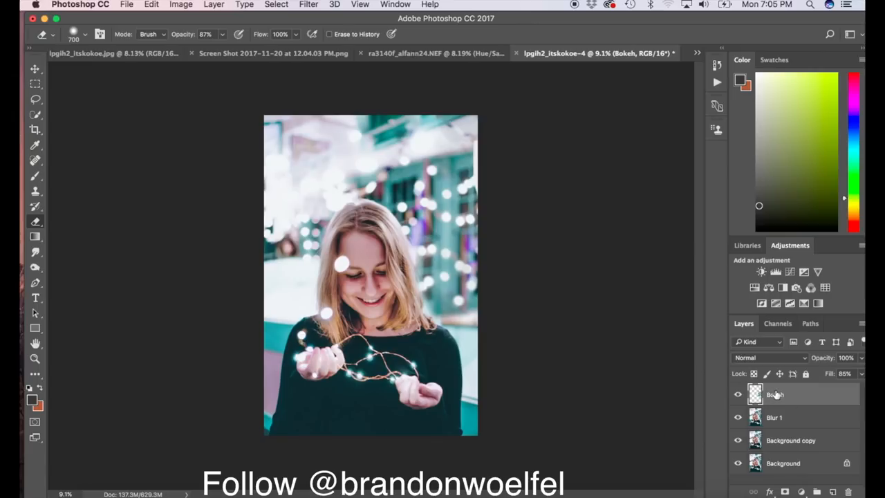
pyautogui.doubleClick(774, 394)
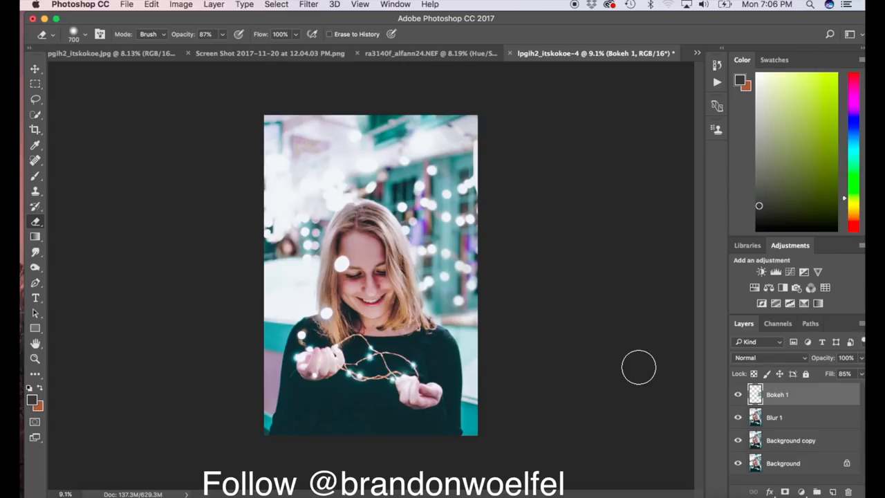
# Glance at the glasses portrait, then set the Blur 1 layer to Divide blending.
pyautogui.click(429, 53)
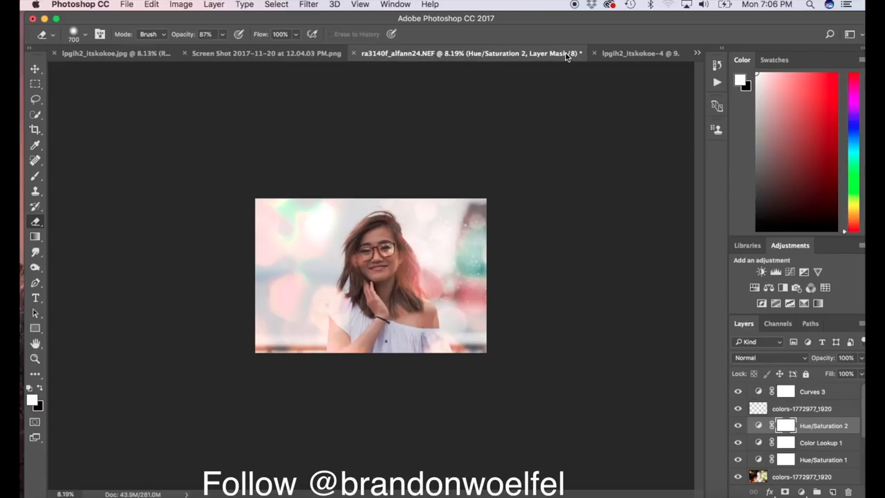
pyautogui.click(636, 53)
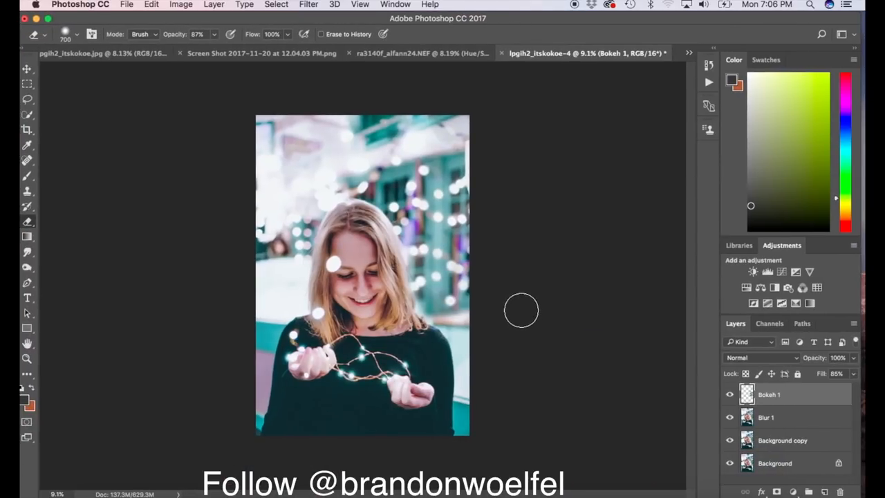
pyautogui.click(782, 440)
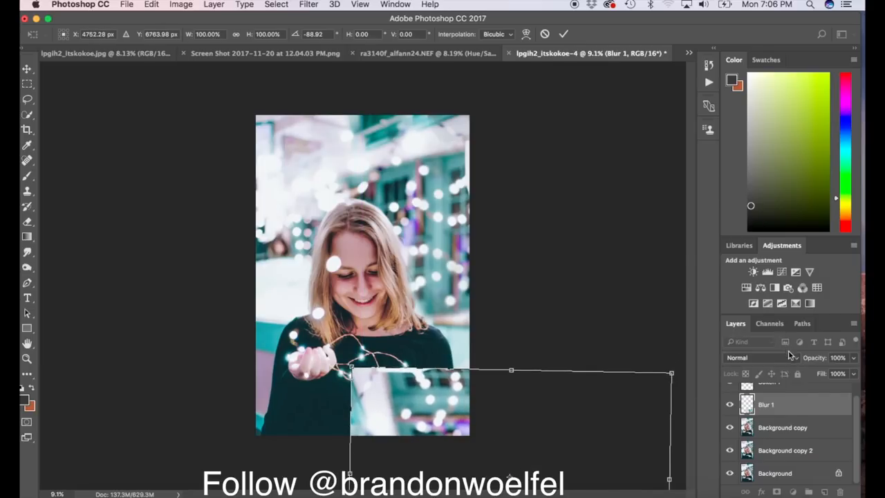
pyautogui.click(756, 357)
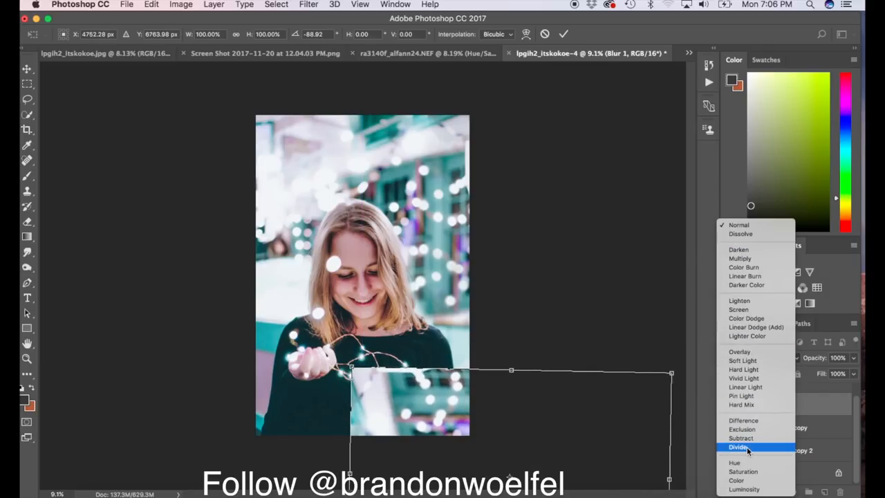
pyautogui.click(738, 447)
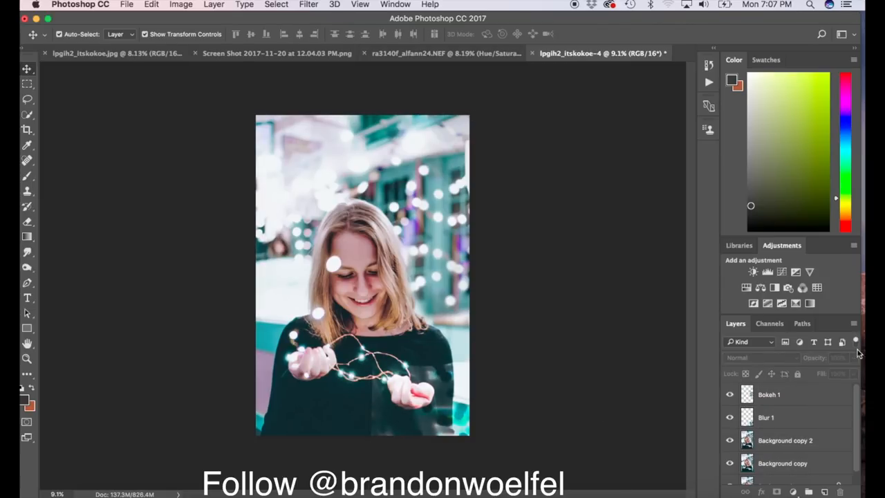
# Select the Background copy layer and duplicate it as Background copy 3.
pyautogui.click(781, 463)
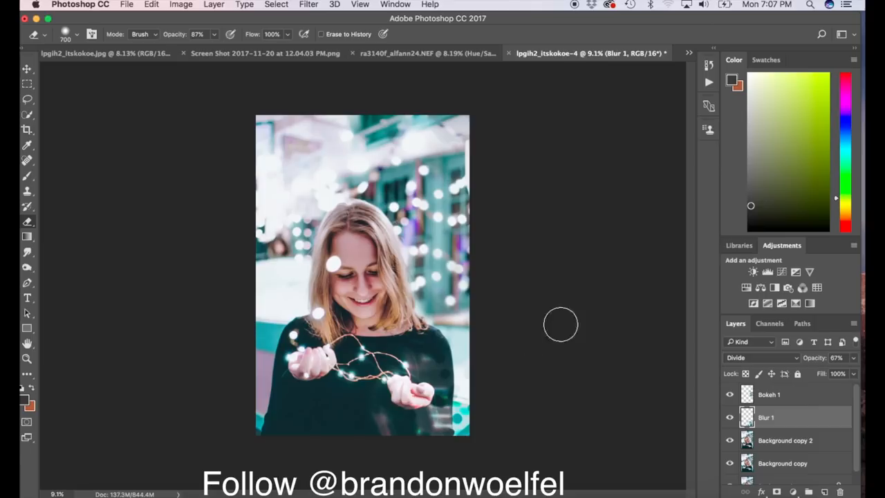
pyautogui.moveTo(377, 359)
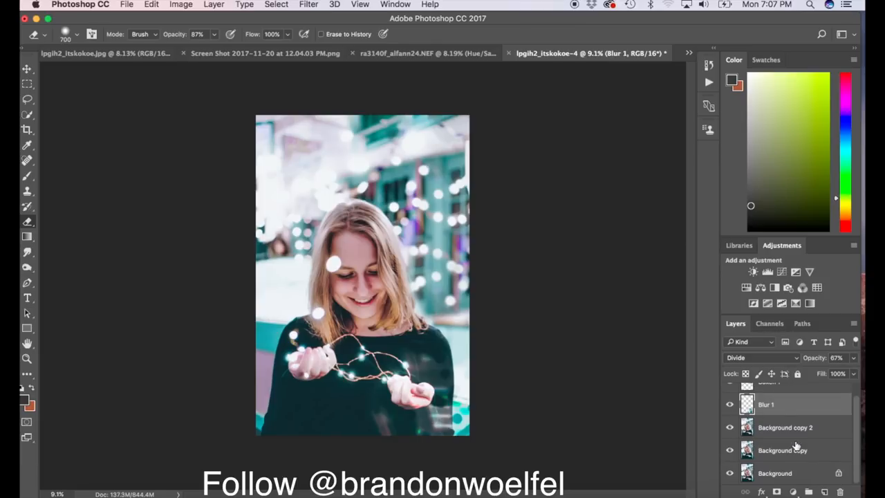
pyautogui.click(782, 450)
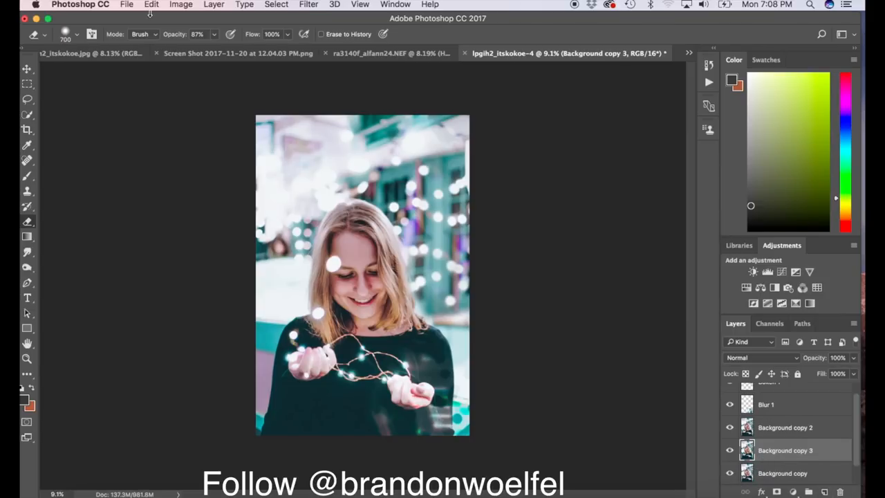
# Set Background copy 2 to Divide blending at 50% fill and nudge it on the canvas.
pyautogui.click(27, 83)
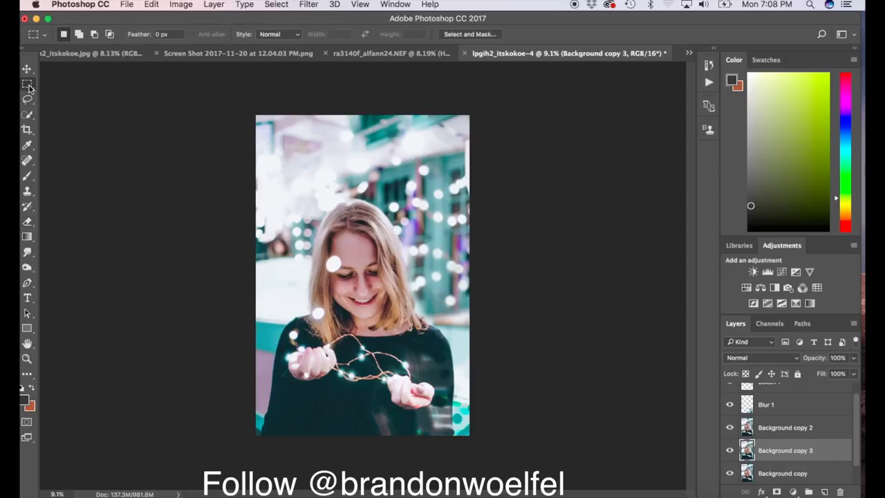
pyautogui.click(27, 69)
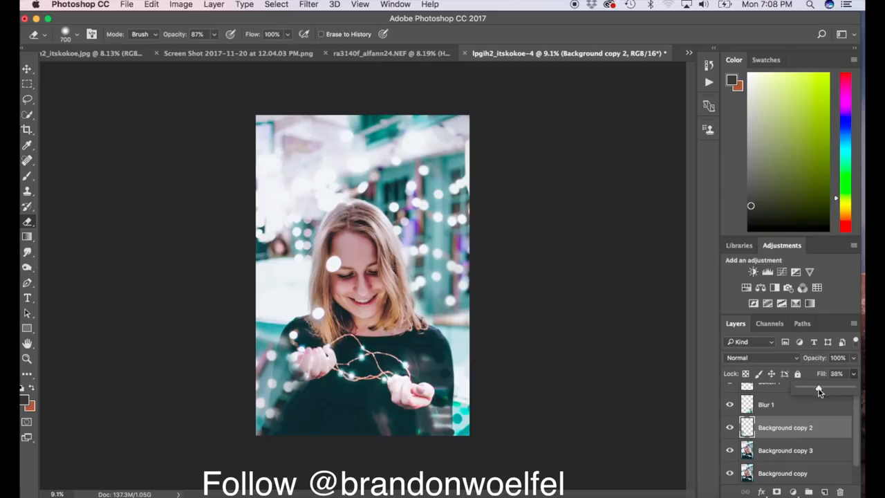
pyautogui.moveTo(819, 388); pyautogui.dragTo(836, 388)
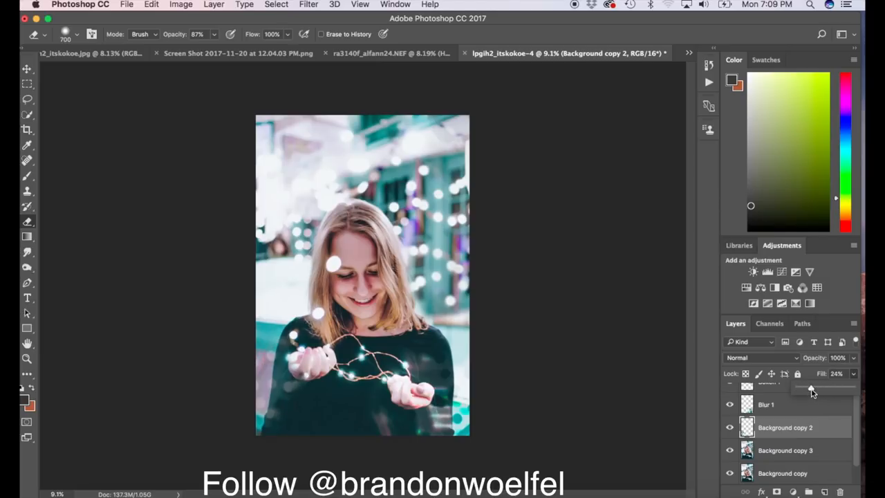
pyautogui.moveTo(811, 388); pyautogui.dragTo(817, 388)
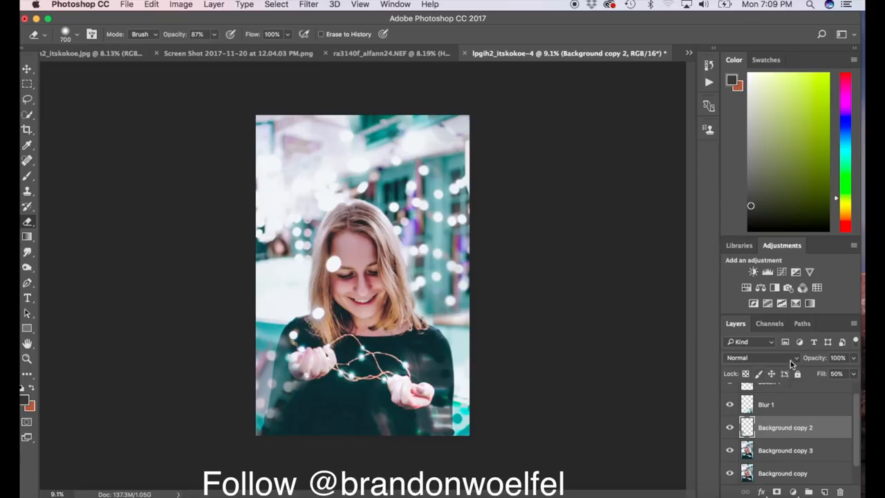
pyautogui.click(760, 358)
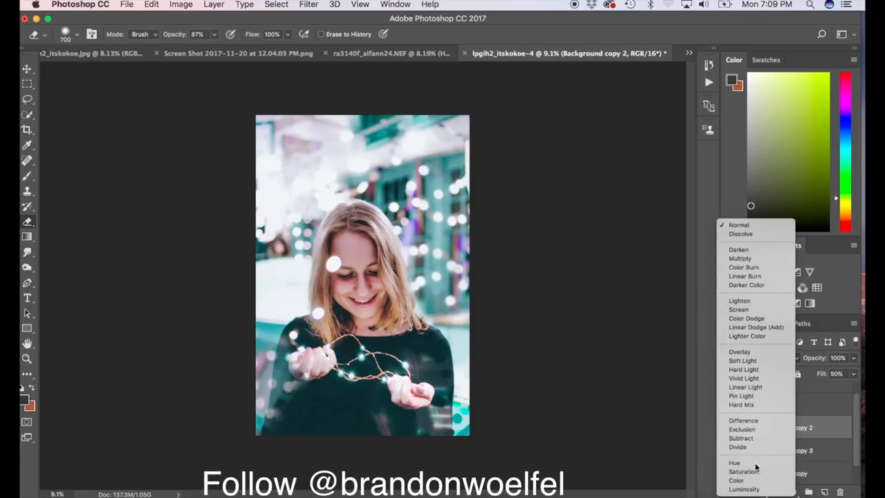
pyautogui.click(737, 446)
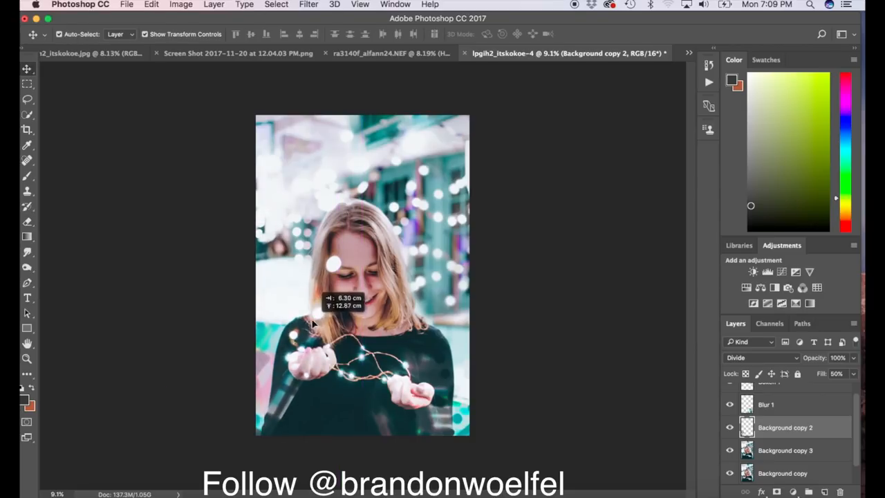
pyautogui.moveTo(311, 321); pyautogui.dragTo(301, 356)
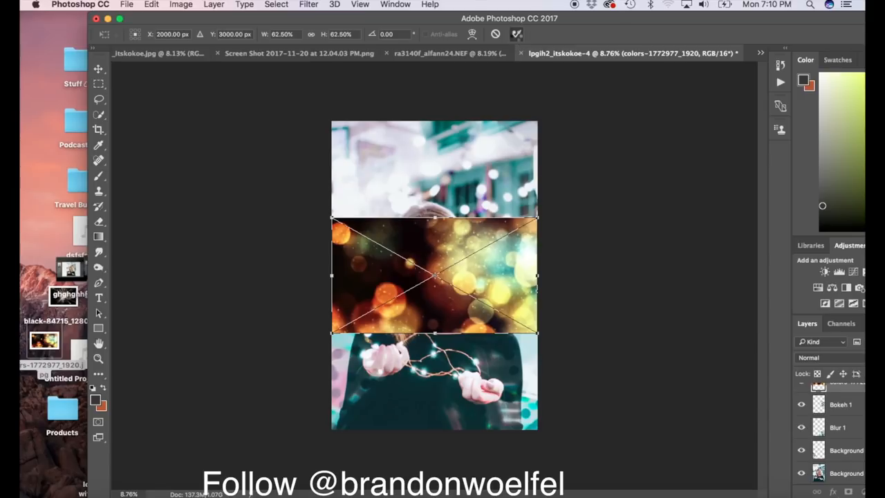
# Rotate and stretch the bokeh photo over the portrait, with Screen blending at 14% fill.
pyautogui.moveTo(434, 218); pyautogui.dragTo(449, 109)
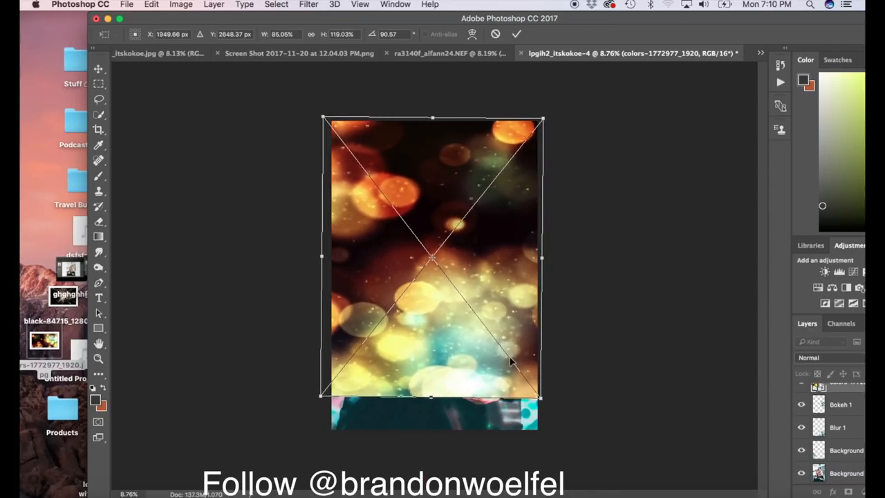
pyautogui.moveTo(541, 396); pyautogui.dragTo(573, 430)
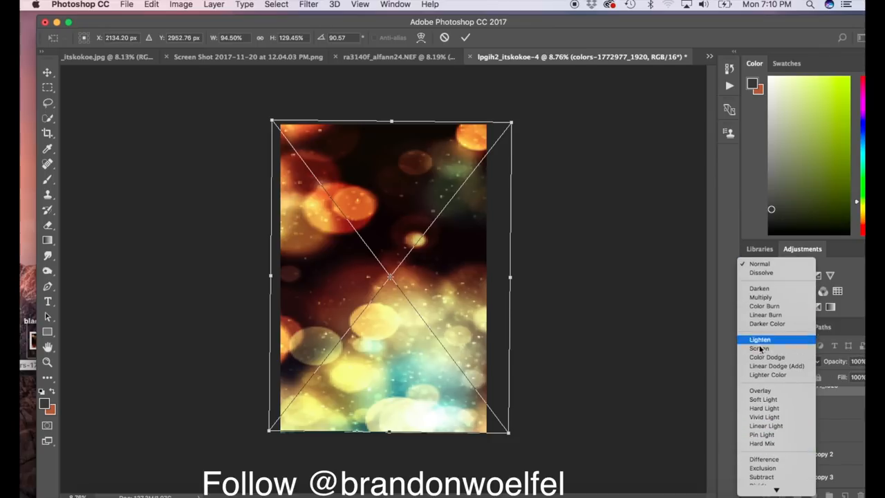
pyautogui.click(759, 347)
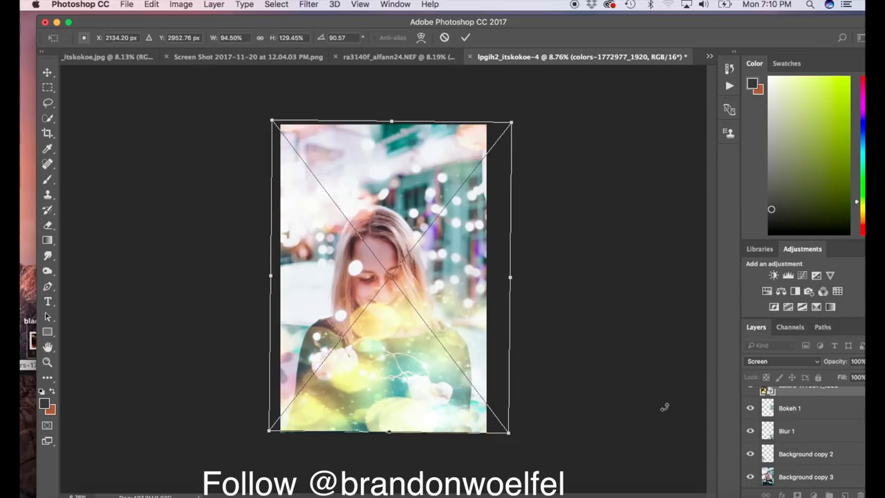
pyautogui.moveTo(830, 337)
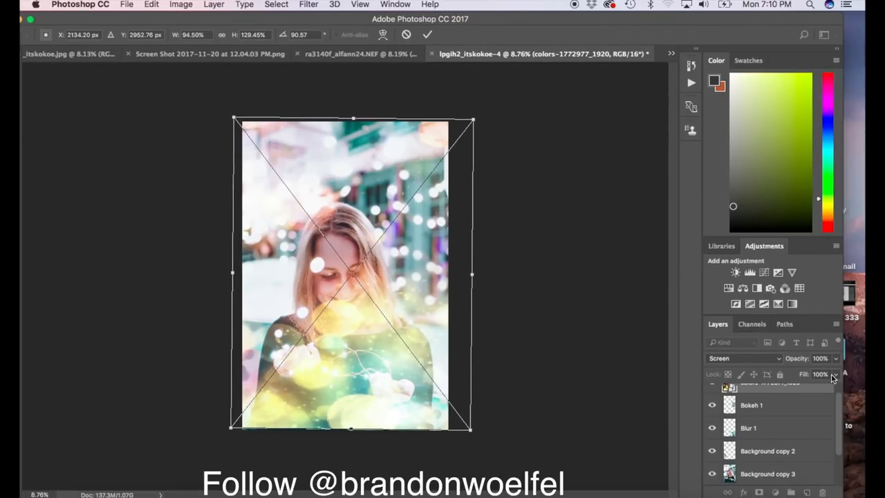
pyautogui.moveTo(832, 378); pyautogui.dragTo(786, 392)
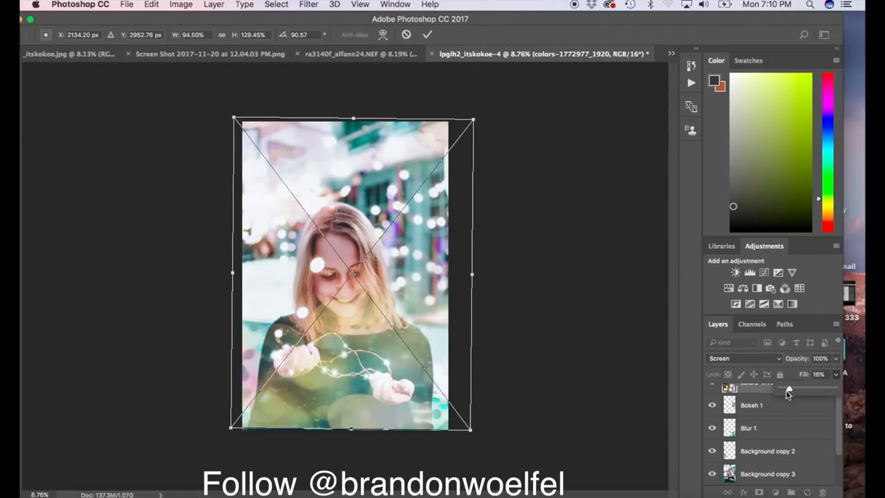
pyautogui.moveTo(786, 388); pyautogui.dragTo(794, 389)
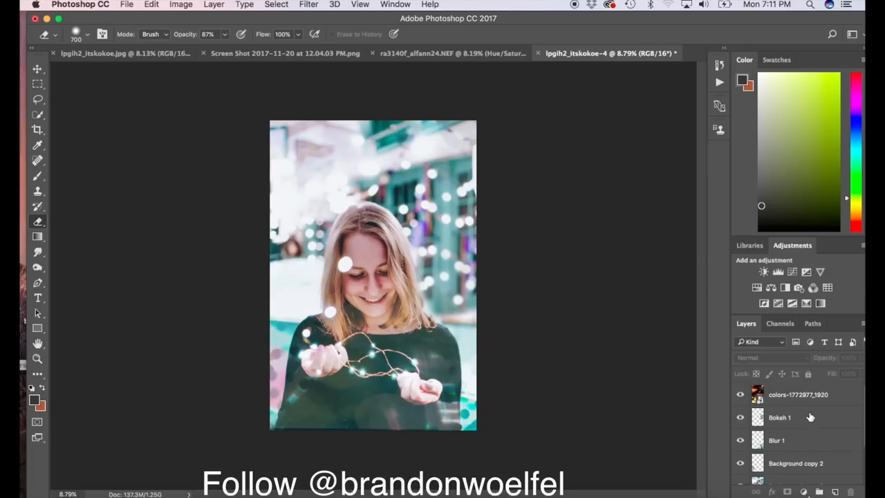
# Rasterize the colors-1772977_1920 bokeh layer and switch to the Eraser tool.
pyautogui.click(795, 394)
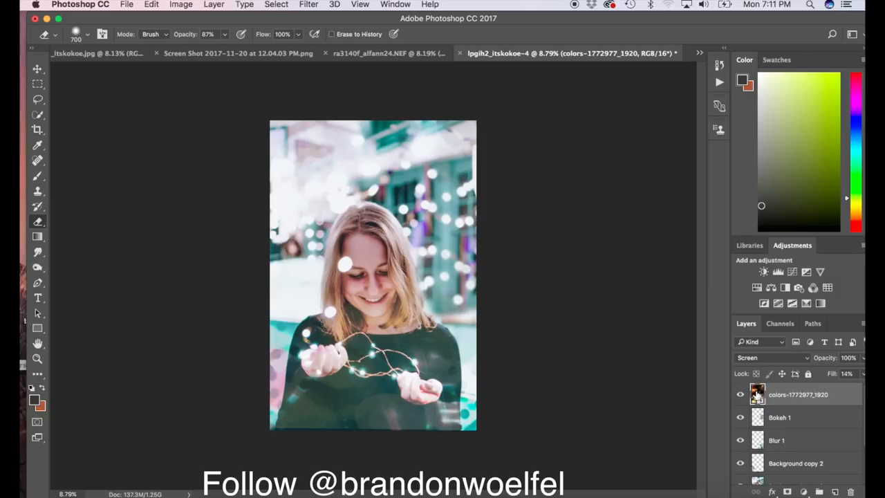
pyautogui.rightClick(757, 394)
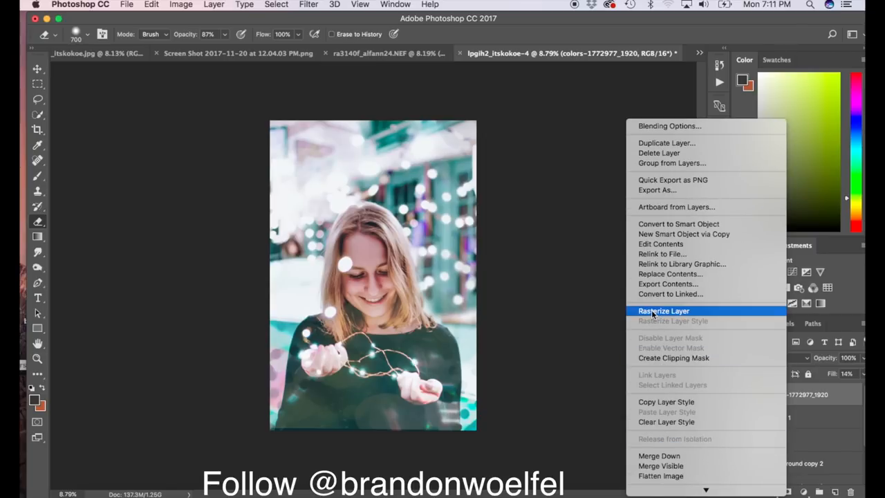
pyautogui.click(663, 310)
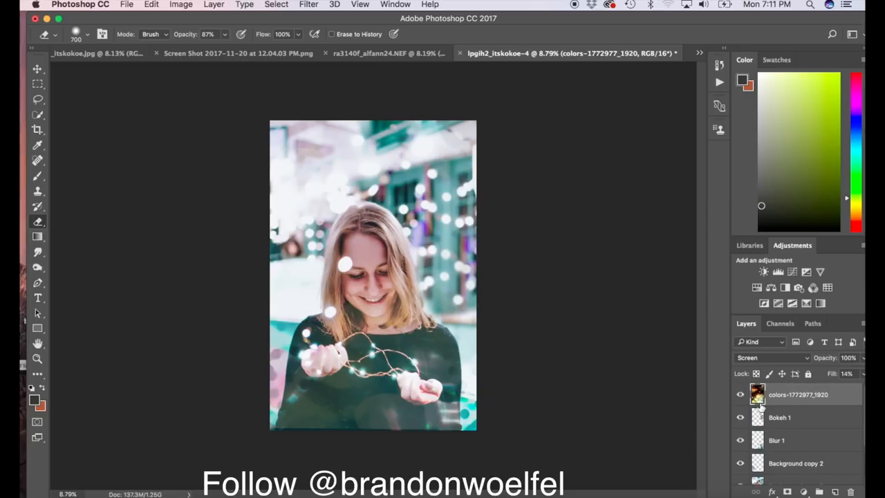
pyautogui.moveTo(40, 235)
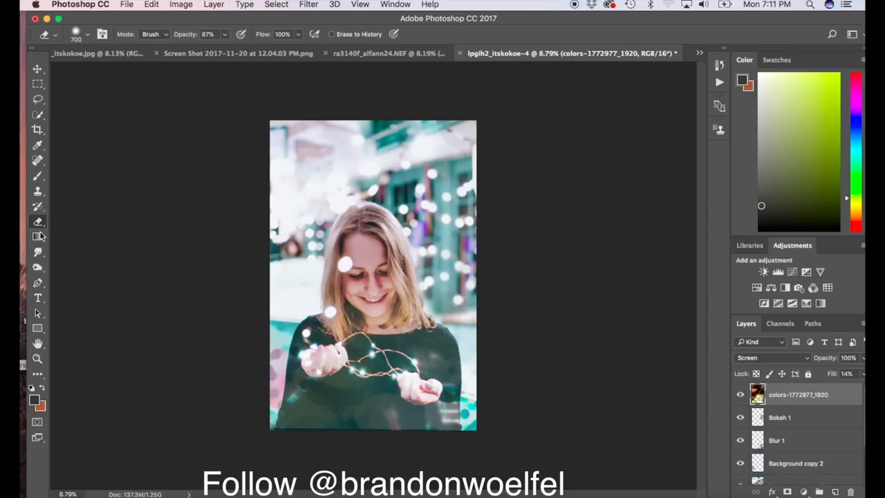
pyautogui.click(373, 279)
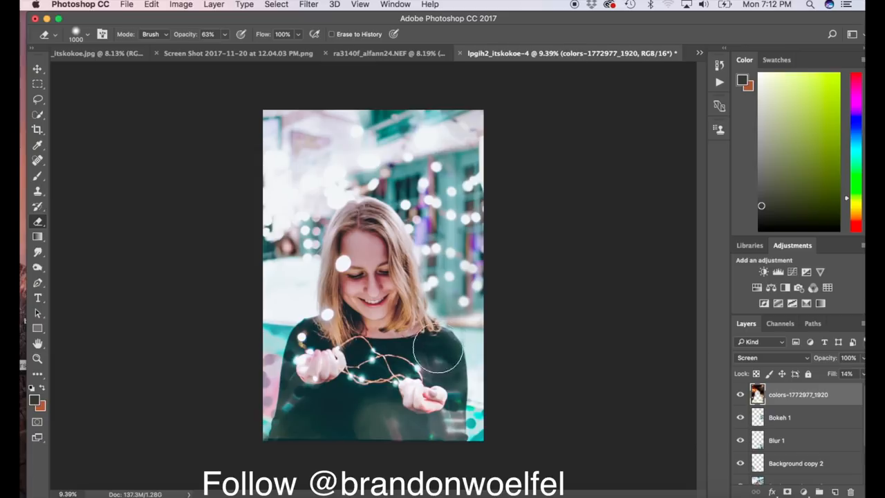
pyautogui.moveTo(565, 457)
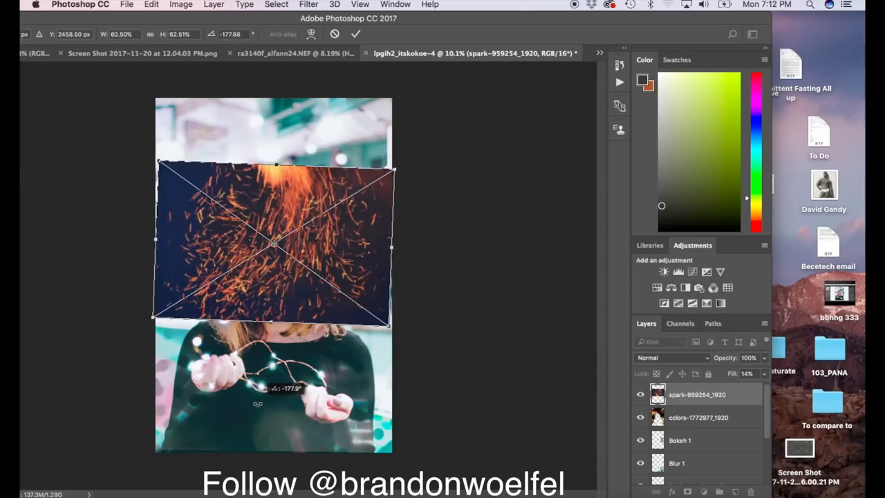
# Rotate the placed sparks photo upside down and commit the placement.
pyautogui.moveTo(273, 245); pyautogui.dragTo(280, 177)
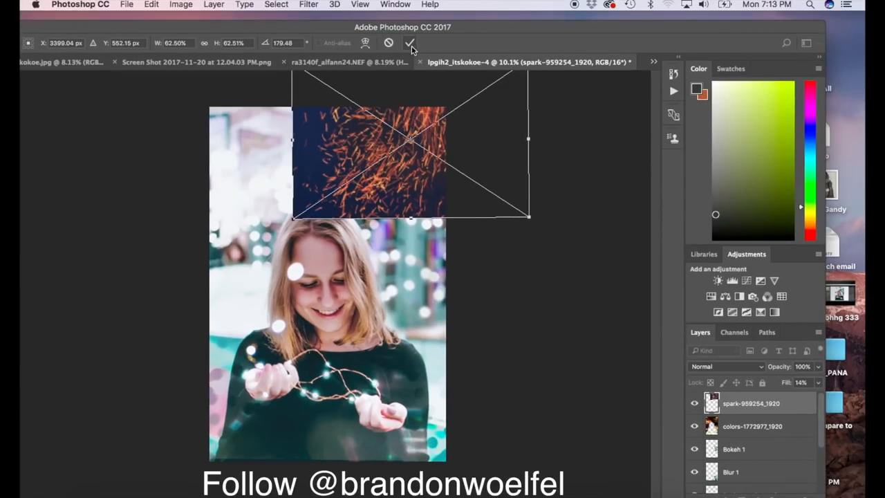
pyautogui.click(409, 43)
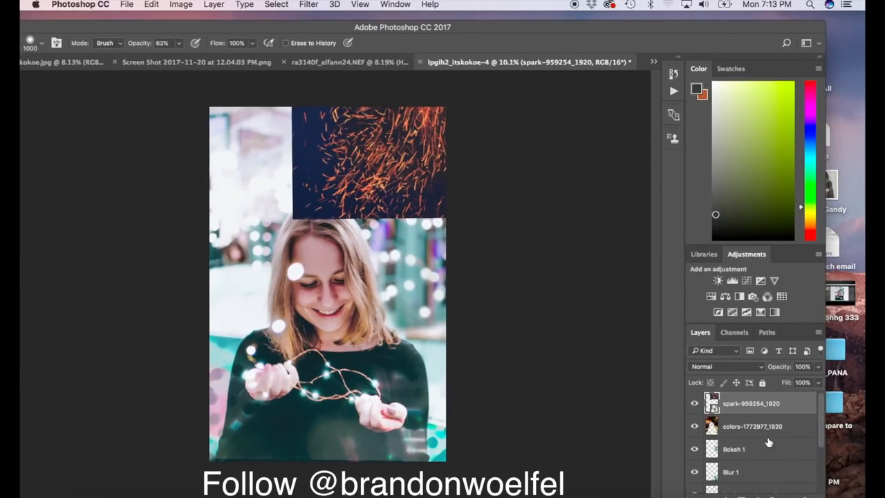
# Set the sparks layer to Screen, rasterize it, and test Fill before restoring it.
pyautogui.click(725, 366)
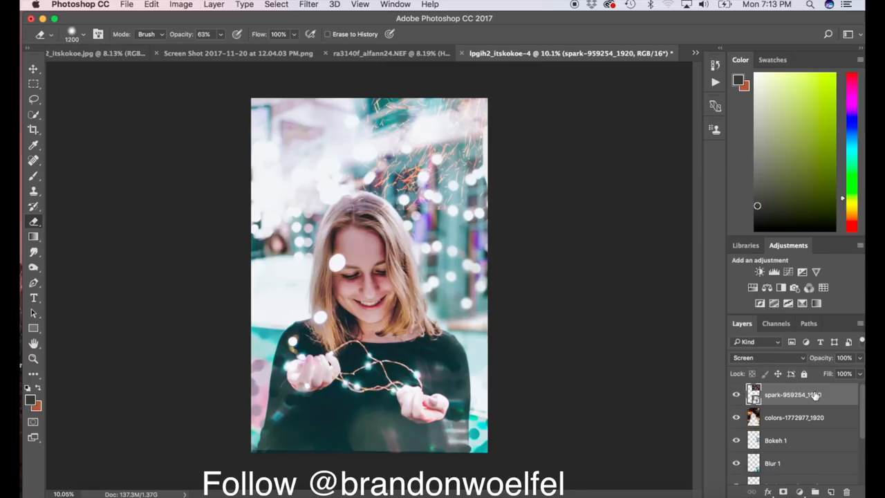
pyautogui.rightClick(795, 394)
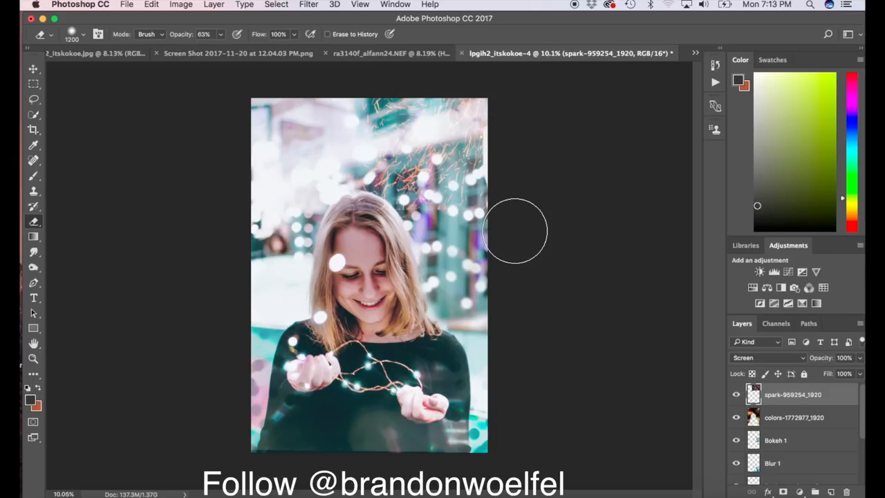
pyautogui.moveTo(466, 232)
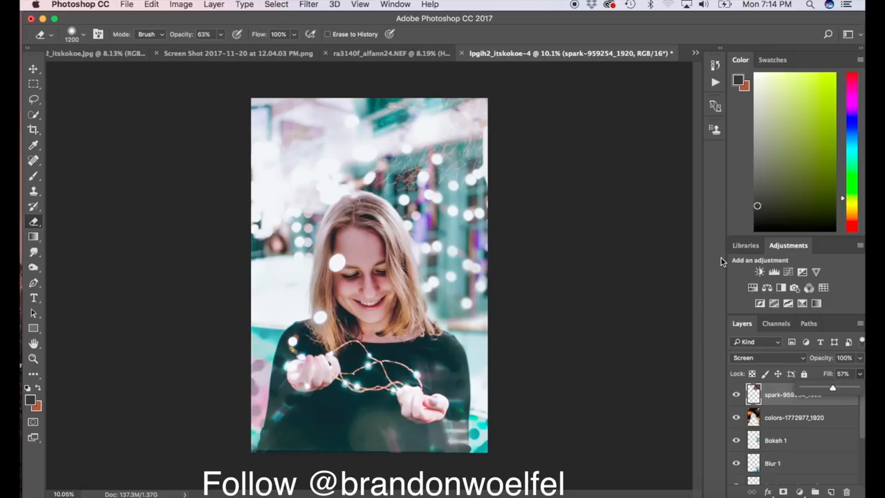
pyautogui.moveTo(832, 387); pyautogui.dragTo(850, 387)
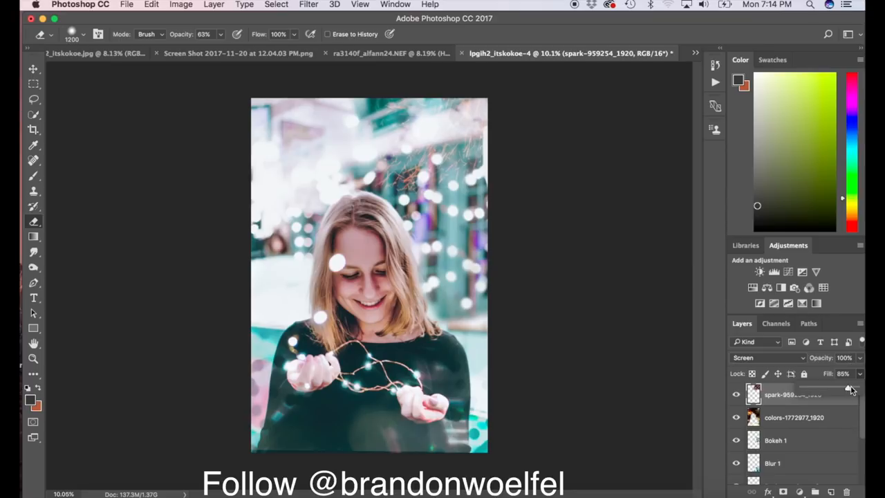
pyautogui.moveTo(847, 385); pyautogui.dragTo(857, 385)
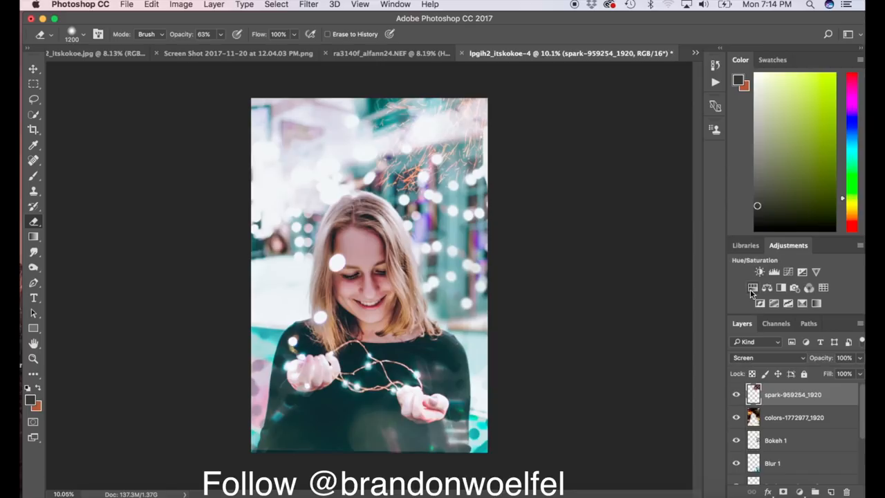
# Add a Hue/Saturation layer, preview low and high saturation, then ease it back toward neutral.
pyautogui.click(752, 287)
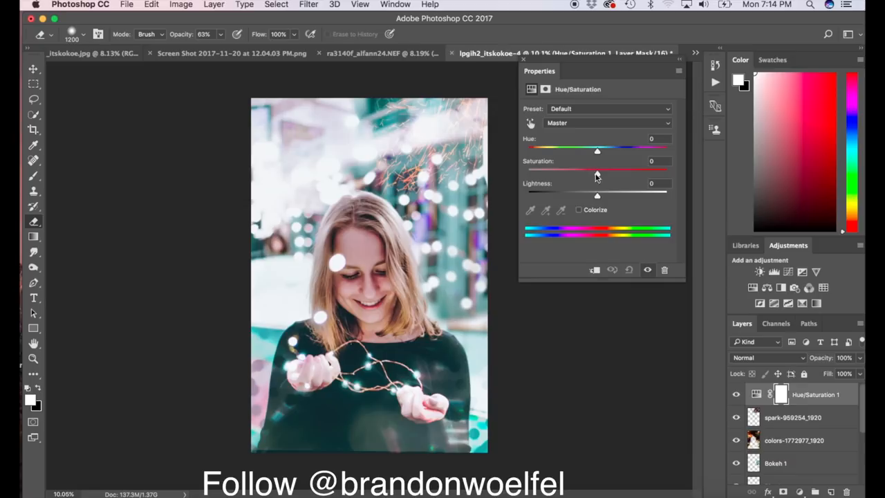
pyautogui.moveTo(596, 170); pyautogui.dragTo(548, 171)
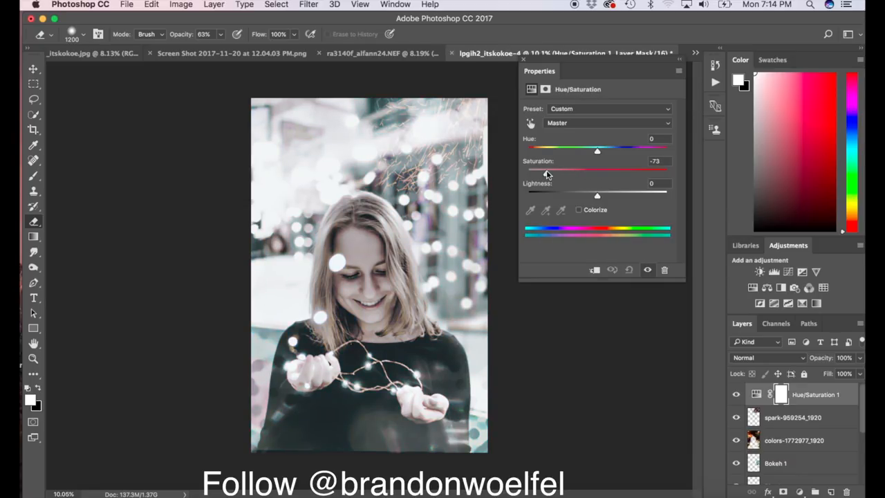
pyautogui.moveTo(546, 171); pyautogui.dragTo(619, 171)
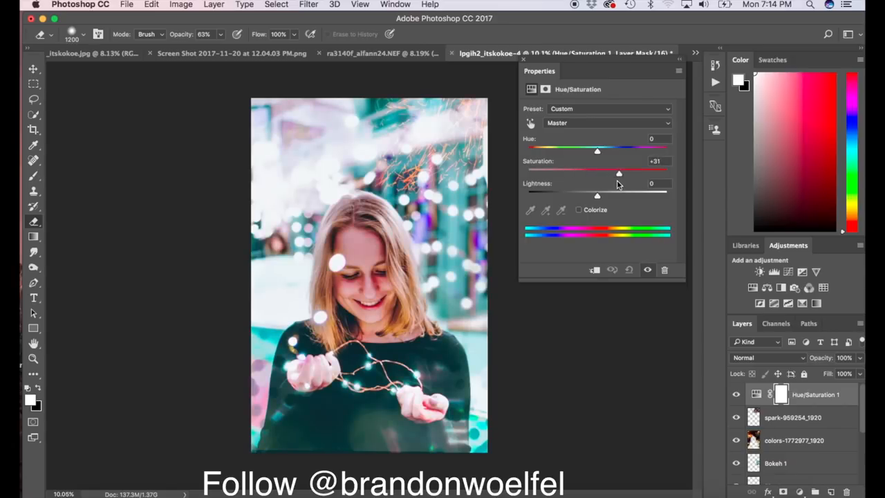
pyautogui.moveTo(618, 170); pyautogui.dragTo(595, 171)
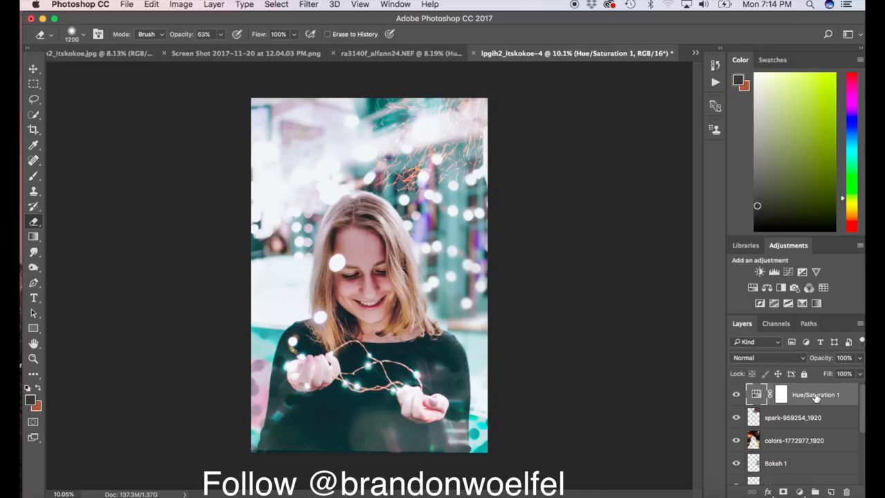
# Clip the Hue/Saturation 1 layer to the sparks layer below it.
pyautogui.rightClick(816, 394)
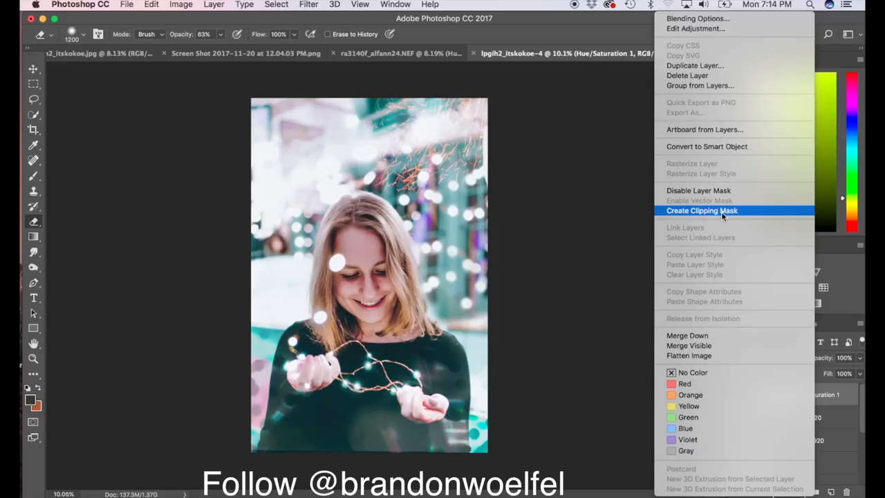
pyautogui.click(701, 210)
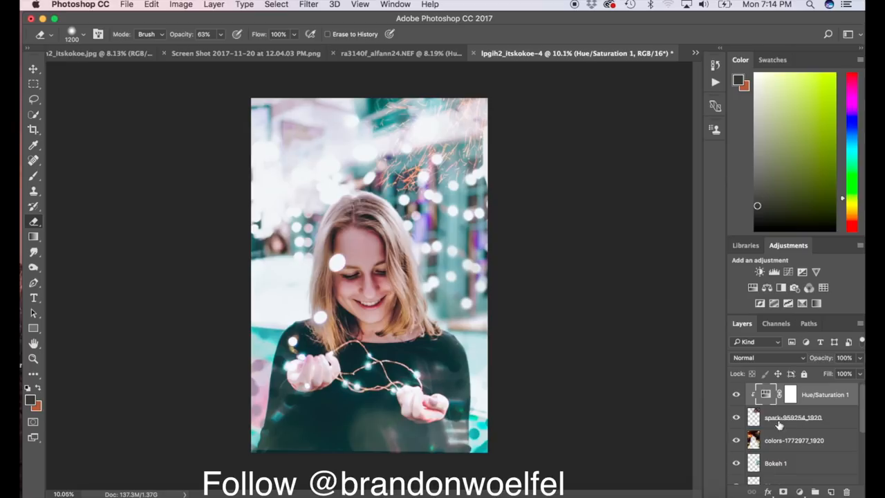
pyautogui.moveTo(806, 429)
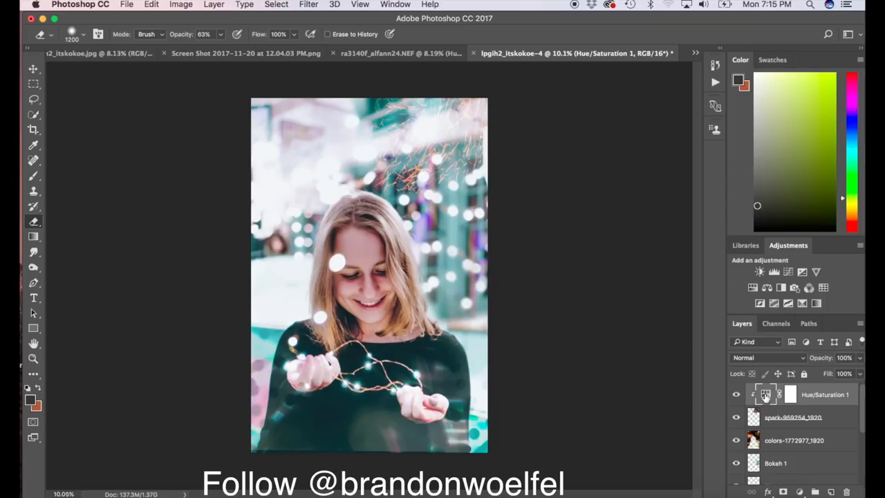
# Reopen the Hue/Saturation settings and shift the Hue to about -45 for purplish-pink sparks.
pyautogui.doubleClick(765, 394)
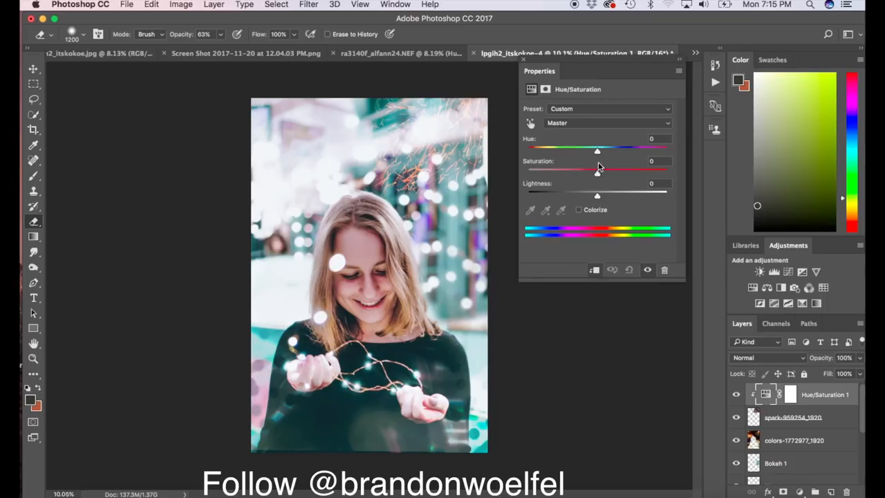
pyautogui.moveTo(597, 147); pyautogui.dragTo(560, 147)
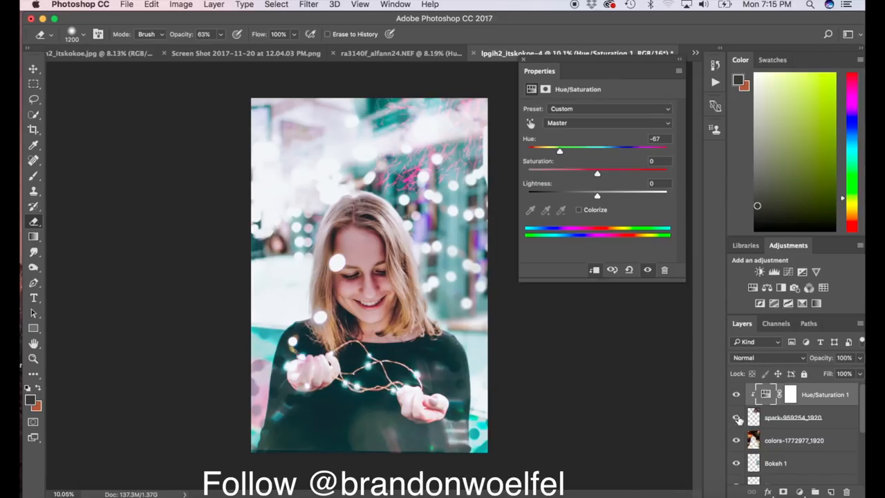
pyautogui.moveTo(559, 147); pyautogui.dragTo(538, 147)
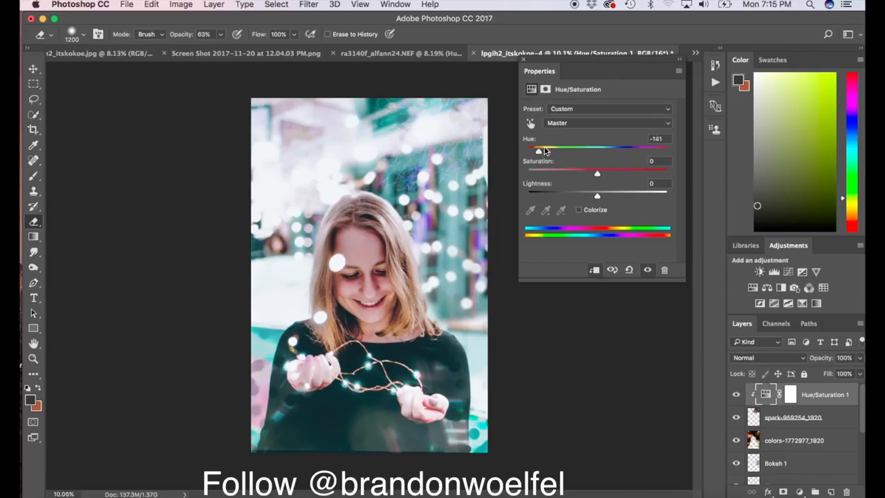
pyautogui.moveTo(539, 148); pyautogui.dragTo(579, 151)
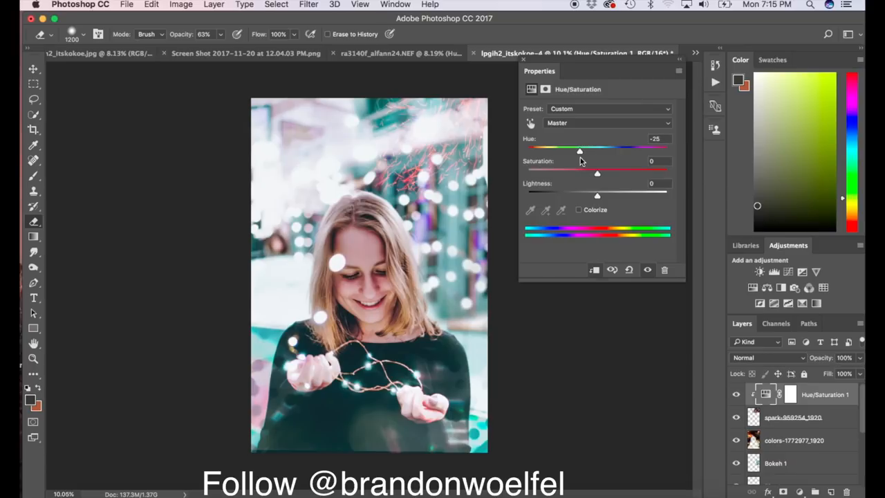
pyautogui.moveTo(579, 151); pyautogui.dragTo(565, 151)
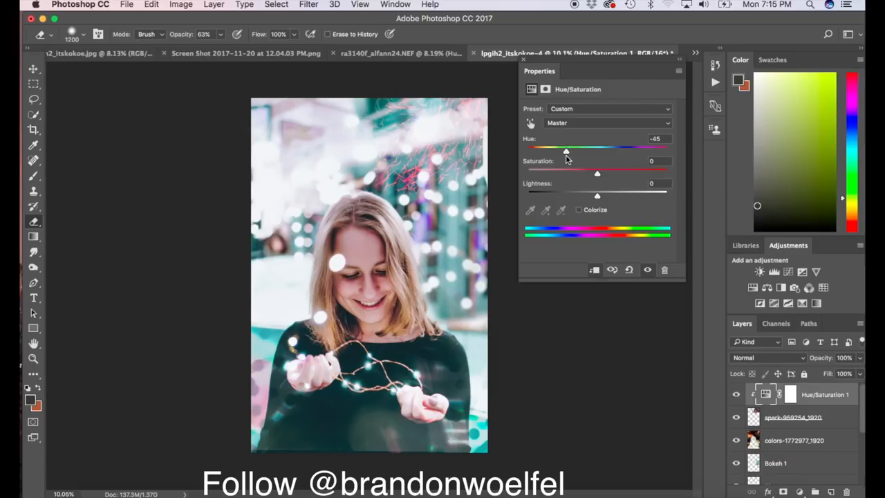
pyautogui.moveTo(583, 307)
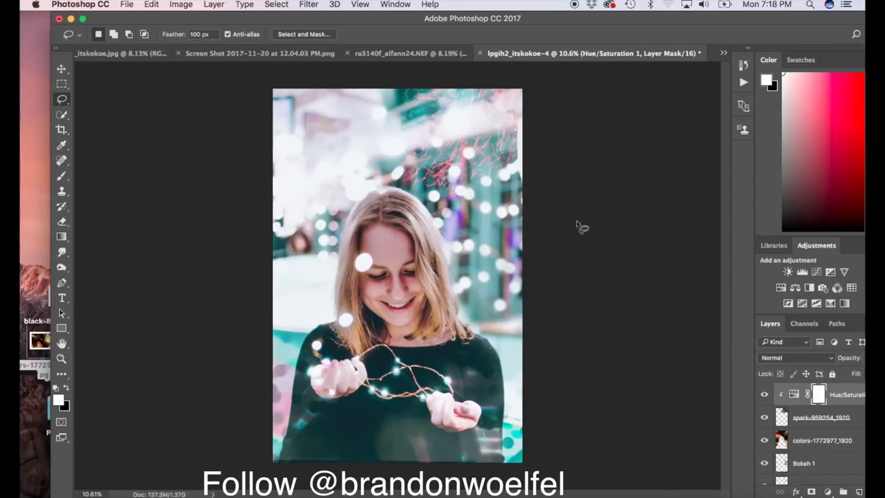
pyautogui.moveTo(647, 387)
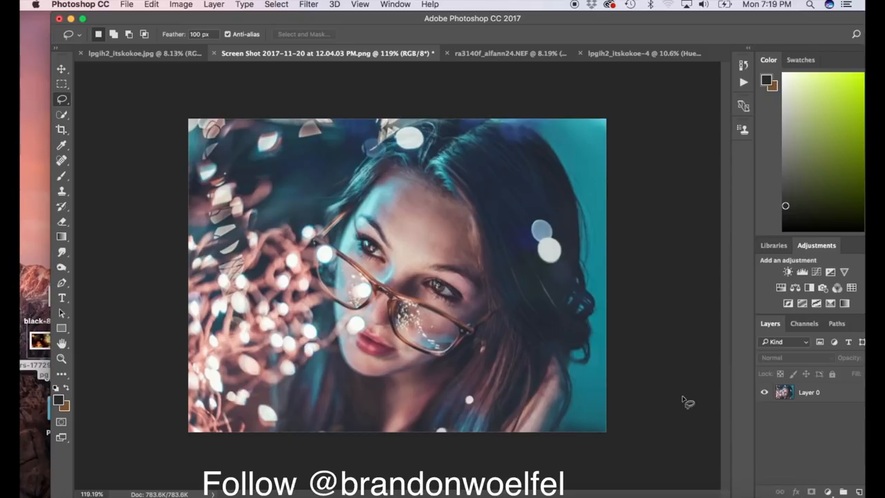
pyautogui.moveTo(722, 358)
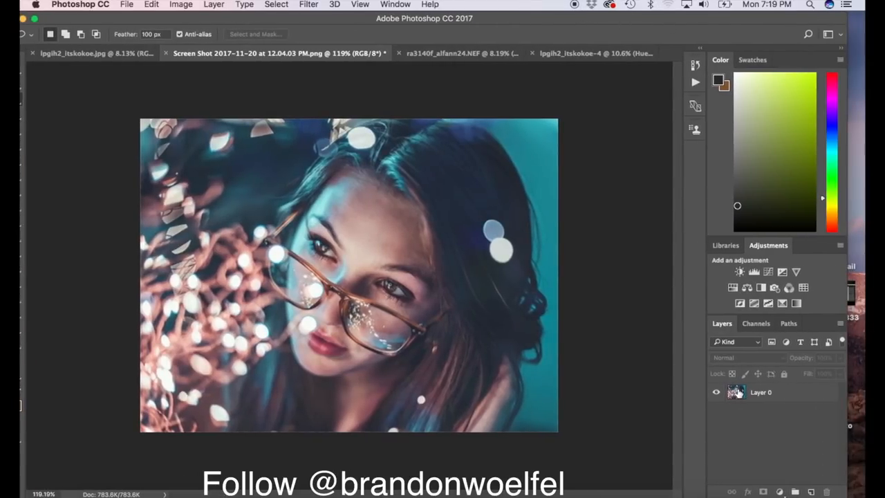
# Duplicate the glasses portrait layer with Cmd+J.
pyautogui.press('cmd+j')
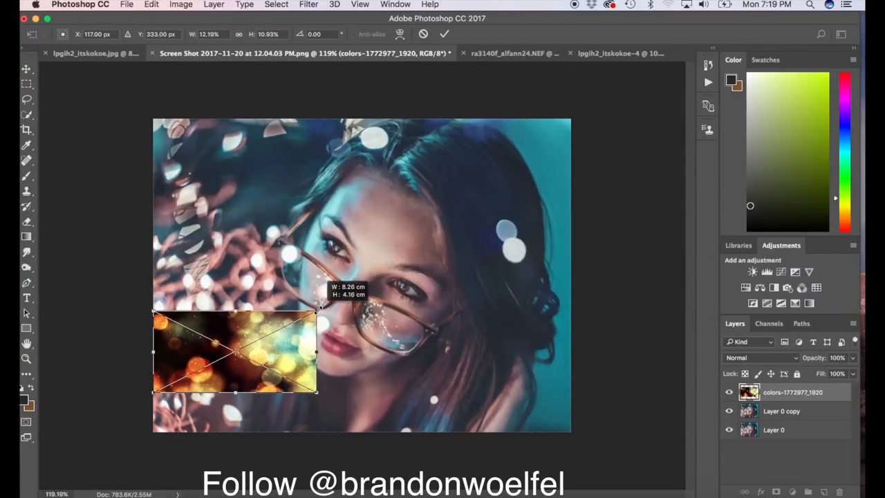
# Shrink, rotate and move the bokeh patch onto the lower lens, then warp it to fit.
pyautogui.moveTo(317, 392); pyautogui.dragTo(196, 391)
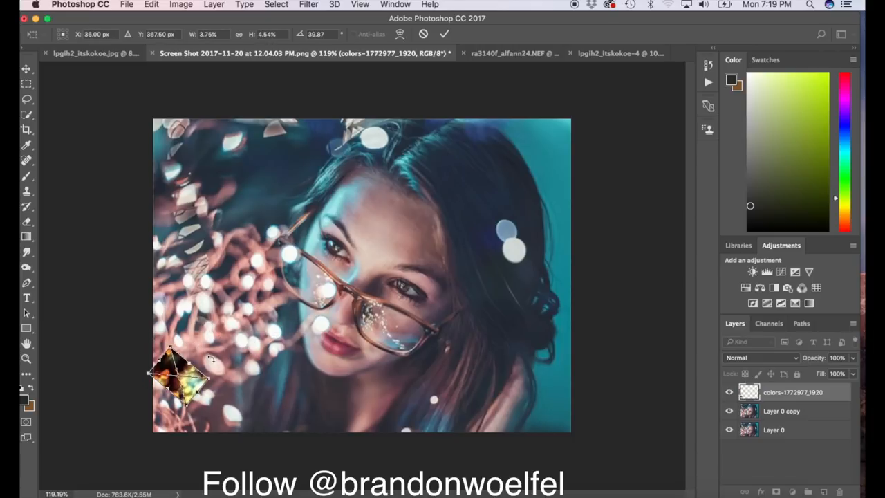
pyautogui.moveTo(180, 373); pyautogui.dragTo(266, 359)
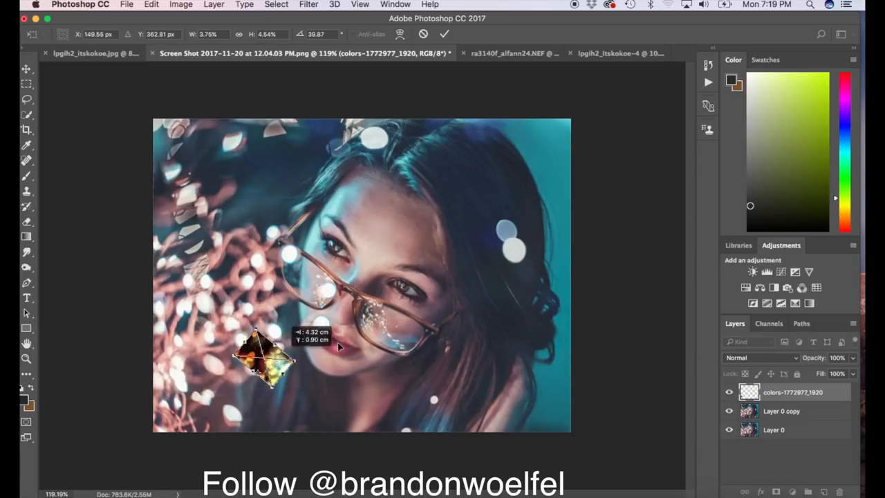
pyautogui.moveTo(263, 360); pyautogui.dragTo(380, 325)
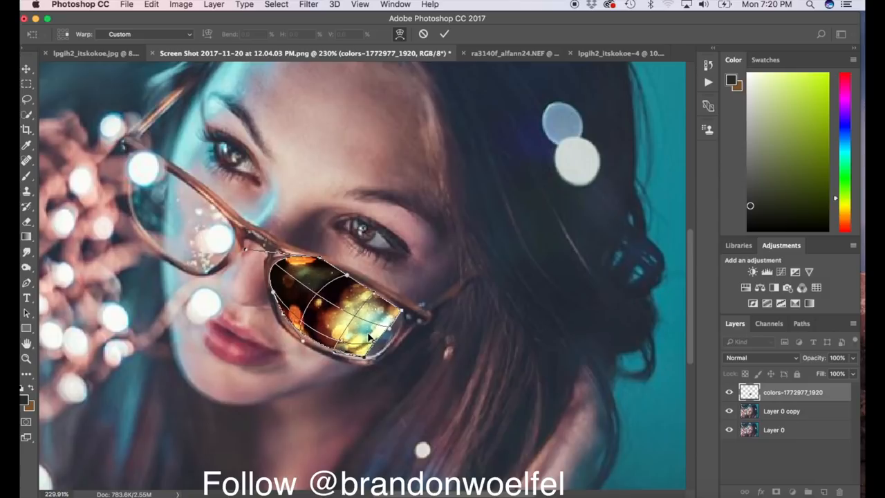
pyautogui.moveTo(369, 337); pyautogui.dragTo(394, 320)
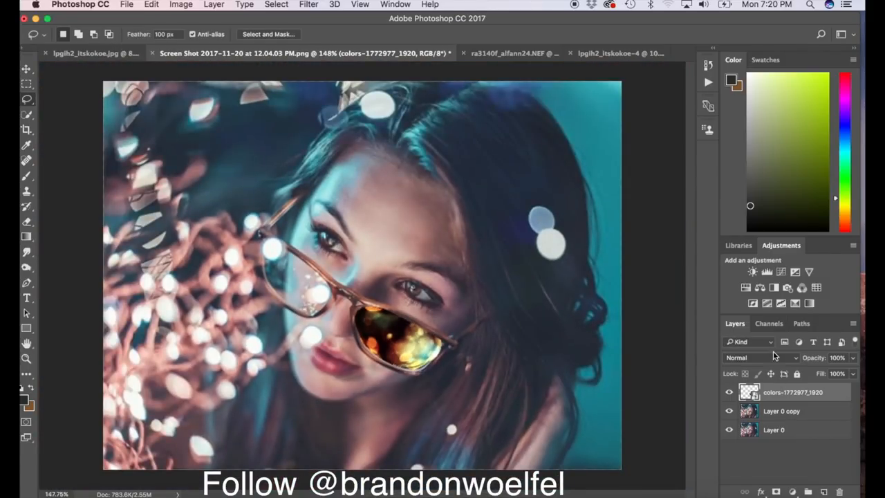
# Set the colors bokeh layer to Screen blend and lower its opacity.
pyautogui.click(760, 357)
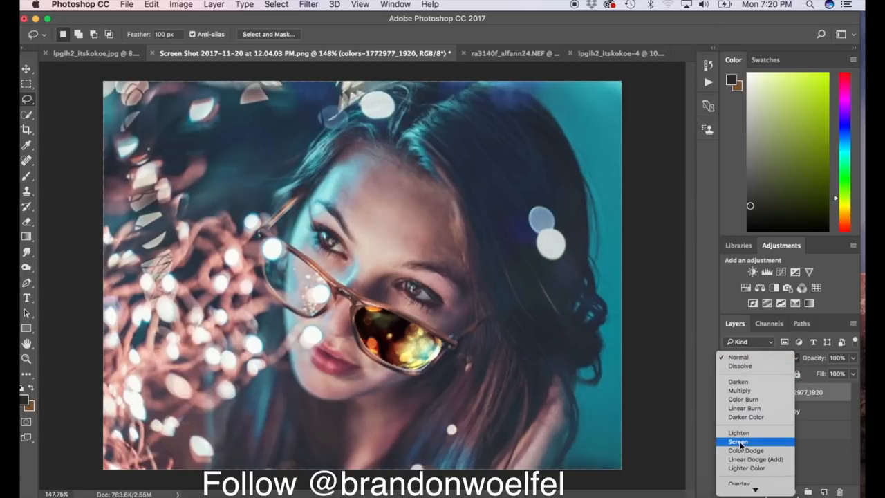
pyautogui.click(738, 442)
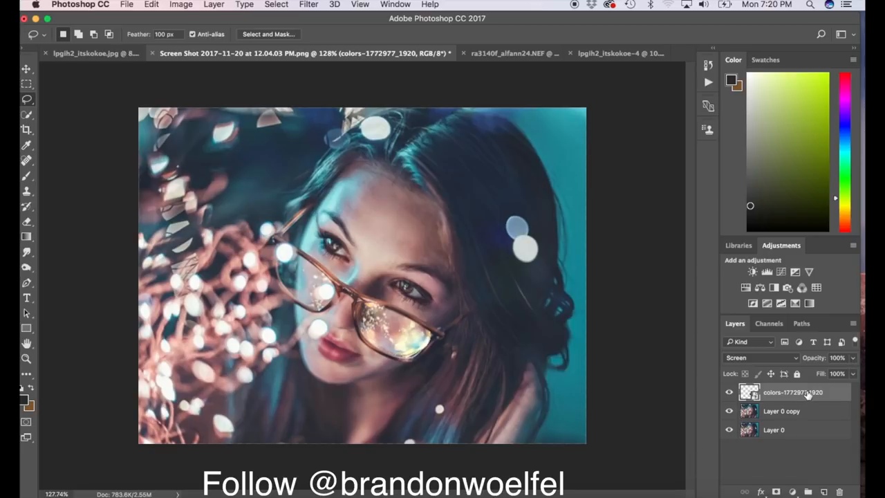
pyautogui.moveTo(750, 392)
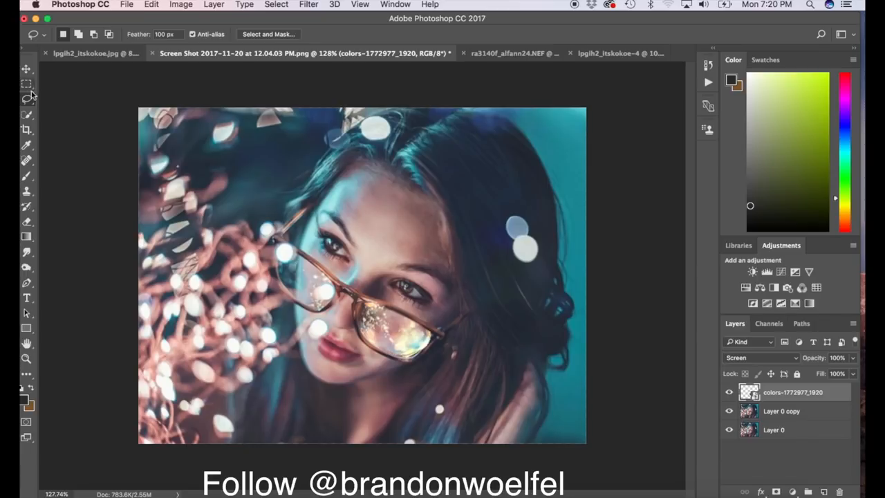
pyautogui.click(26, 68)
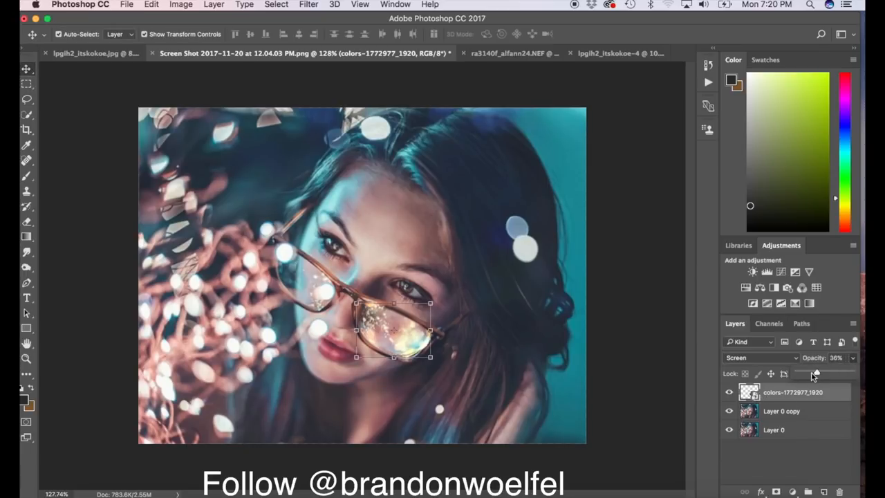
pyautogui.moveTo(815, 373); pyautogui.dragTo(824, 374)
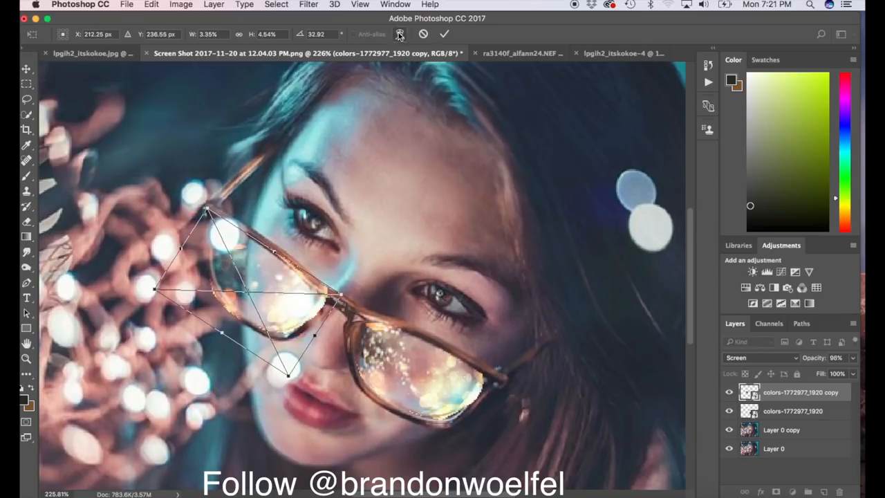
# Toggle Warp mode on the copied bokeh to fit it into the upper lens.
pyautogui.click(399, 33)
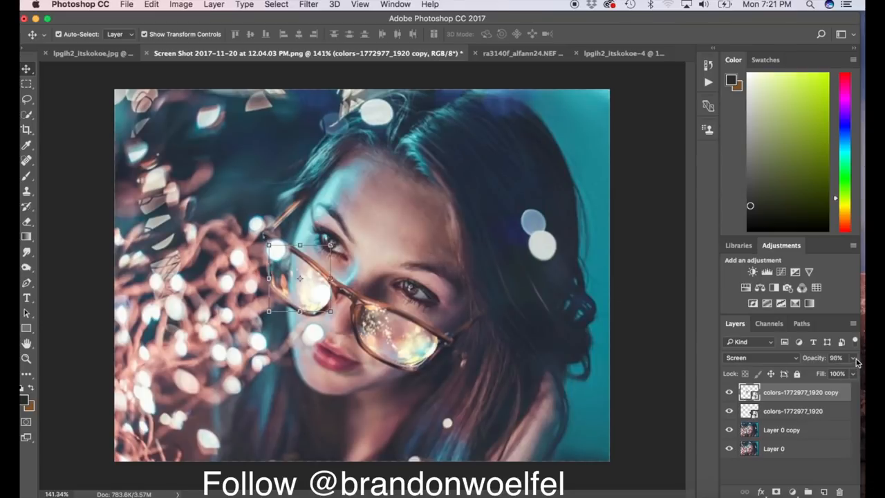
# Fade the upper-lens bokeh copy to 0% and back to 100% opacity, then rasterize it.
pyautogui.moveTo(855, 372); pyautogui.dragTo(796, 372)
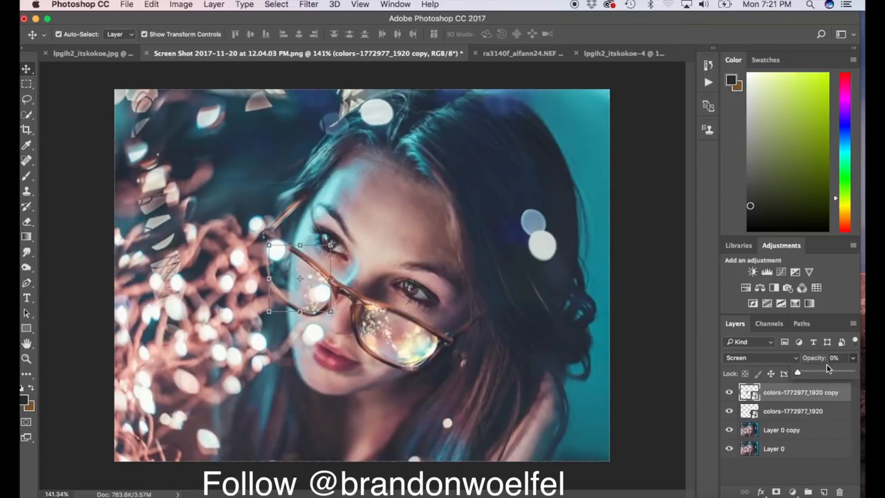
pyautogui.moveTo(798, 371); pyautogui.dragTo(850, 371)
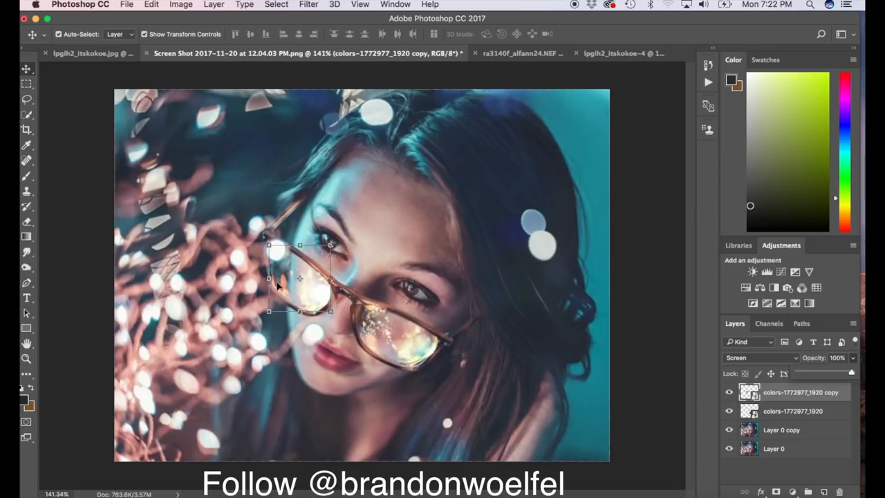
pyautogui.moveTo(30, 224)
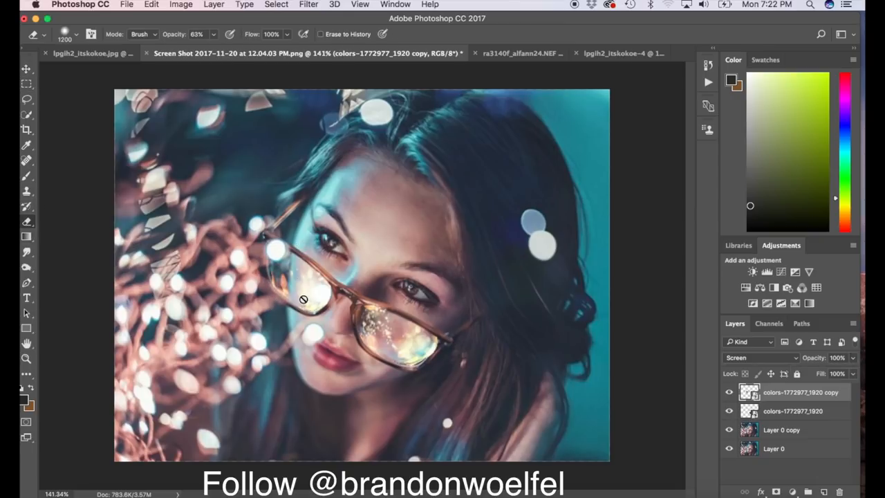
pyautogui.rightClick(748, 392)
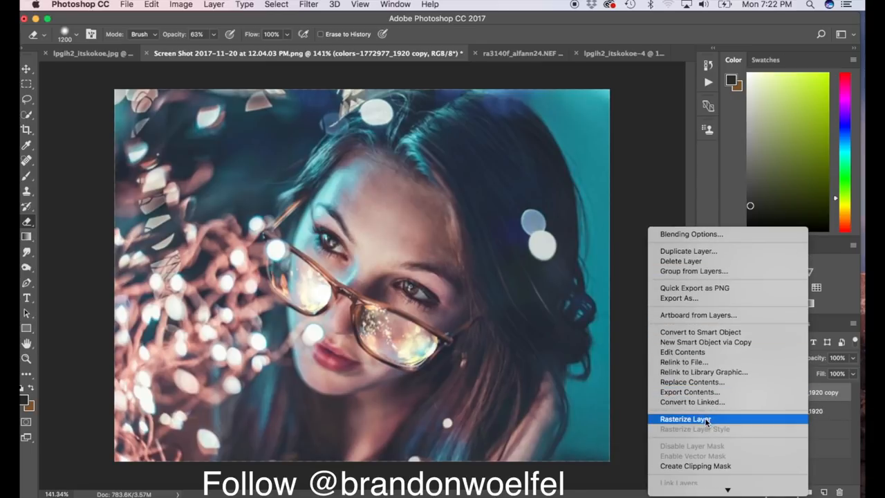
pyautogui.click(685, 418)
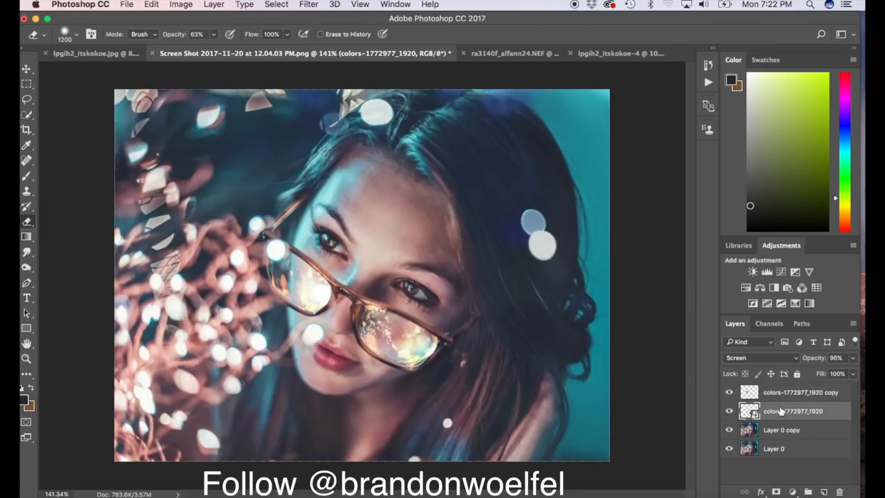
pyautogui.rightClick(793, 410)
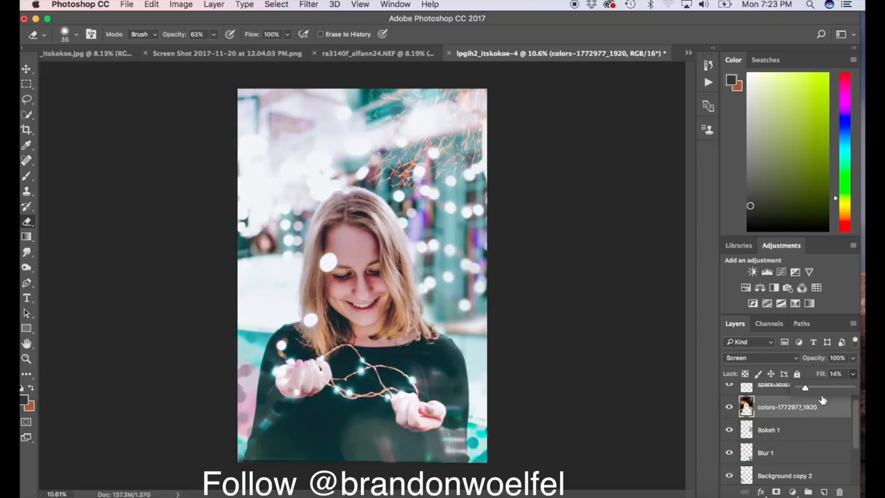
# Drag the colours bokeh layer's Fill up and back down, settling at about 16%.
pyautogui.moveTo(805, 387); pyautogui.dragTo(829, 387)
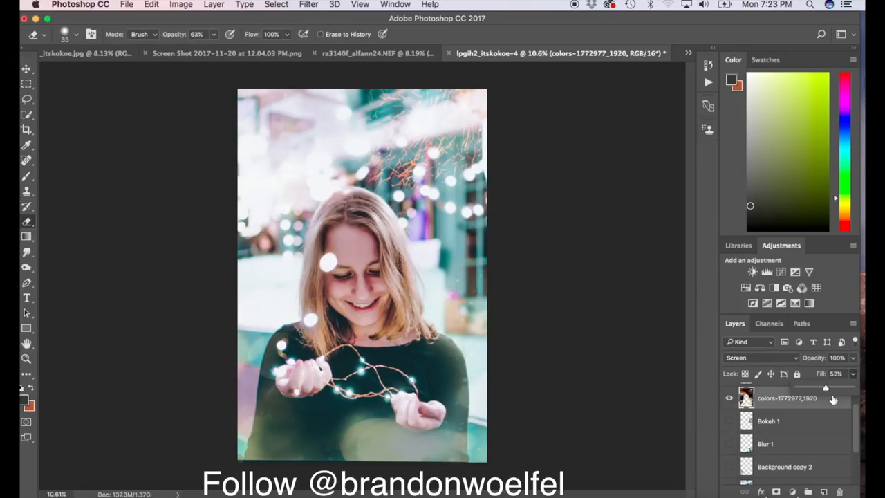
pyautogui.moveTo(826, 387); pyautogui.dragTo(810, 387)
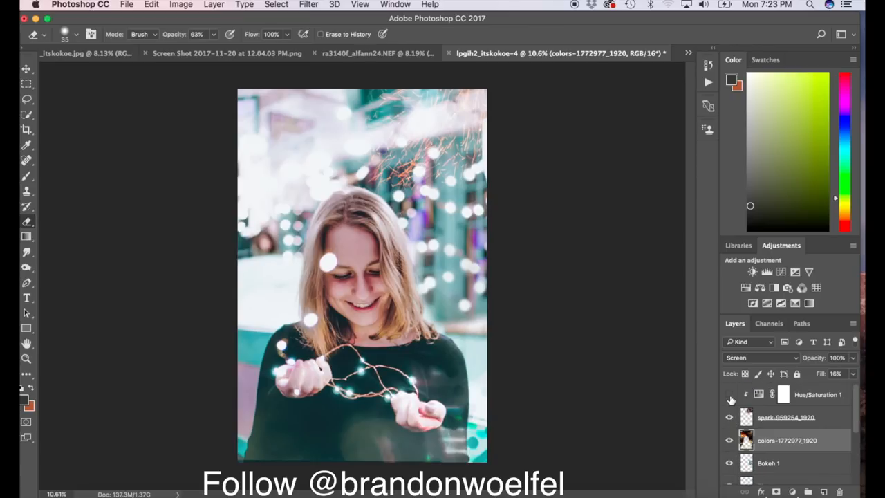
pyautogui.moveTo(728, 401)
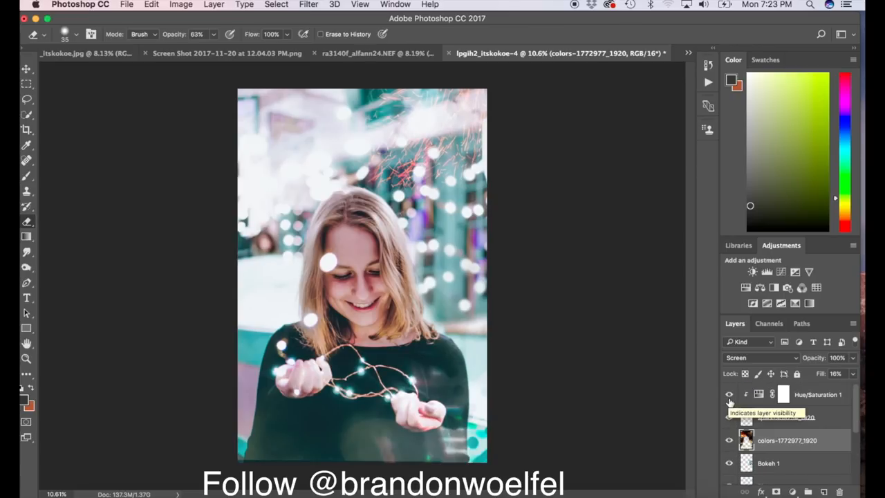